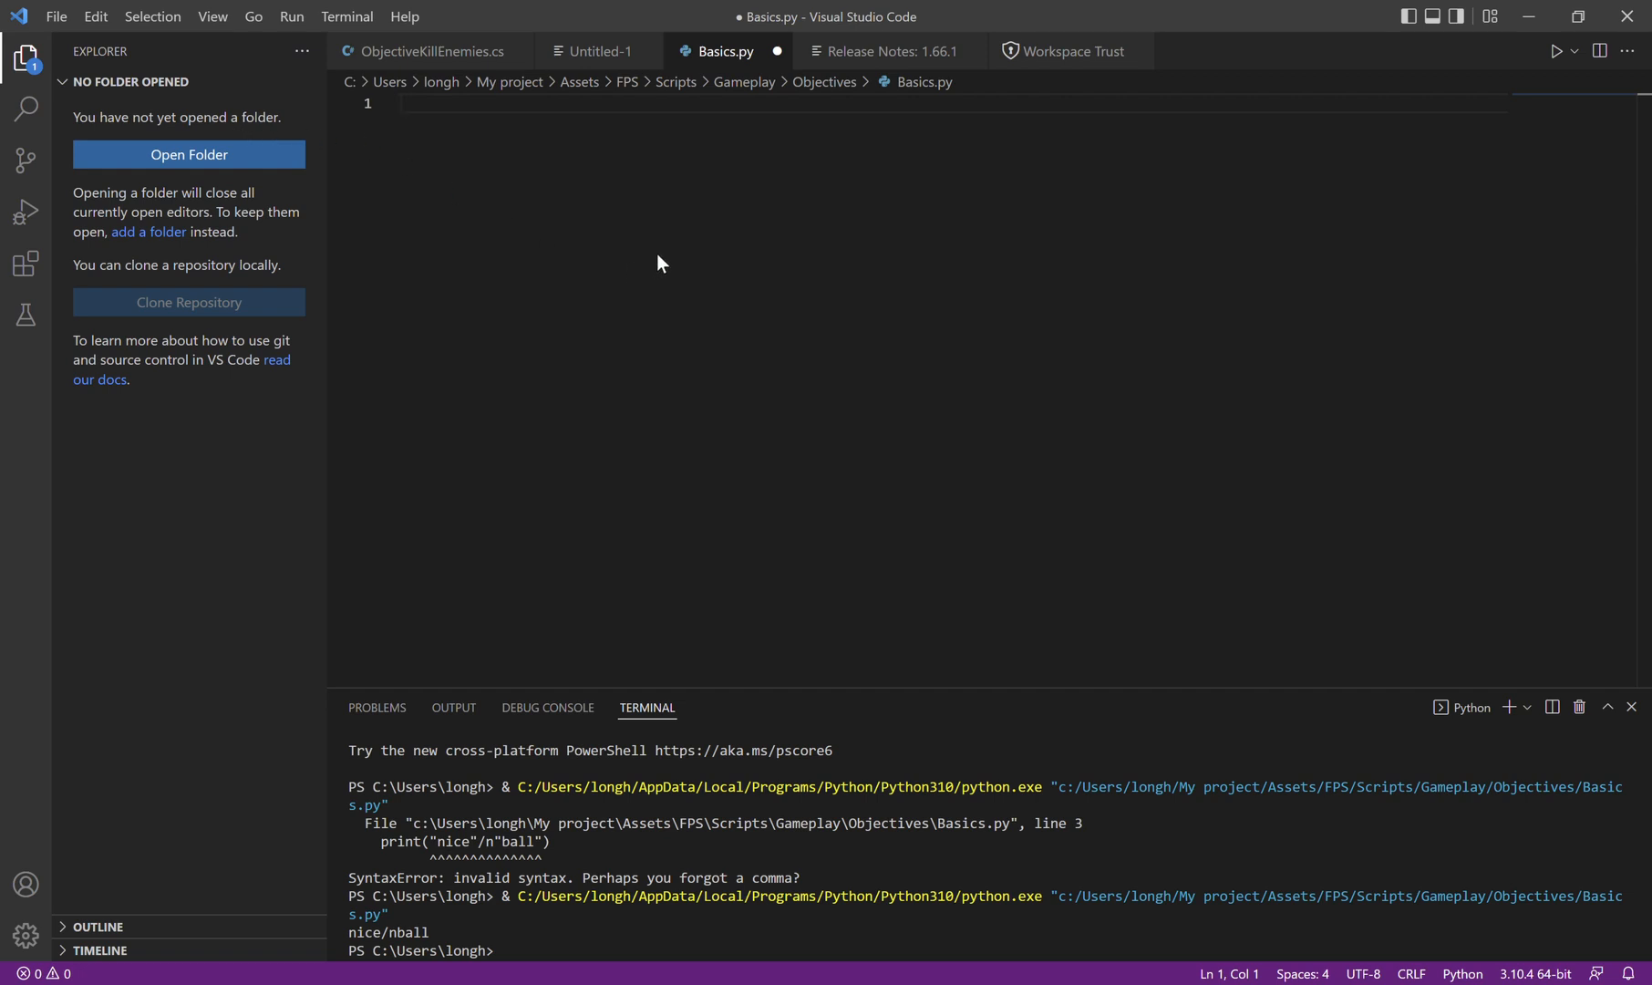
pyautogui.moveTo(519, 162)
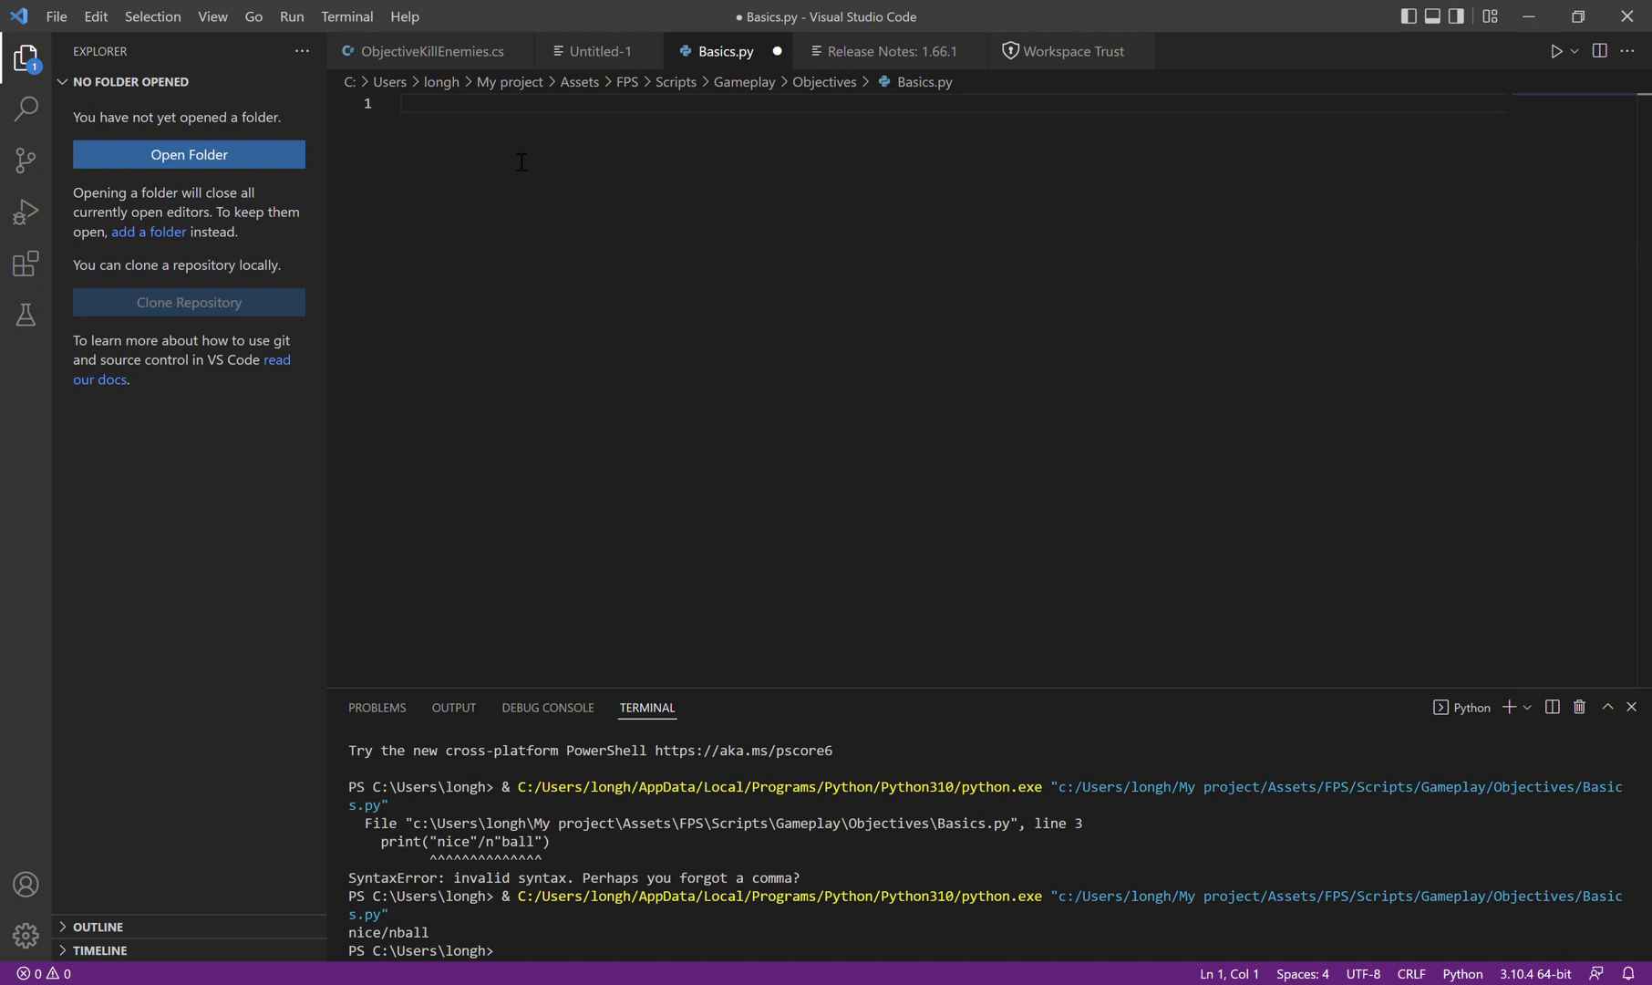
# - Write print("subscribe now!") on line 1 of Basics.py
pyautogui.write('print(')
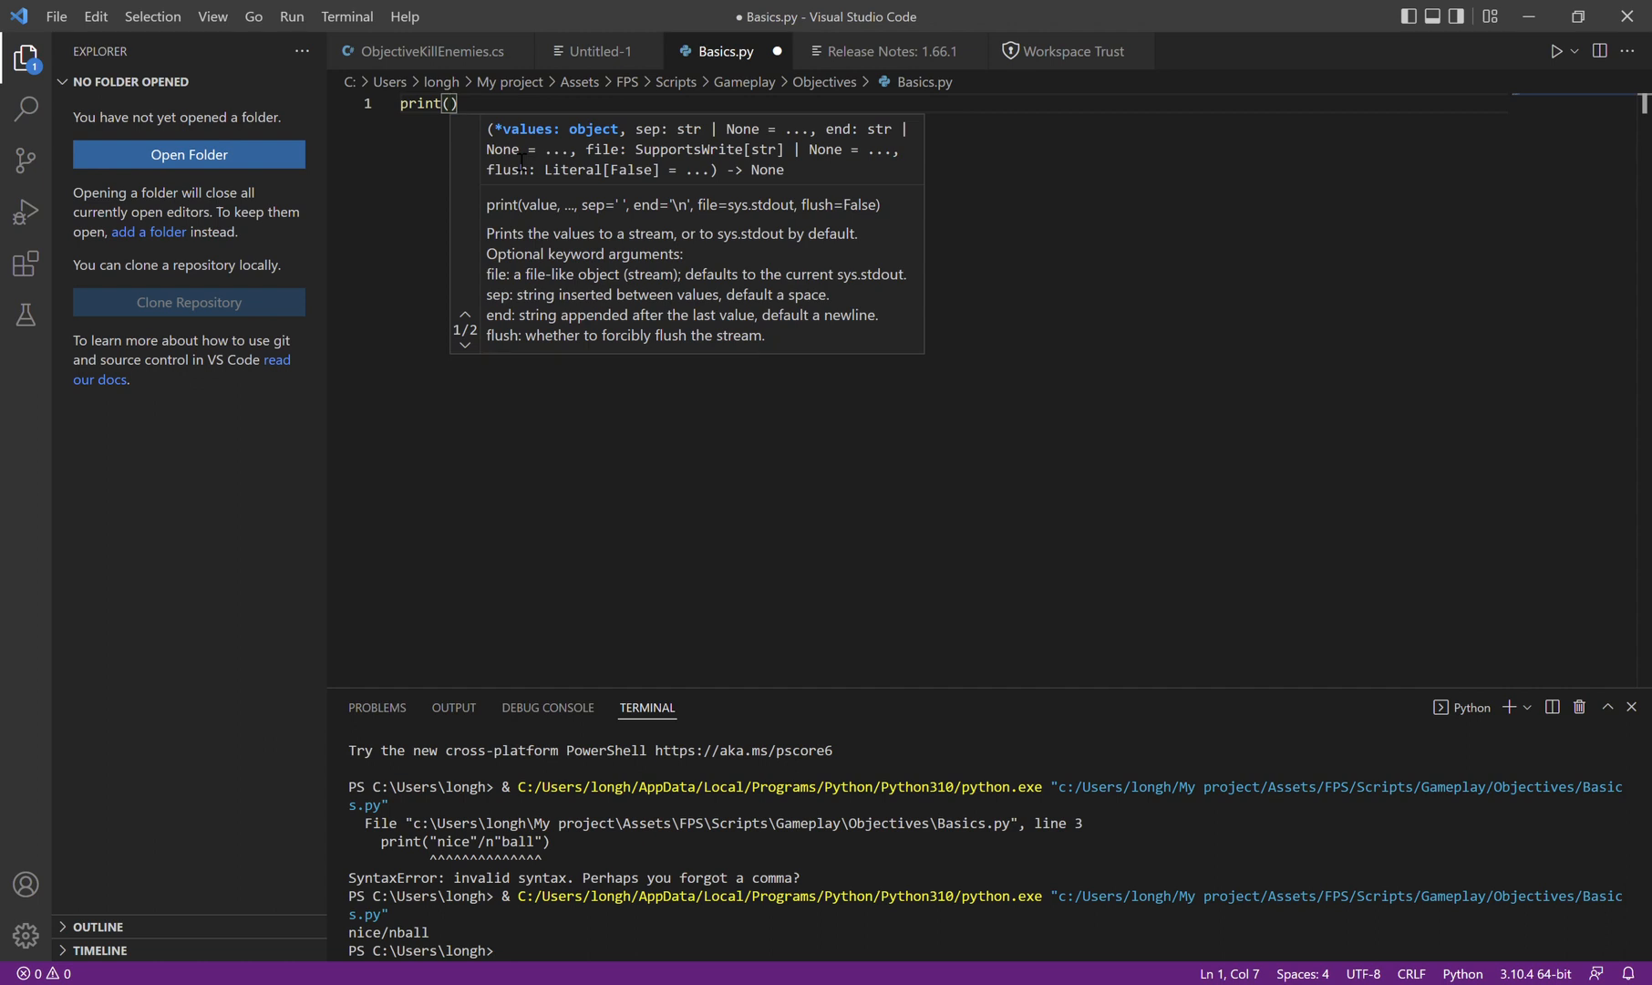
pyautogui.write('""')
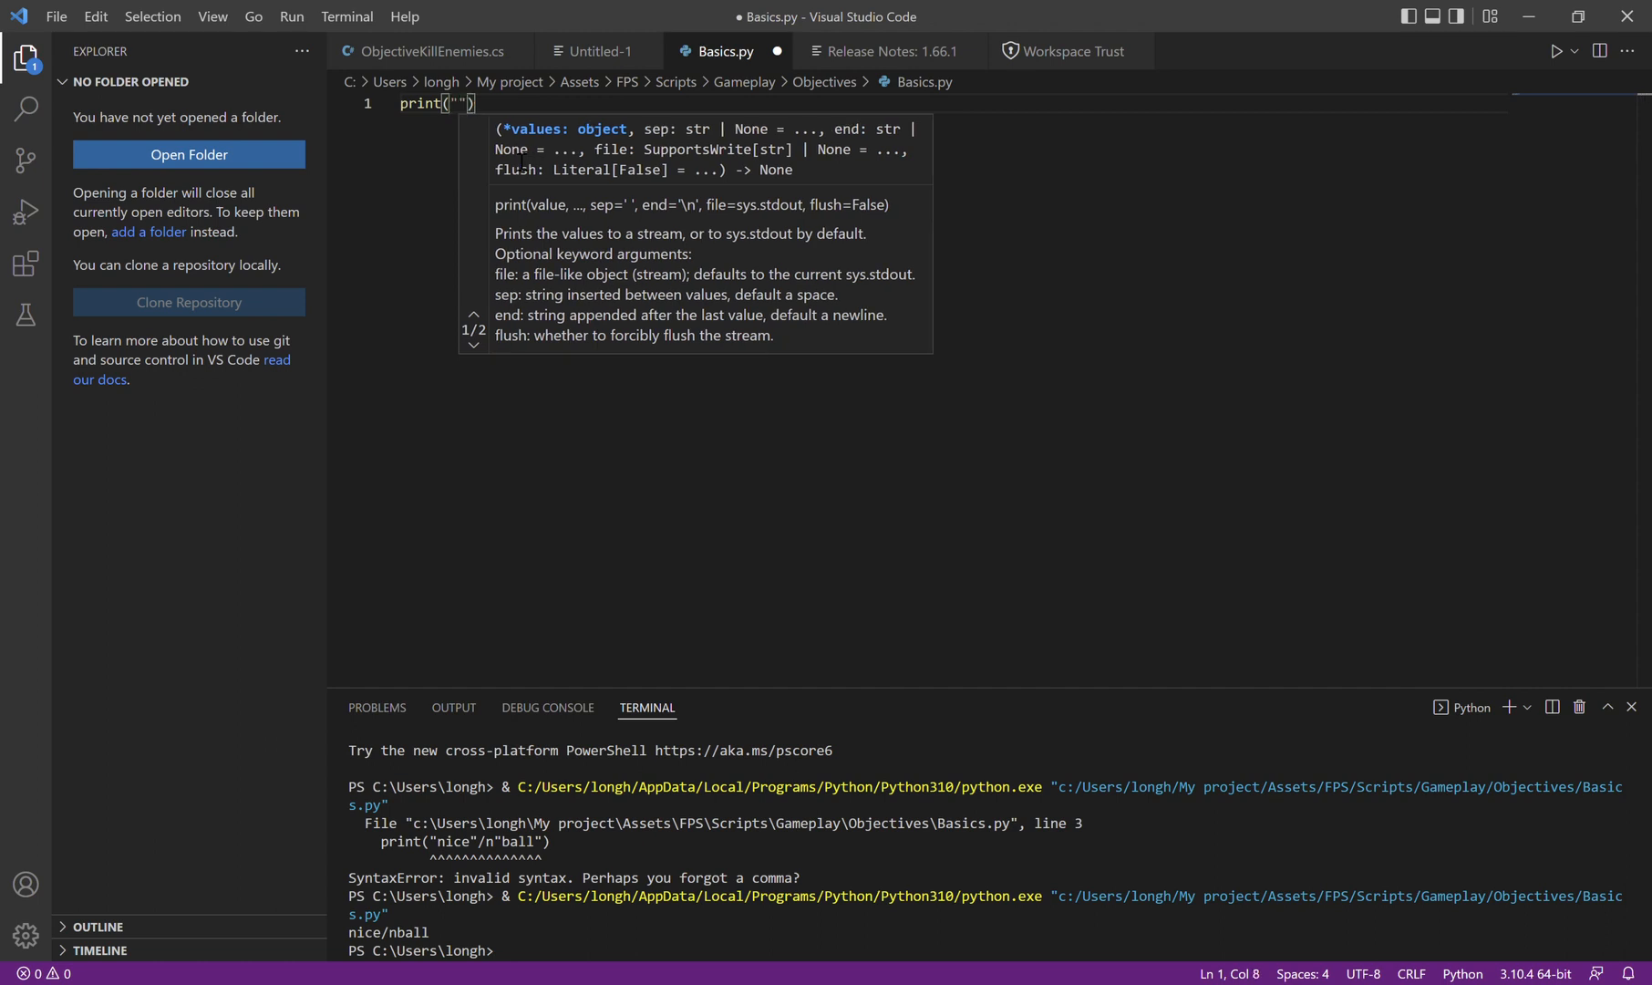
pyautogui.write('hbhb')
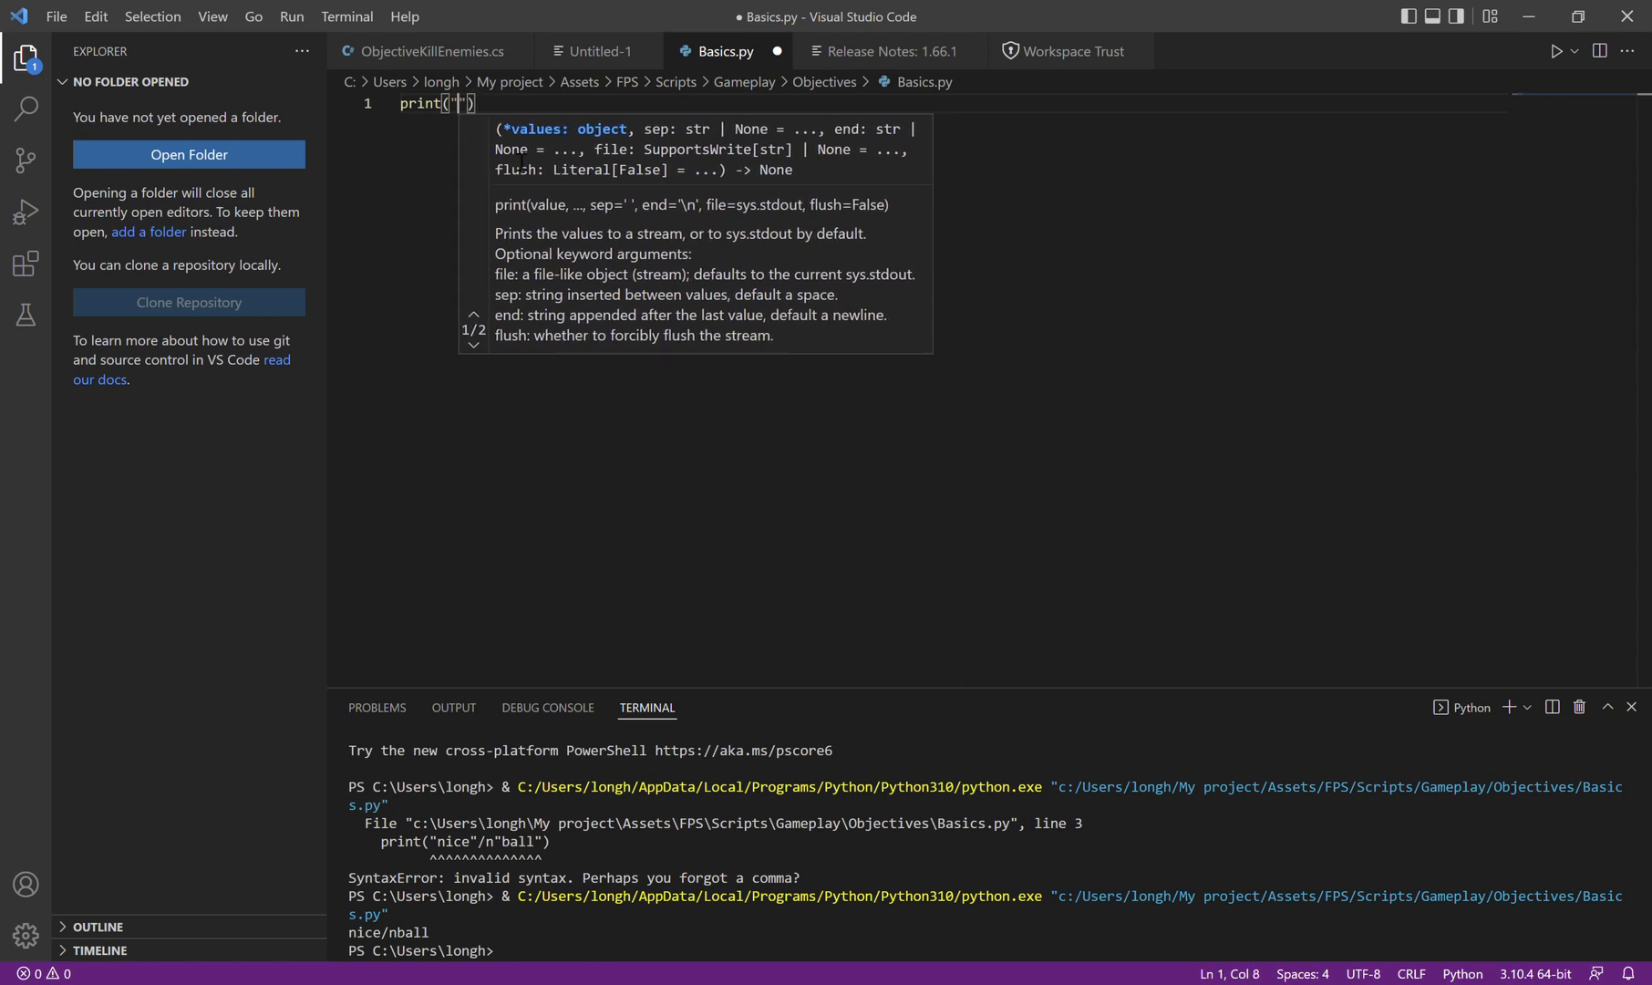
pyautogui.write('subscribe')
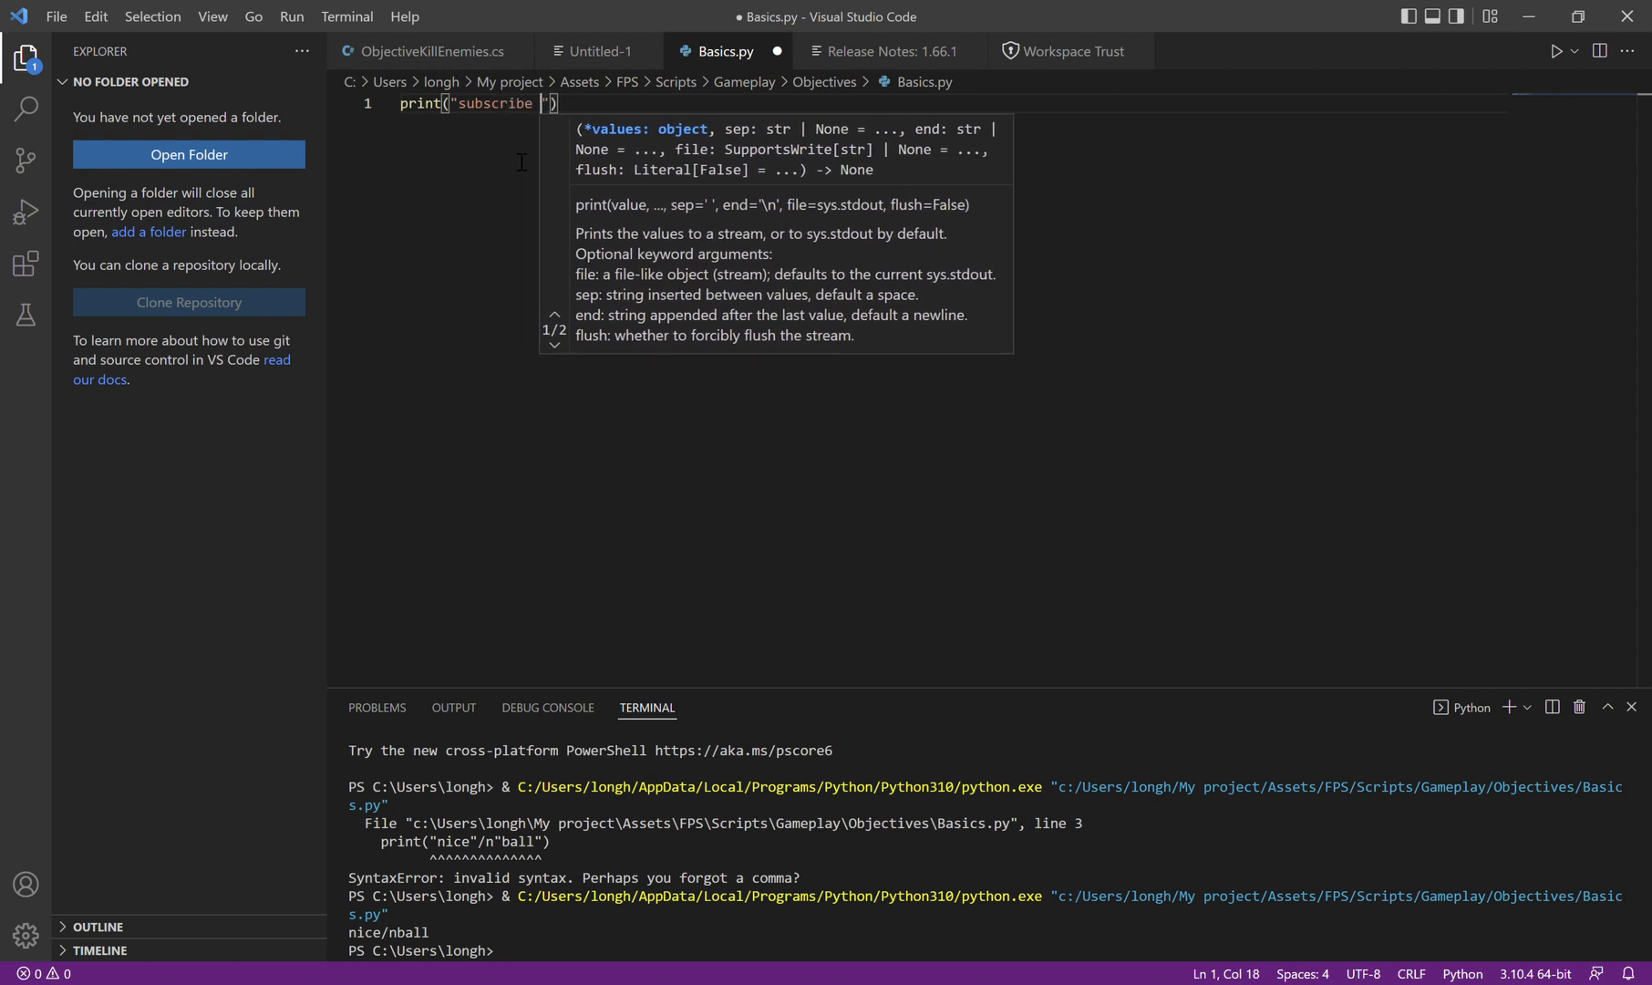
pyautogui.write('now!')
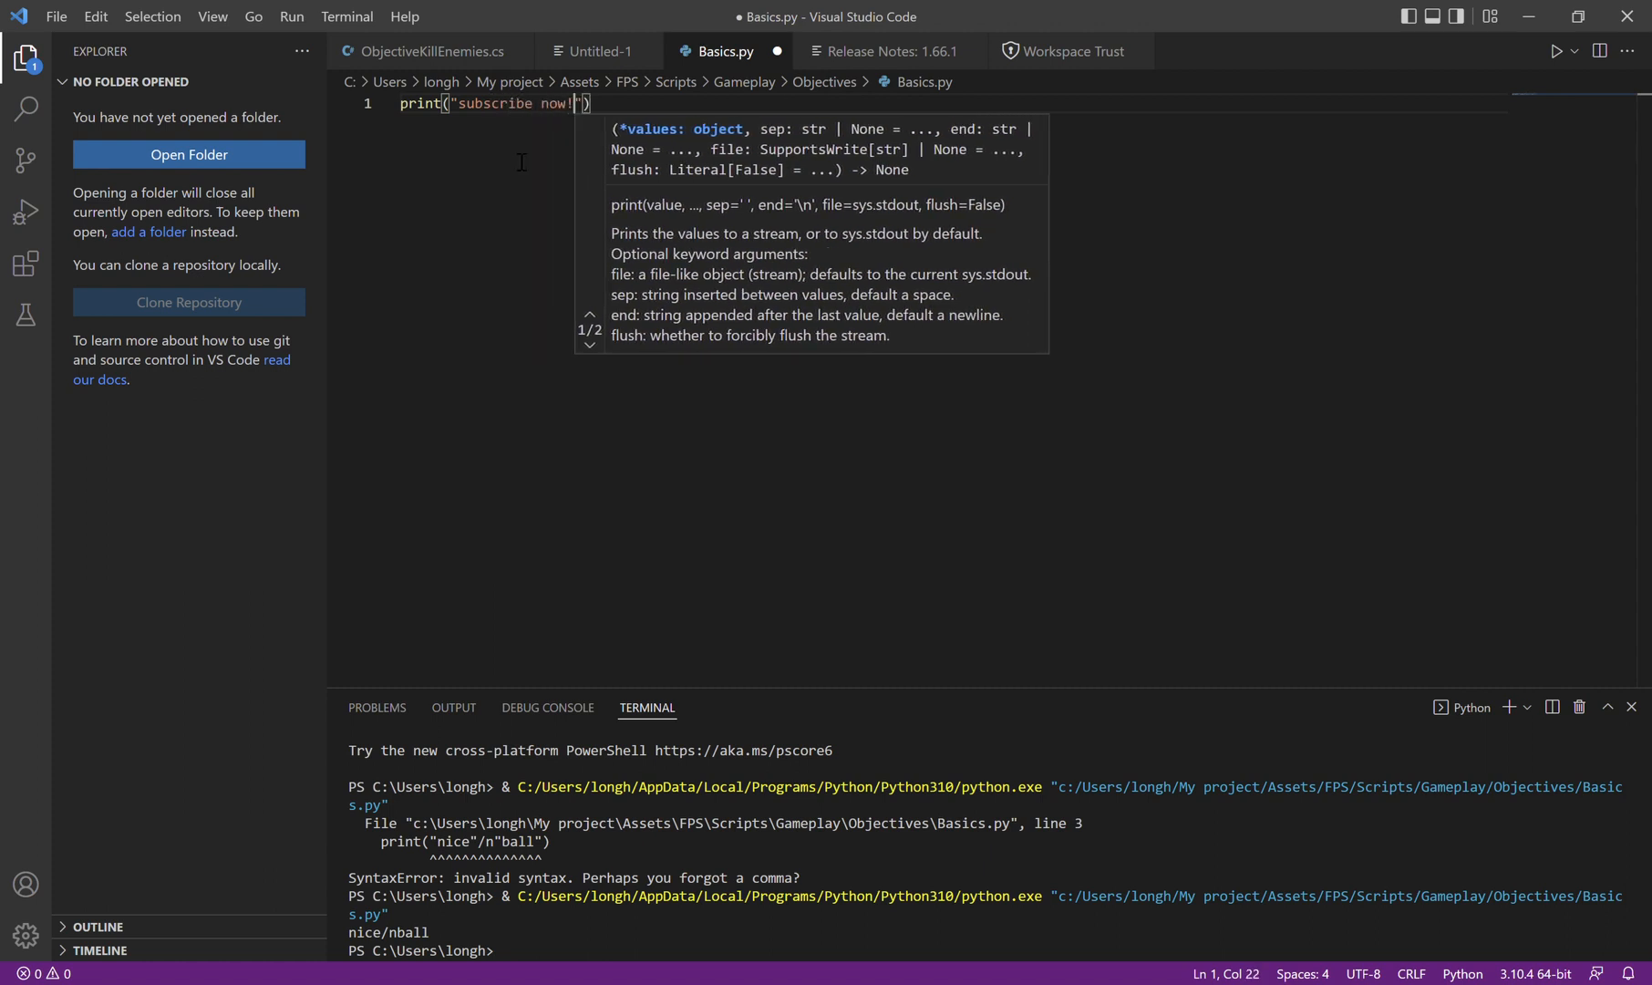
pyautogui.moveTo(1561, 51)
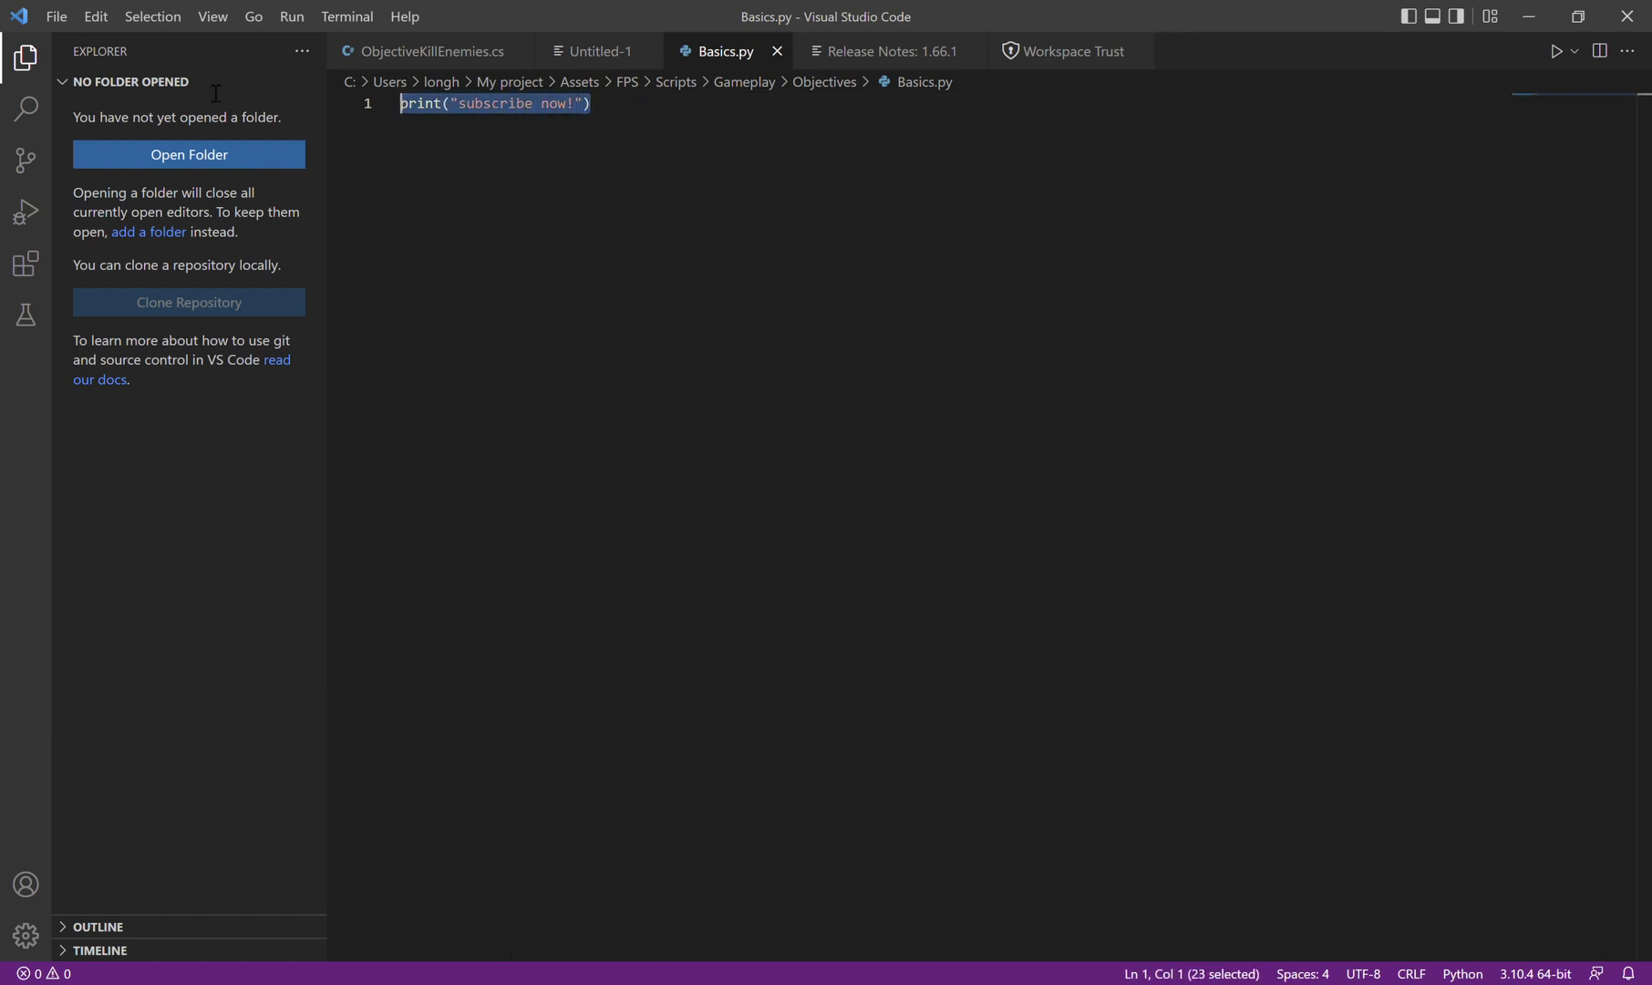
# - Replace the print line with the variable name var1
pyautogui.write('v')
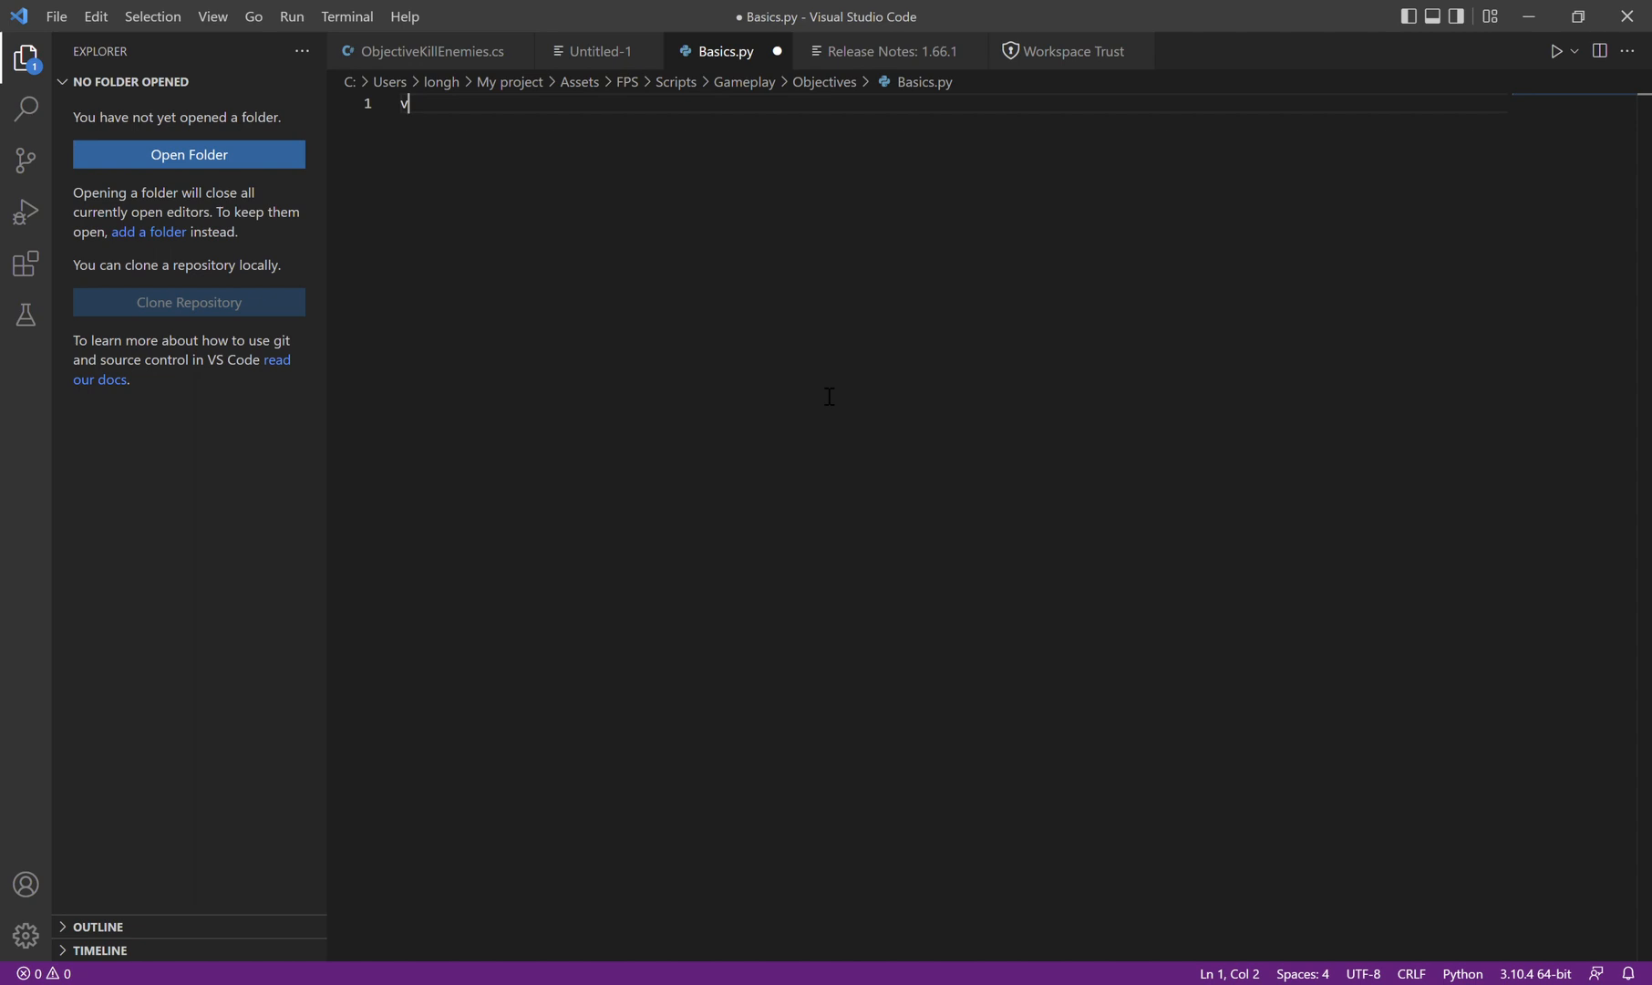
pyautogui.write('ar1')
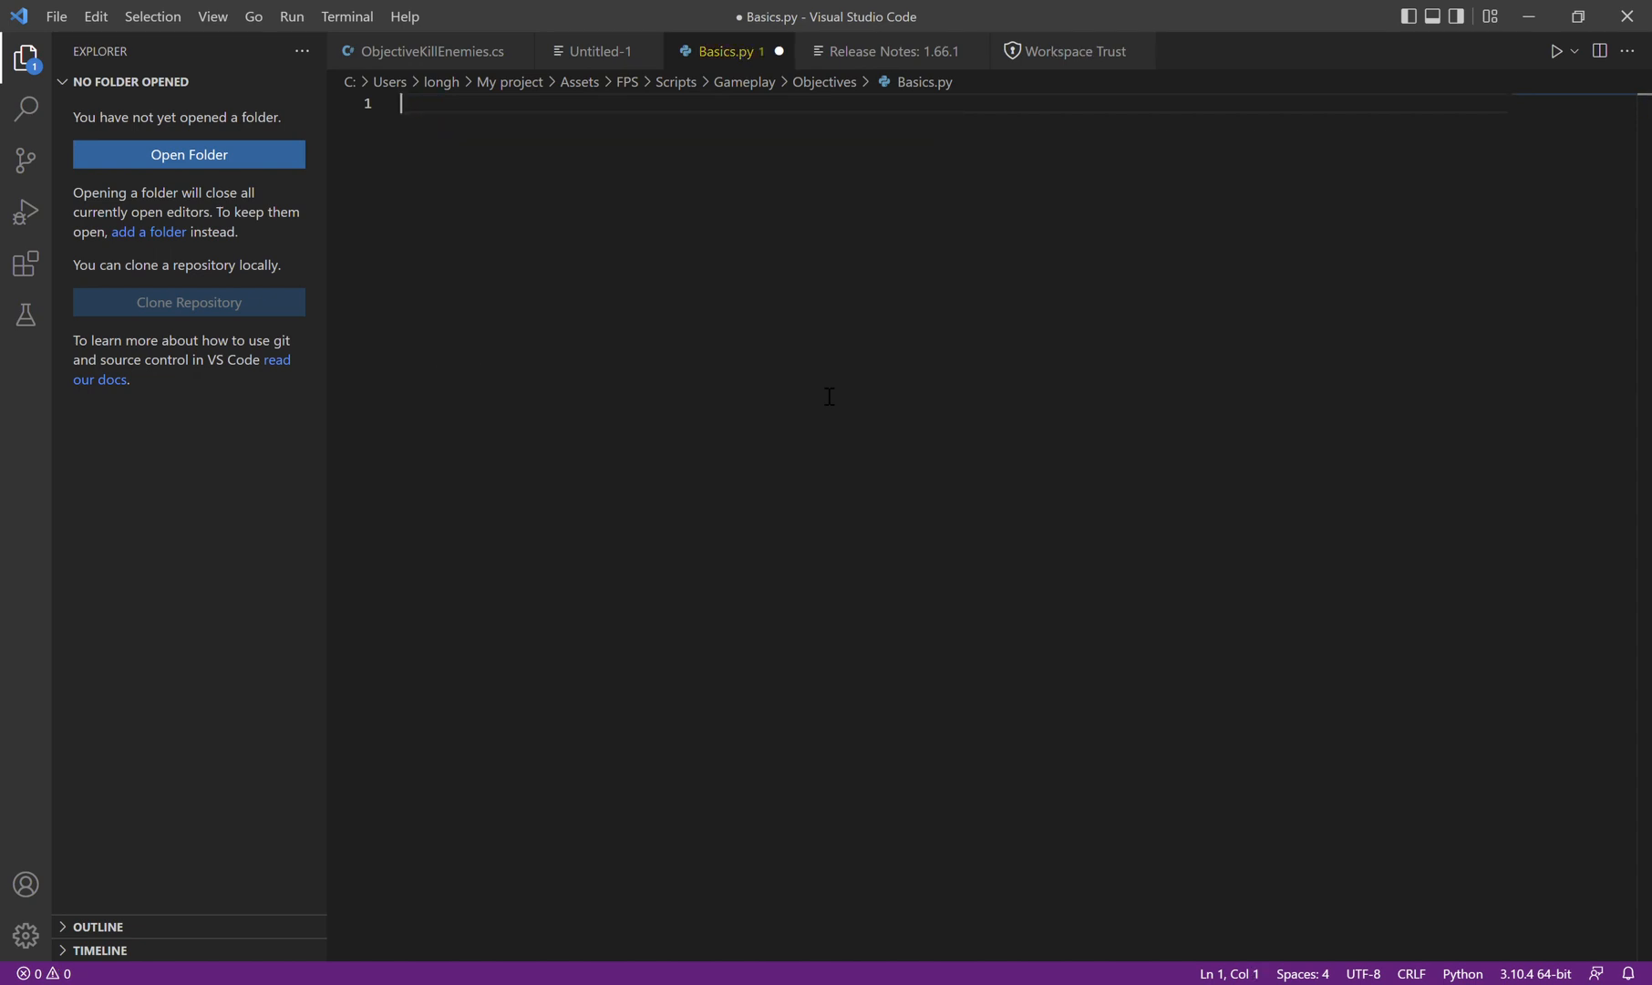
pyautogui.write('va')
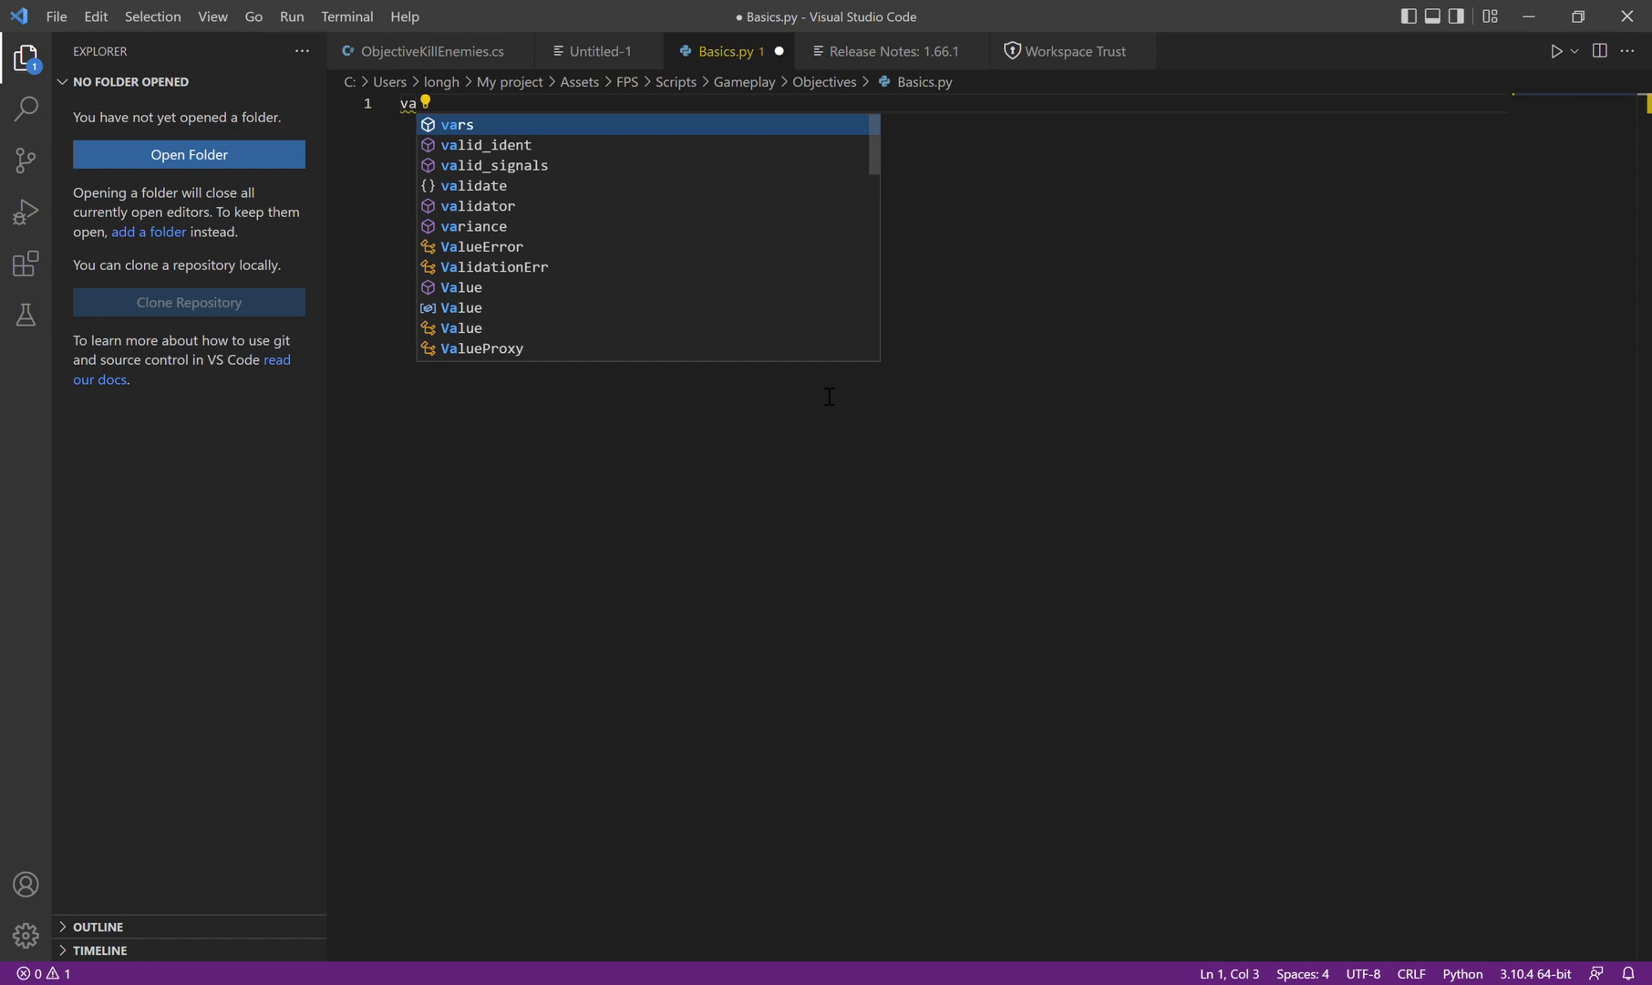
pyautogui.write('r1')
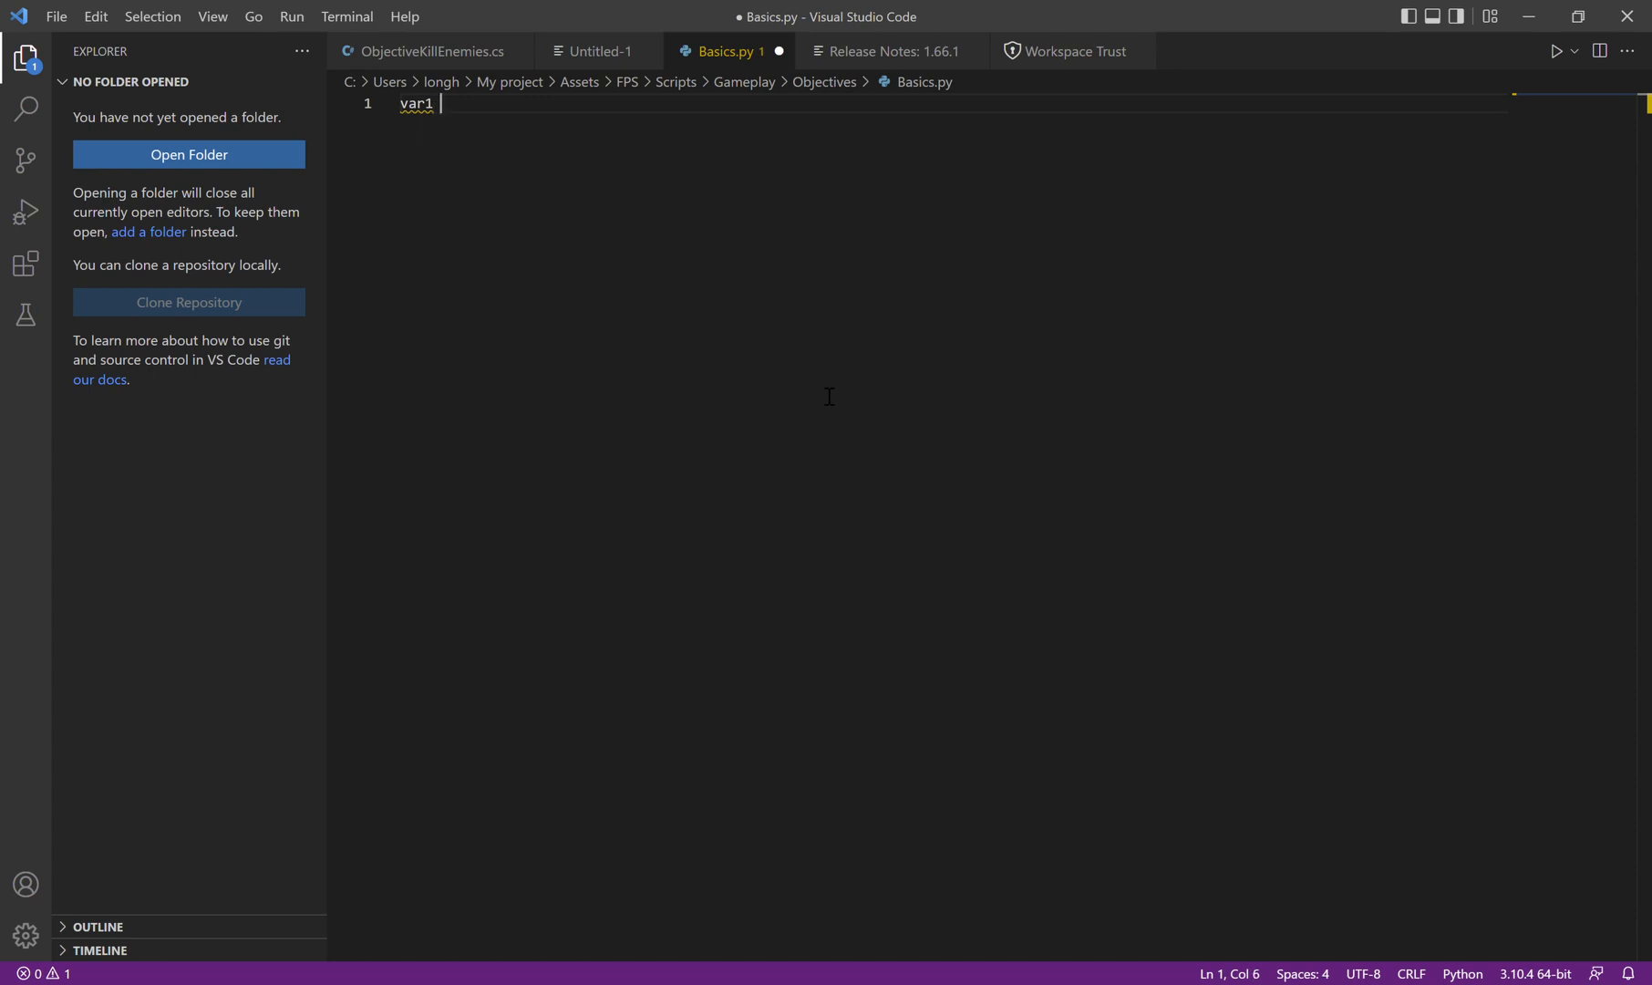
# - Assign var1 = "cool robots" and begin a second line
pyautogui.write('=')
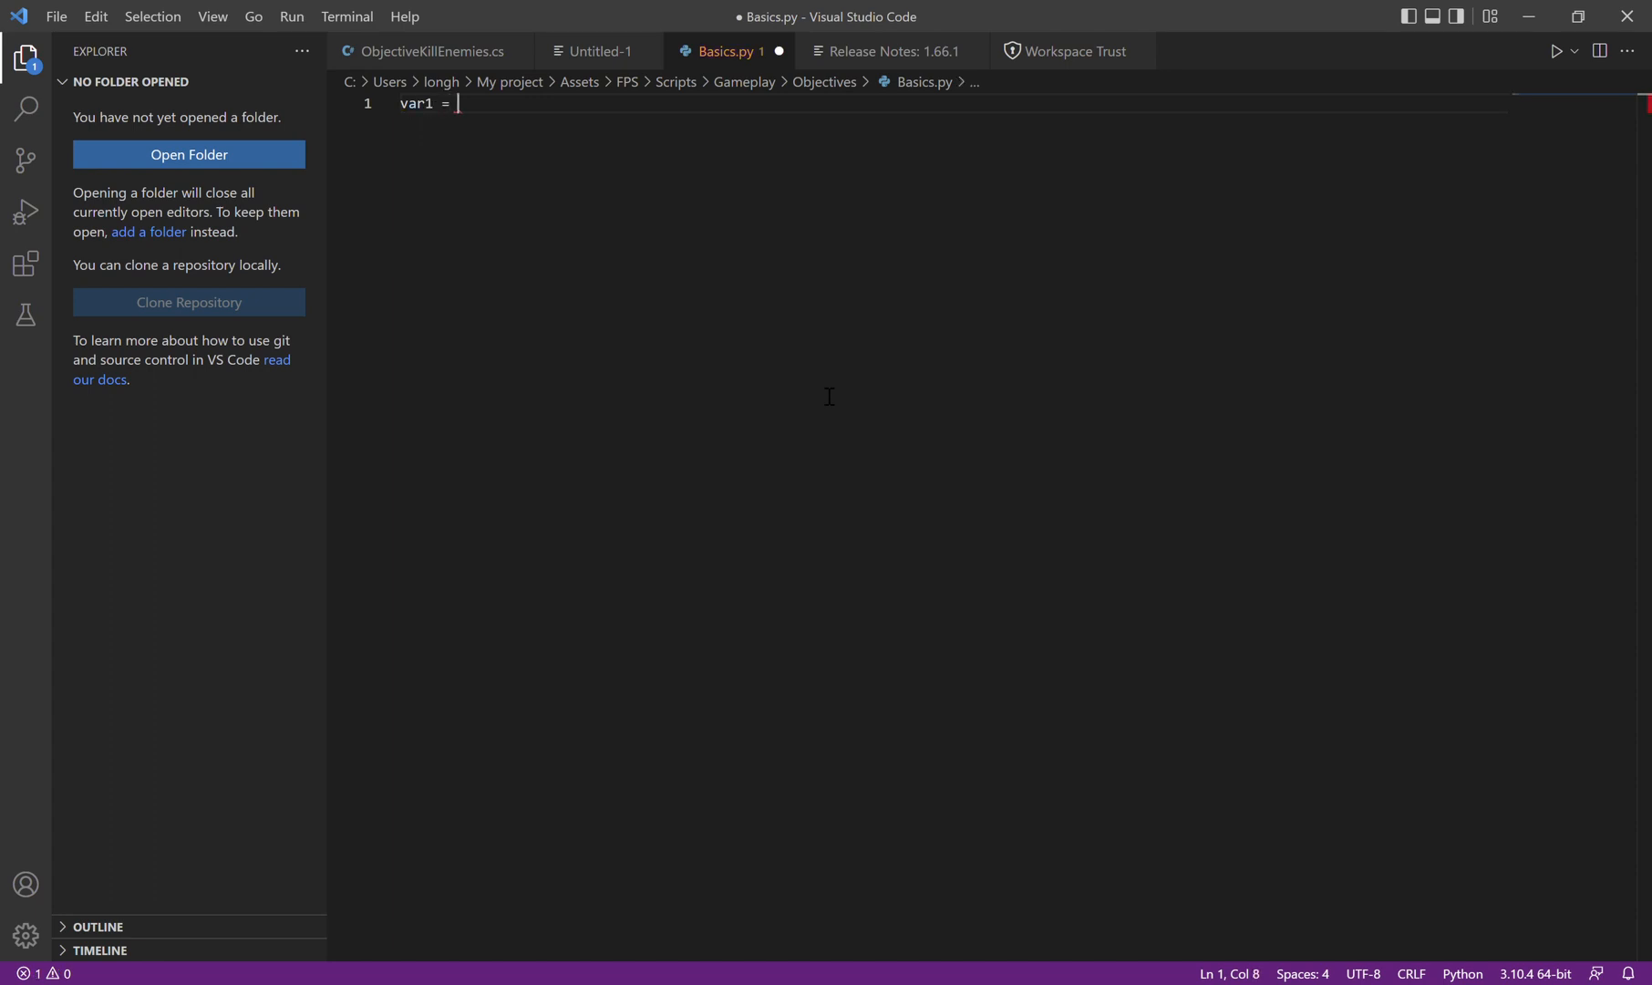
pyautogui.write('"')
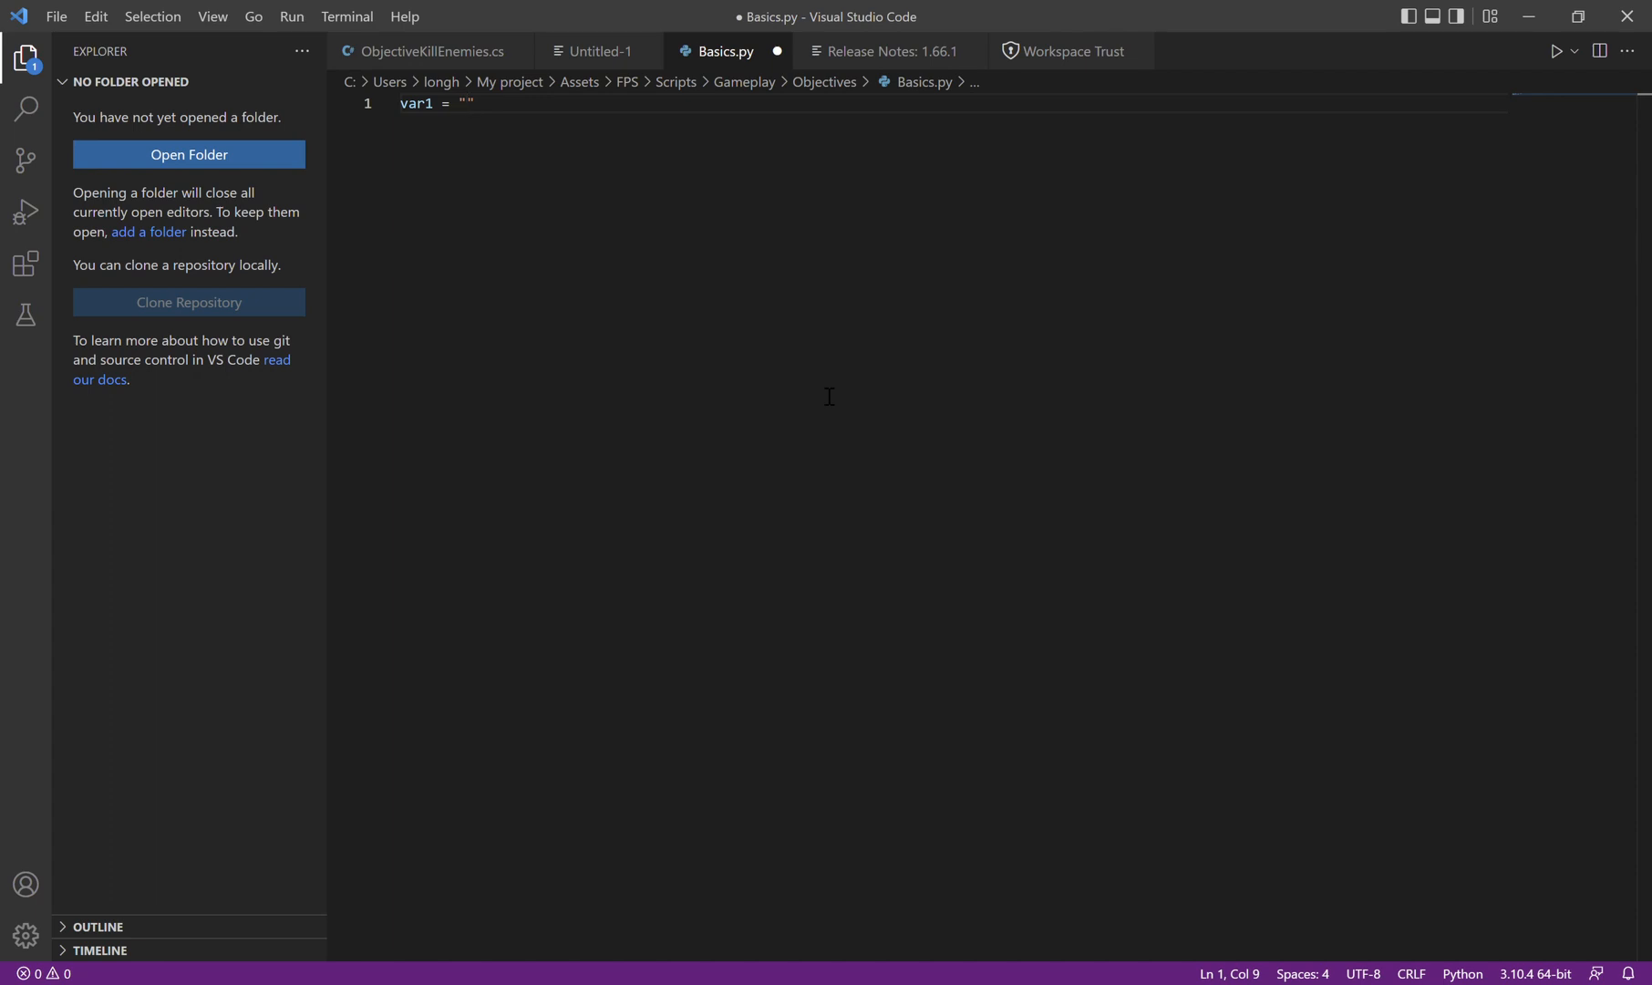
pyautogui.write('cool')
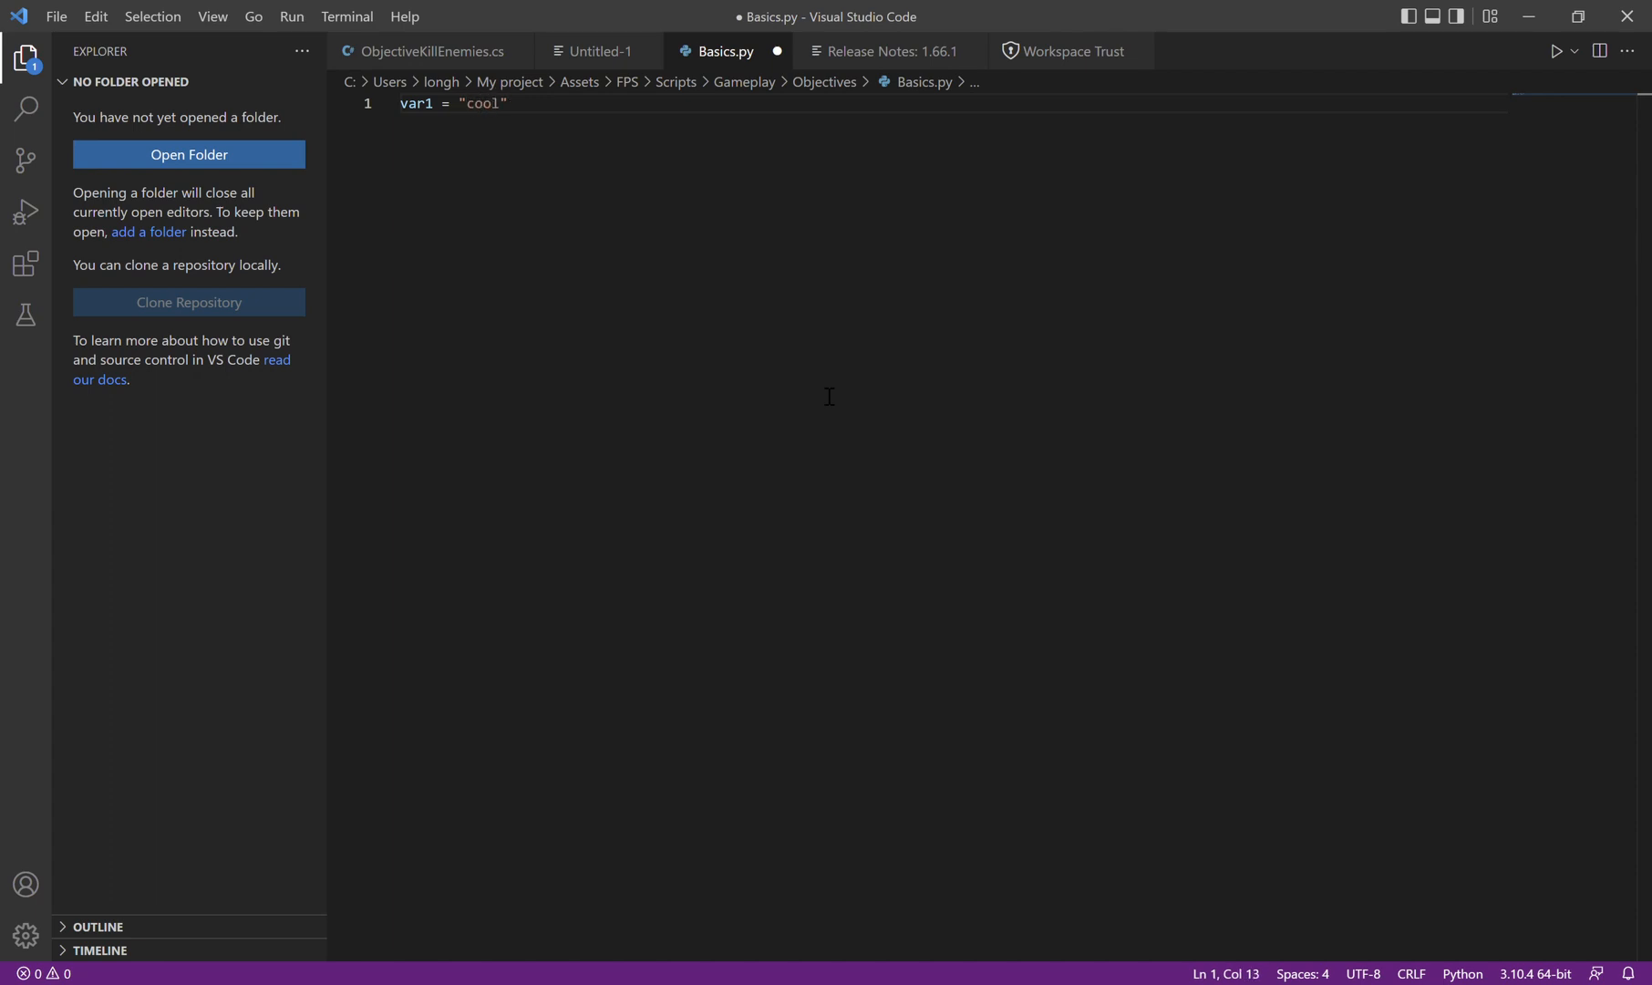
pyautogui.write('robo')
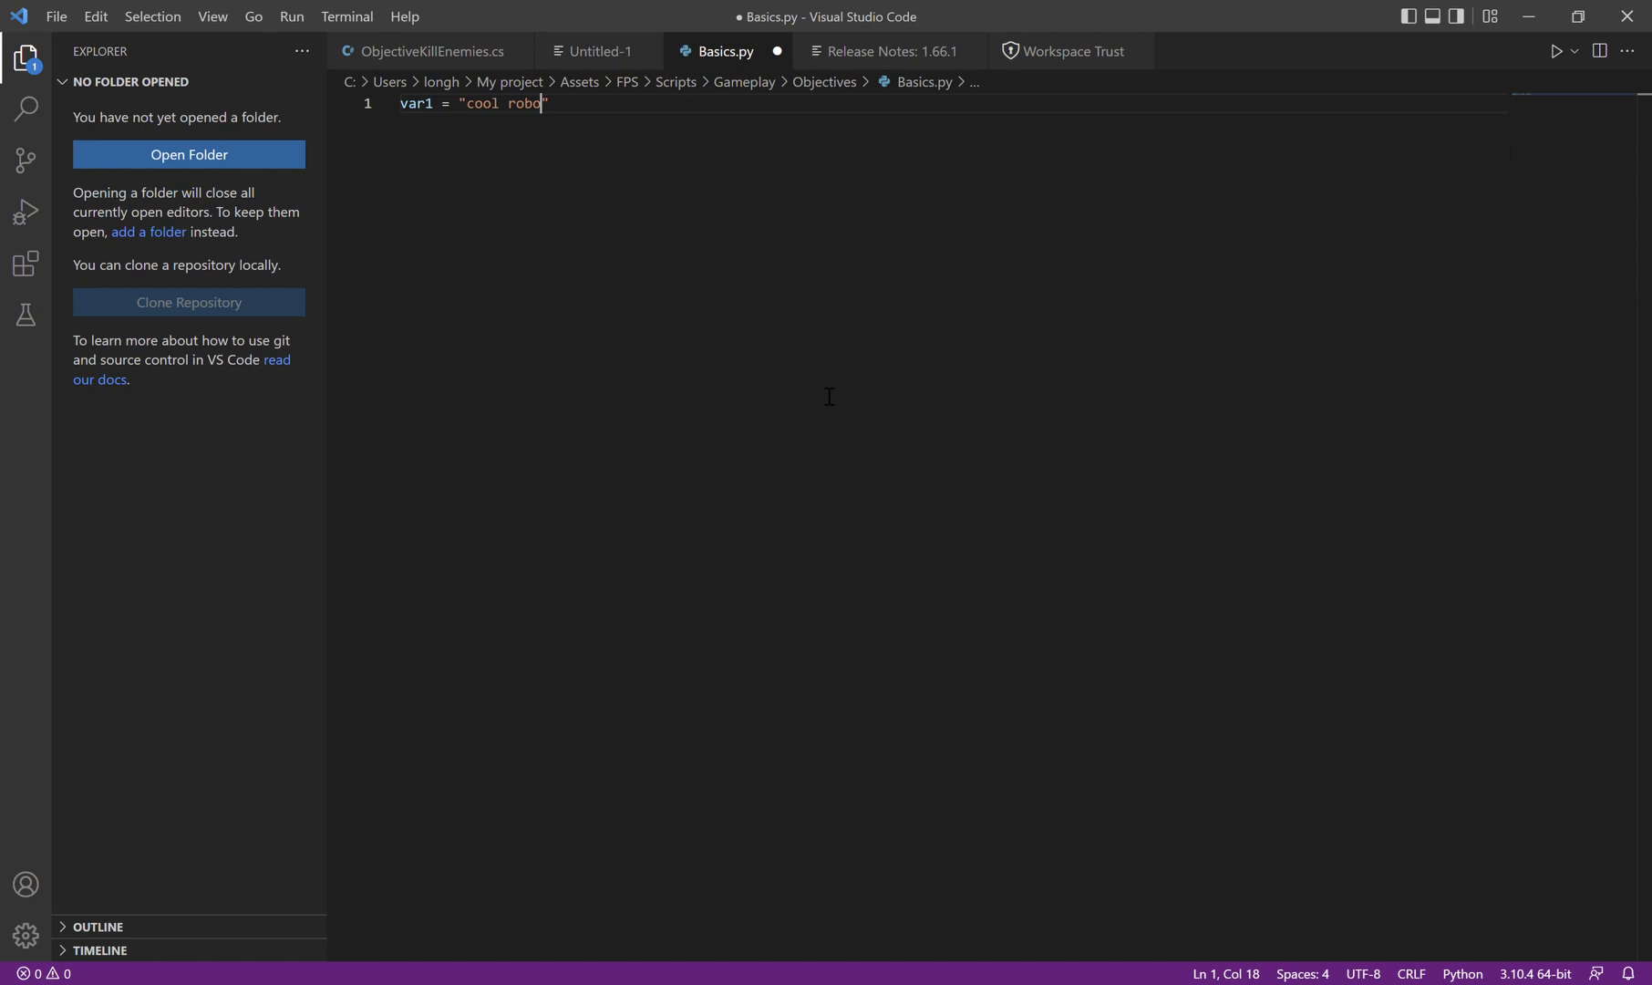
pyautogui.write('ts')
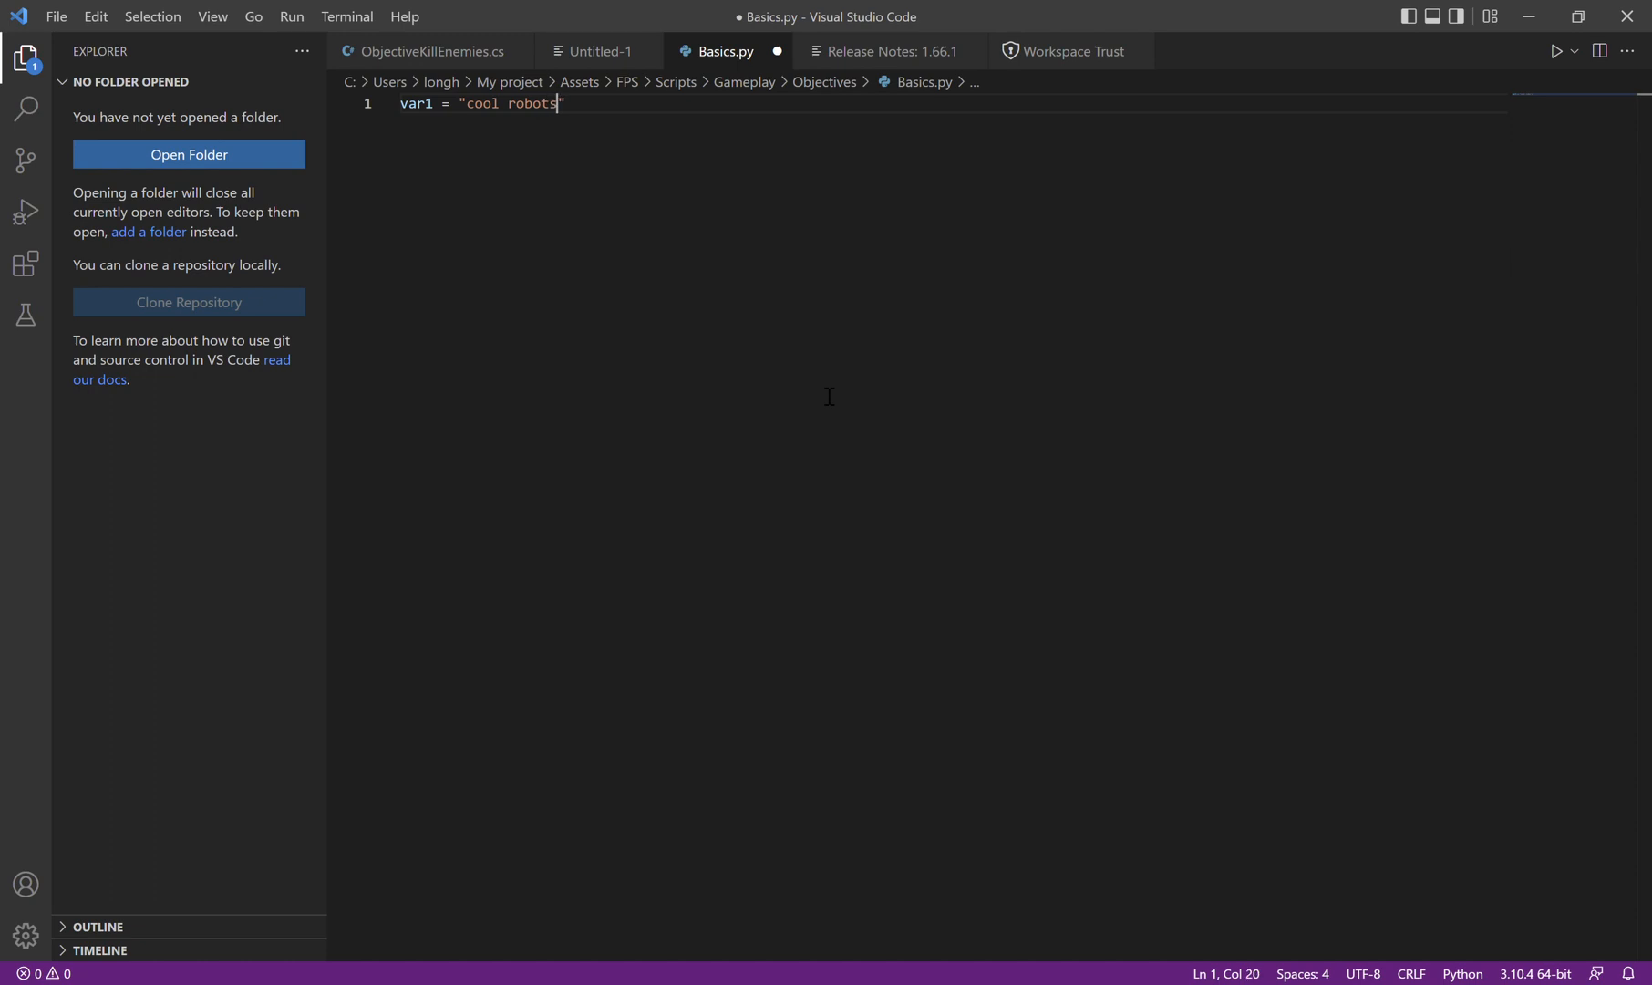
pyautogui.press('Return')
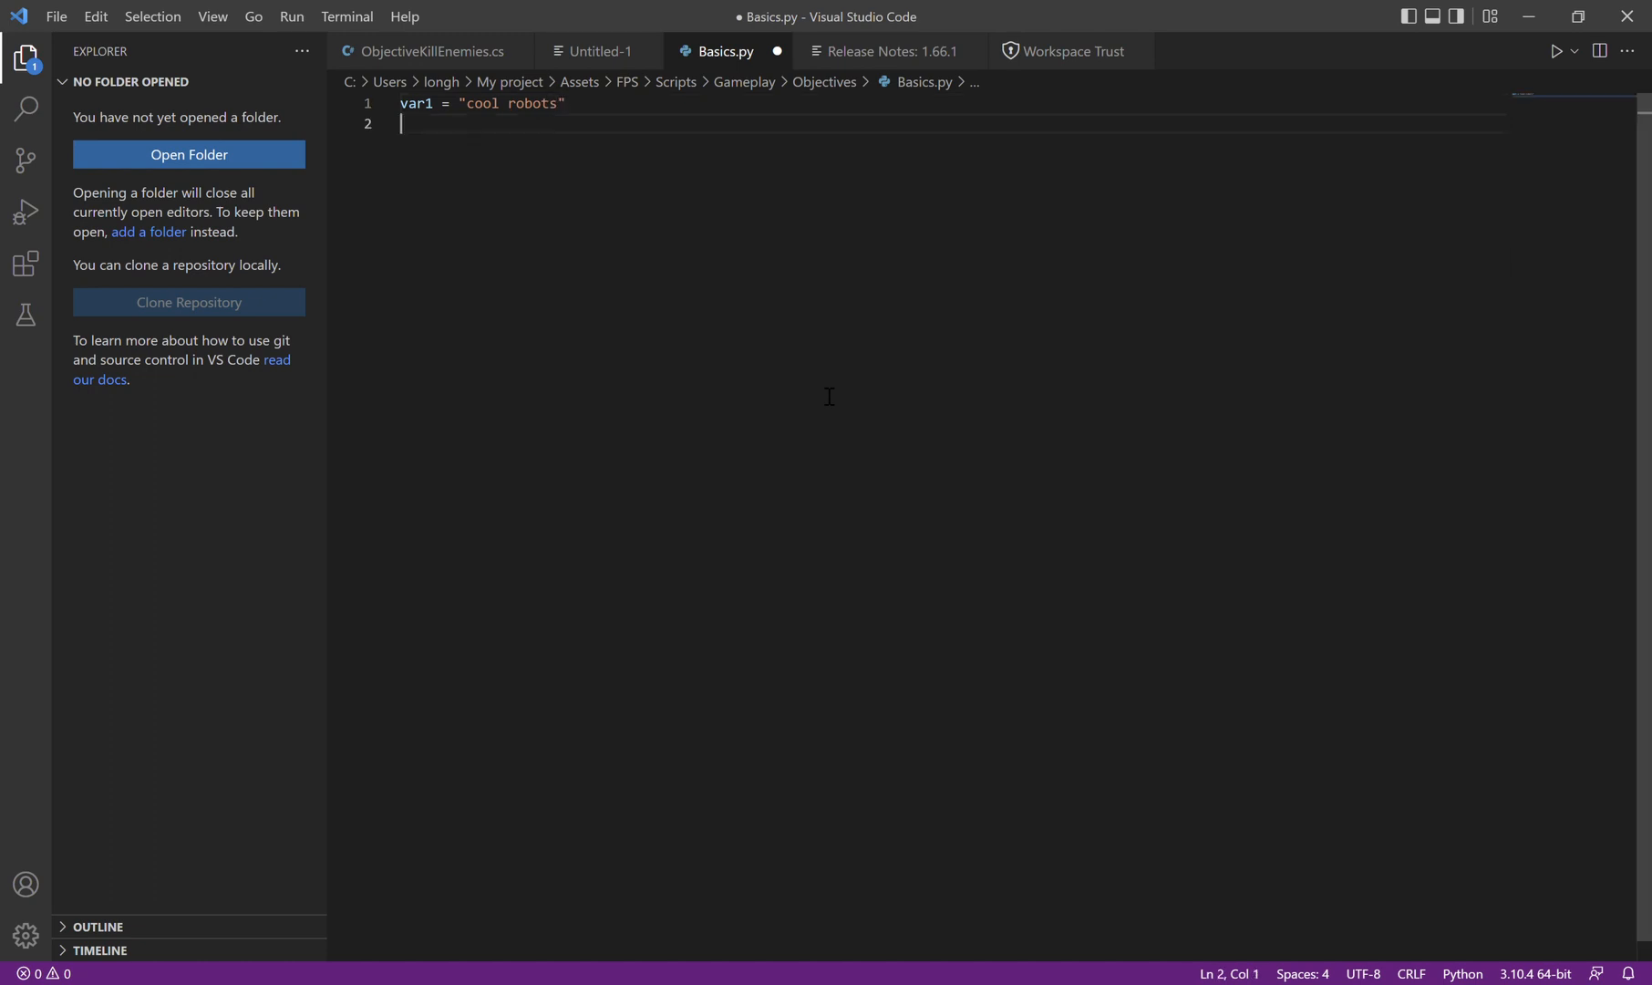
# - Write print(var1) on line 2
pyautogui.write('pri')
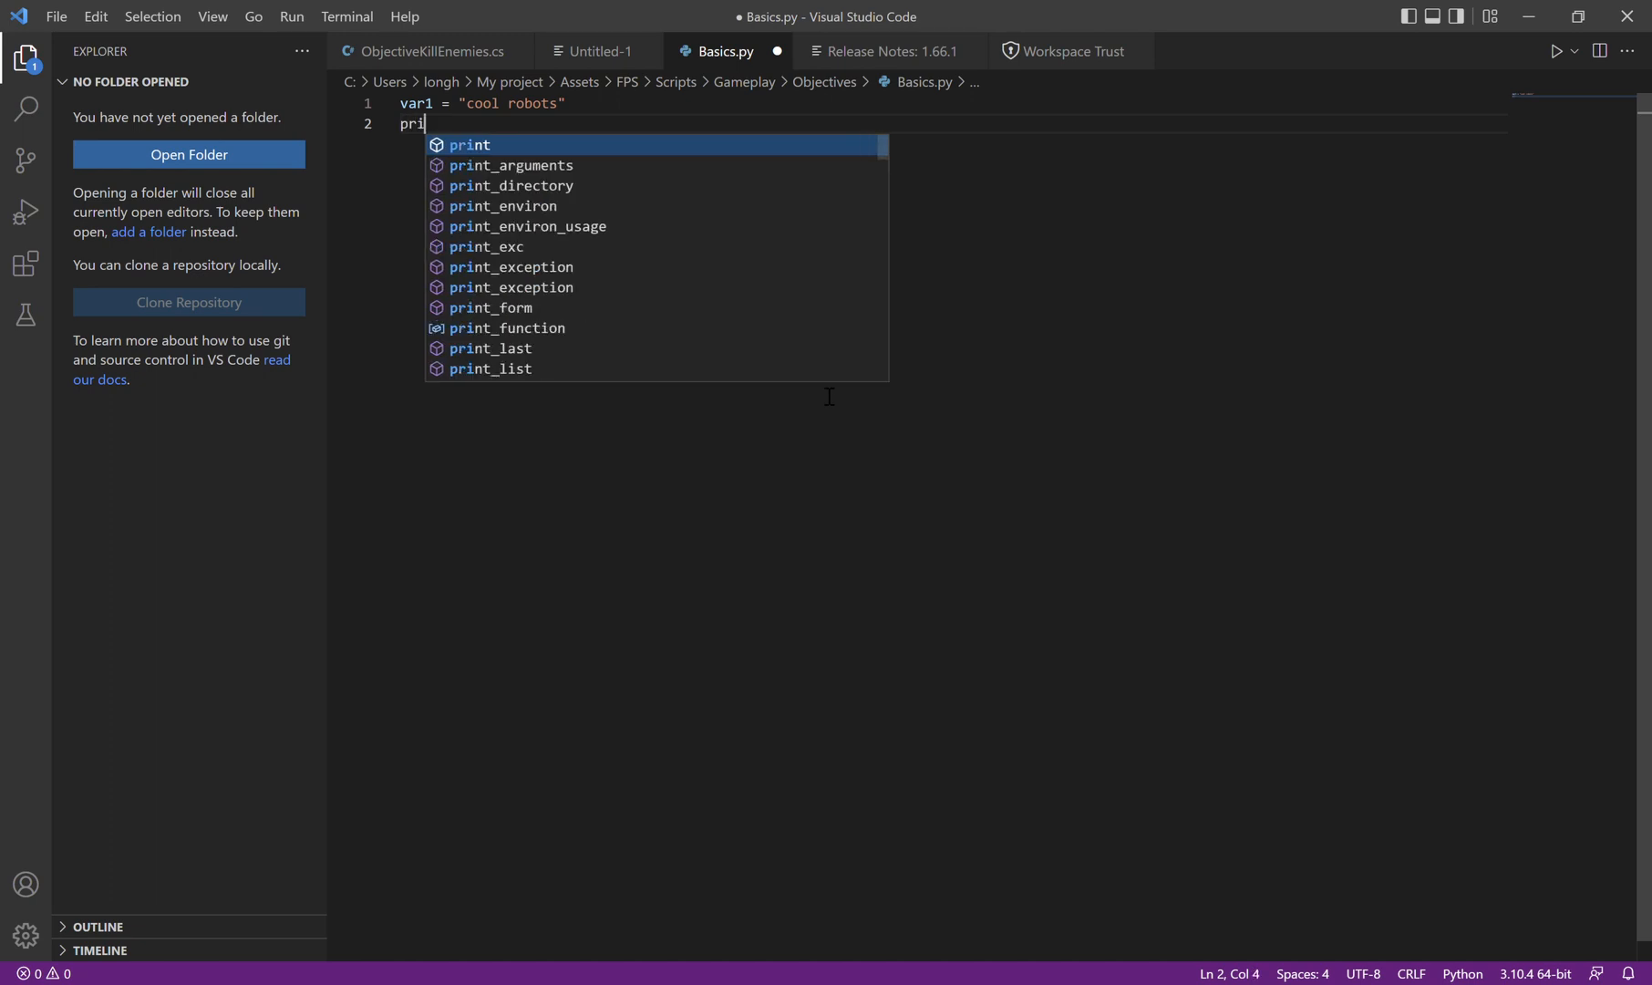
pyautogui.write('nt')
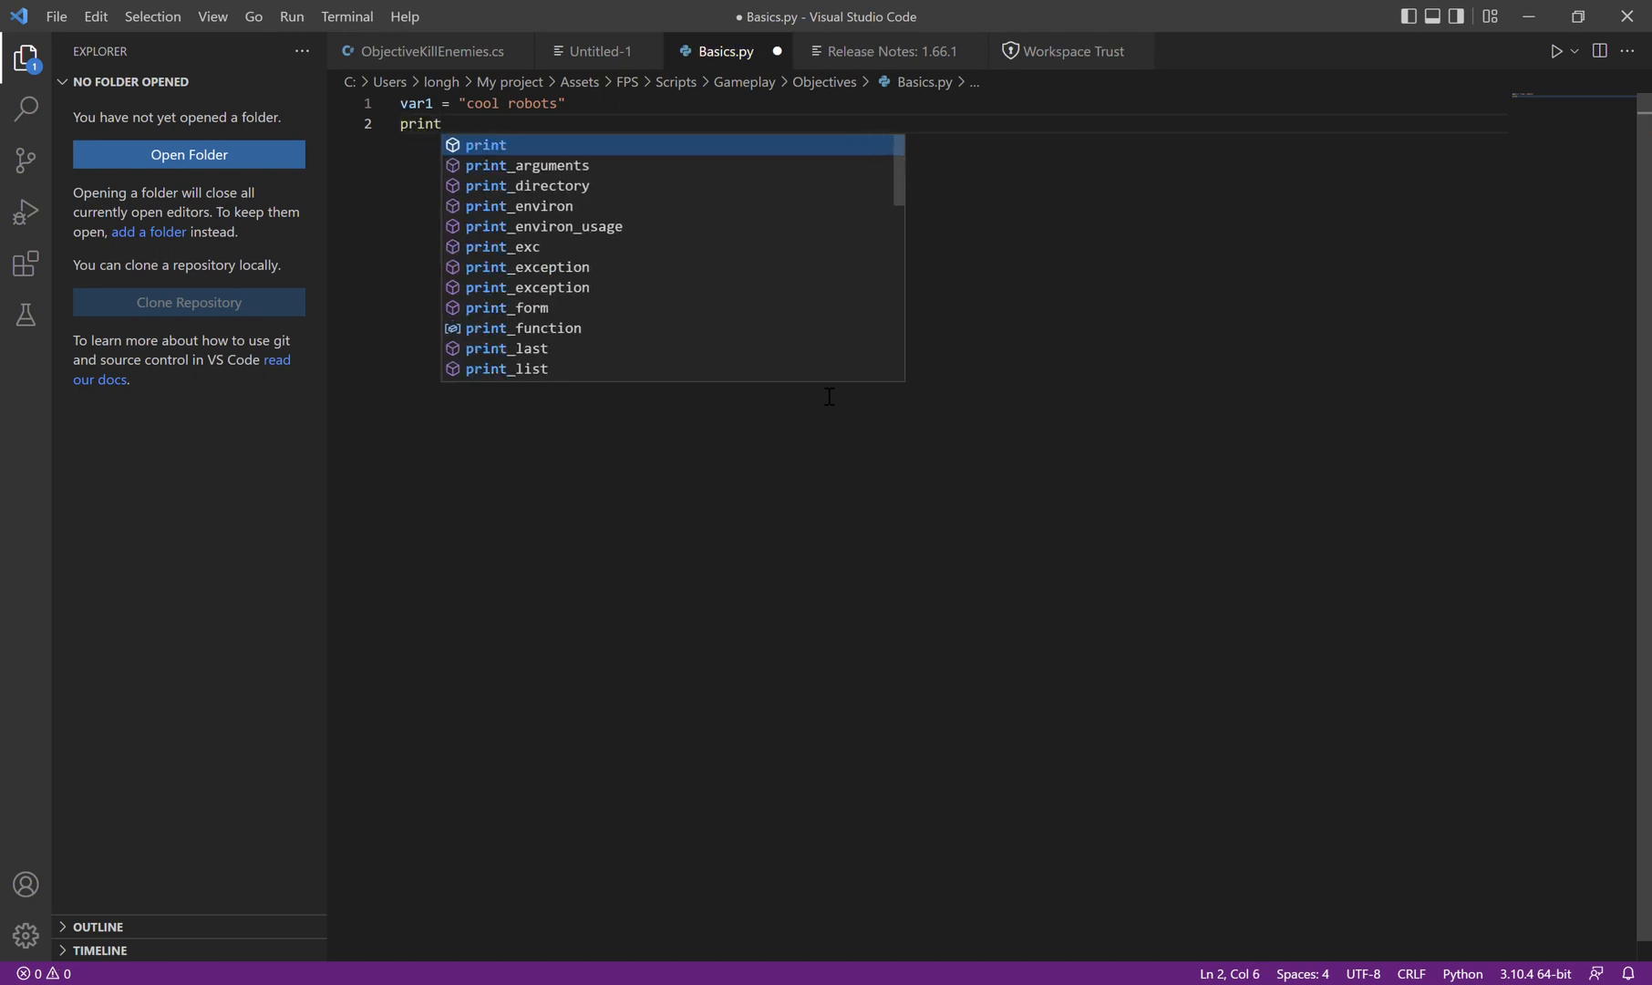
pyautogui.write('(')
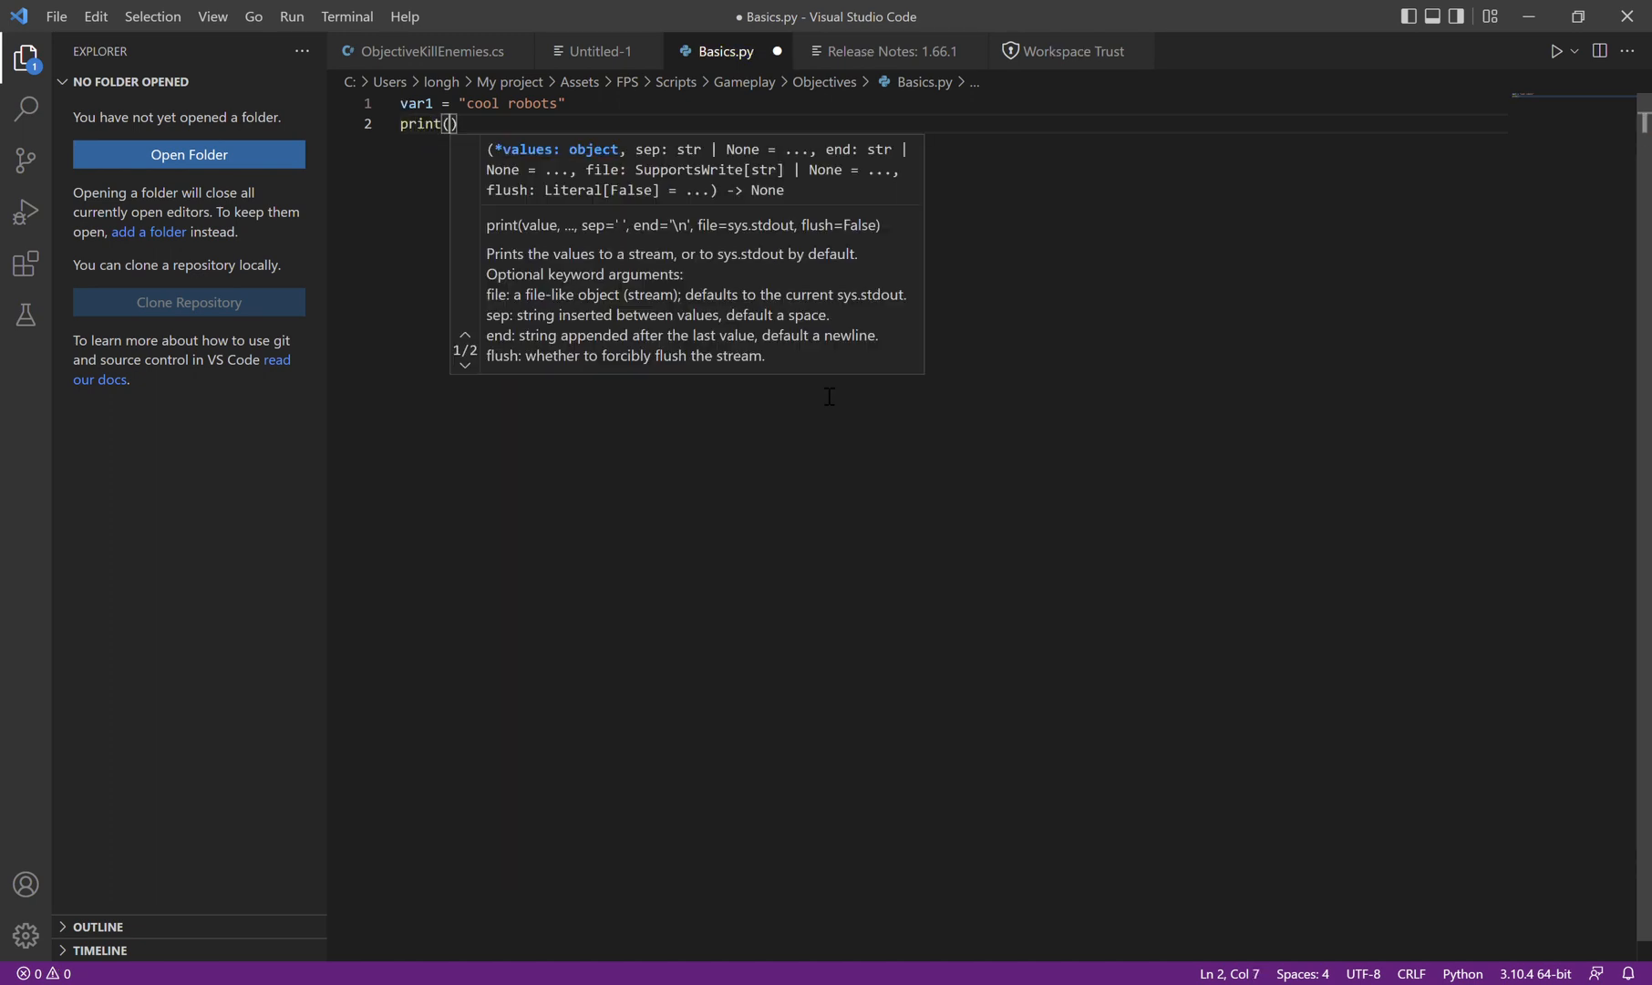
pyautogui.write('var1')
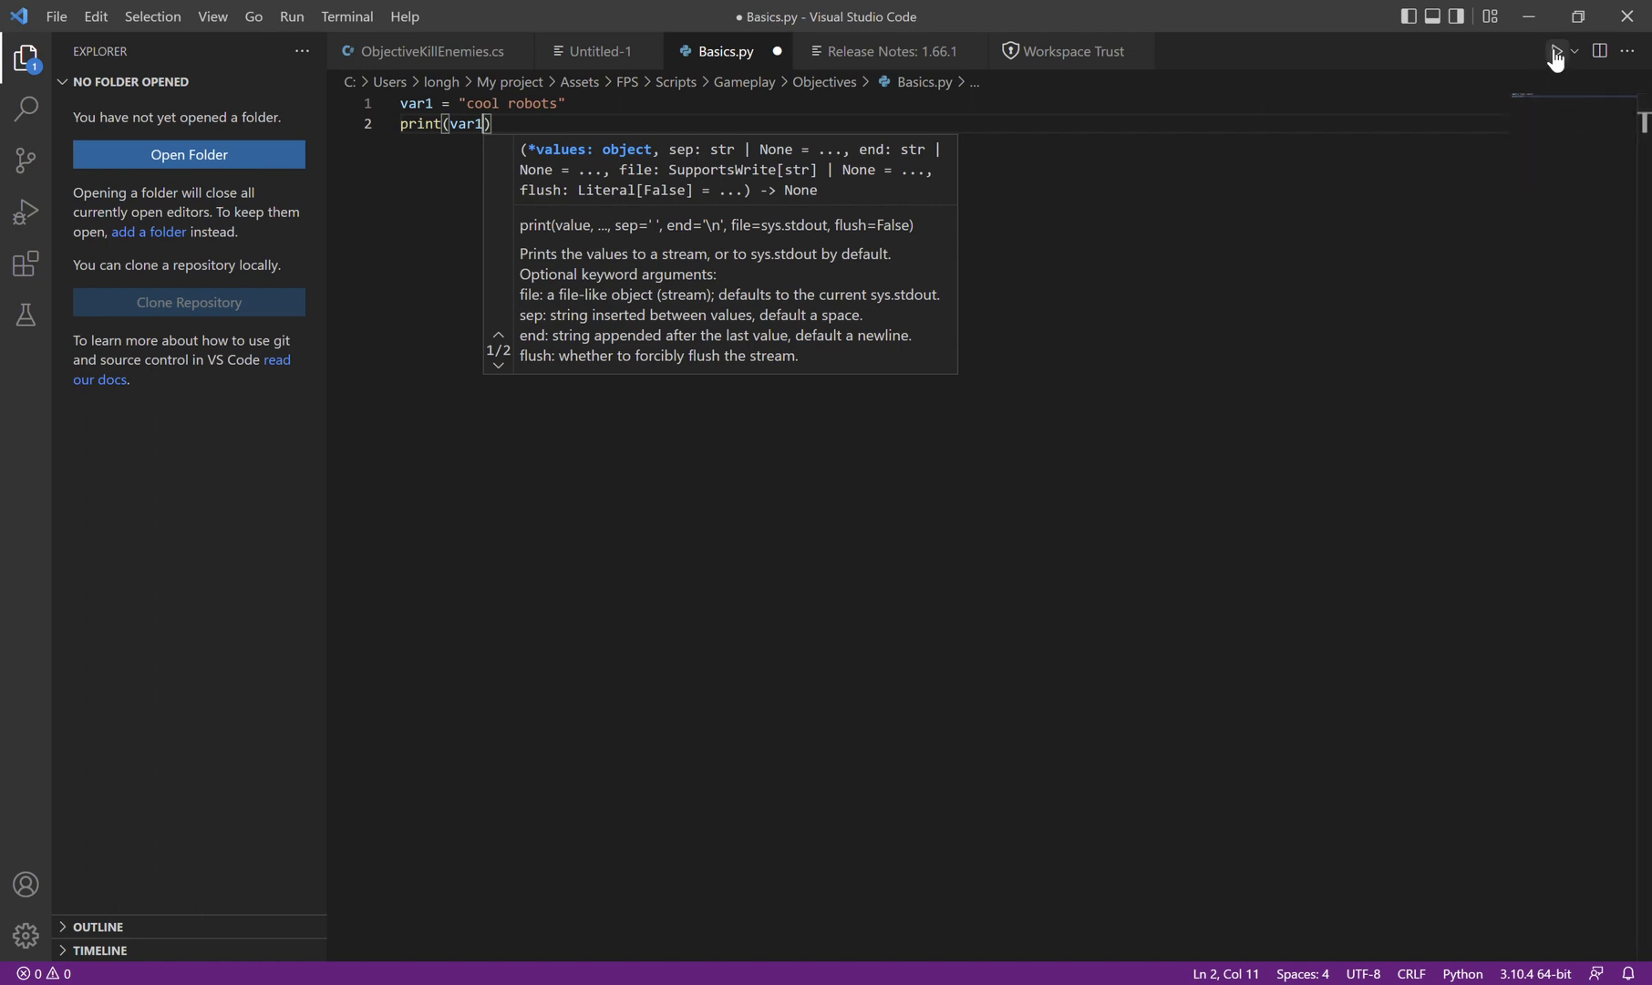
# - Run Basics.py so the terminal prints cool robots
pyautogui.click(1553, 51)
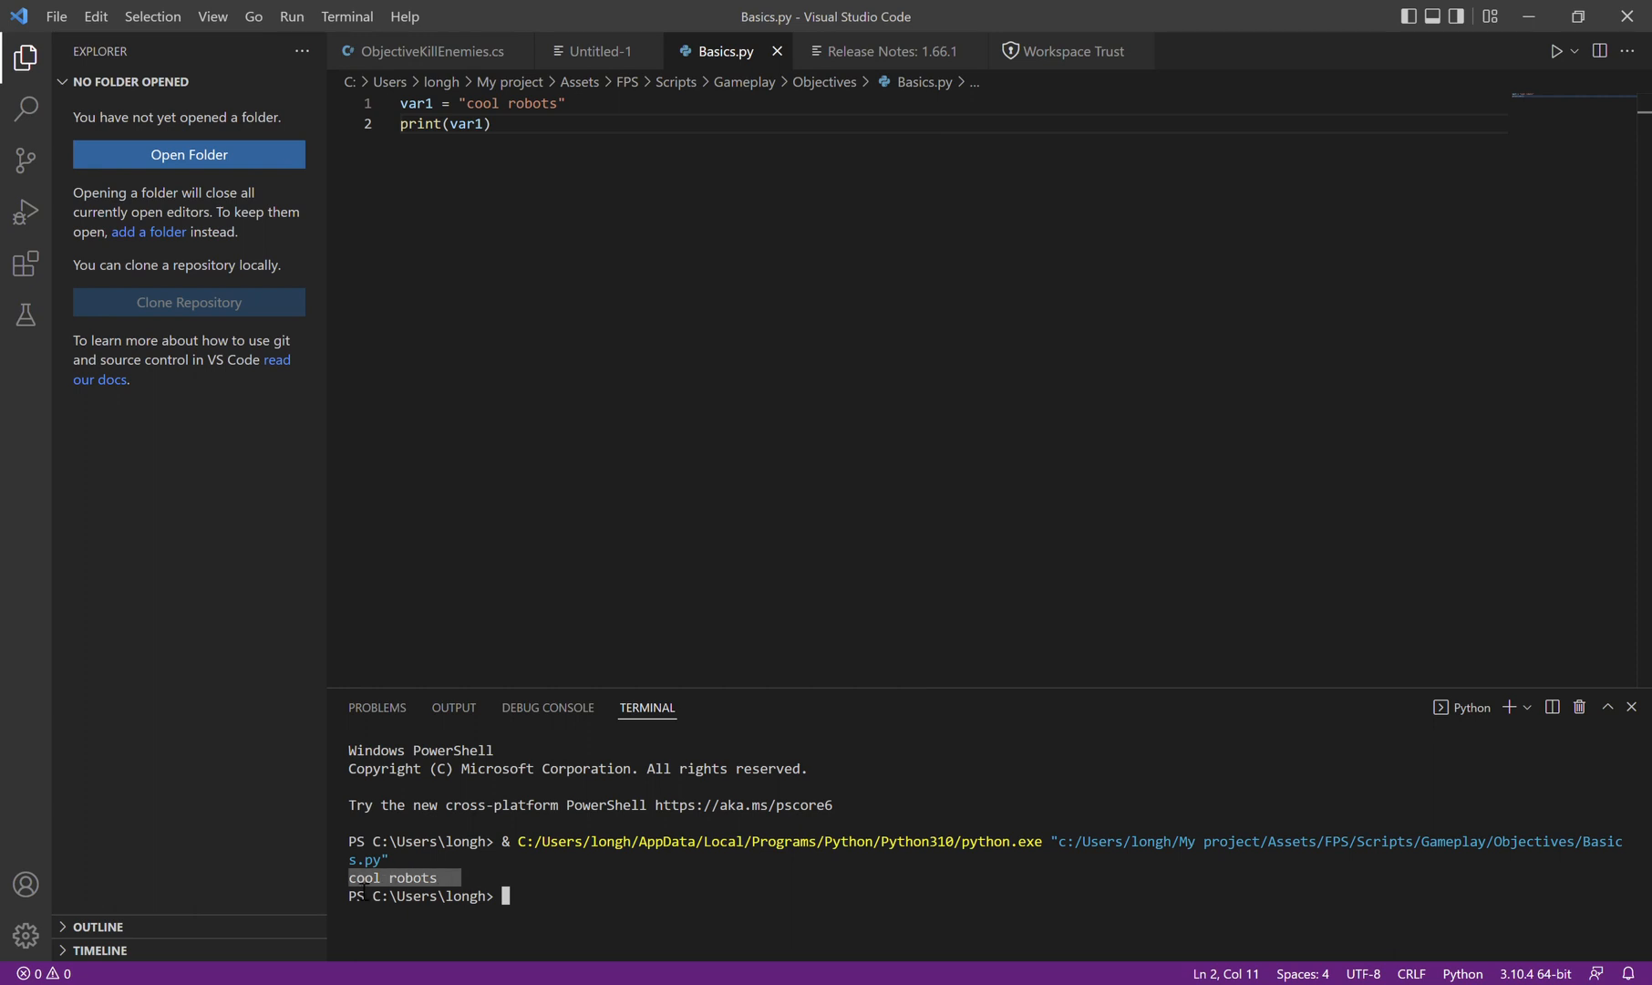
pyautogui.moveTo(1569, 735)
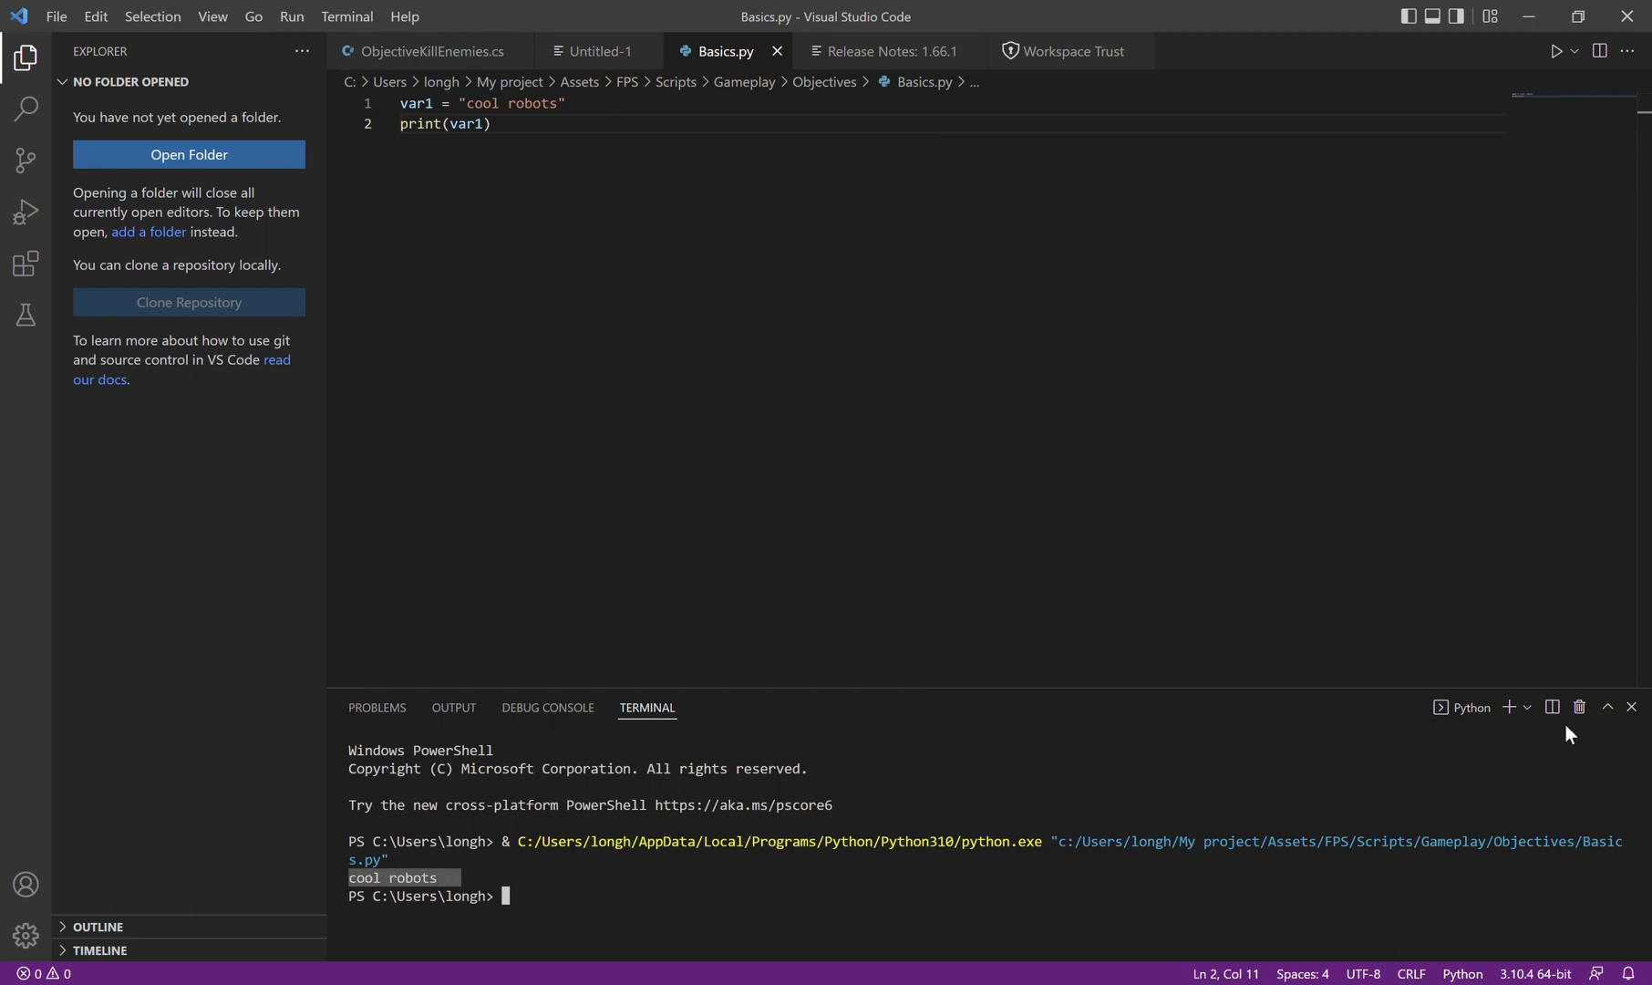
pyautogui.moveTo(1579, 707)
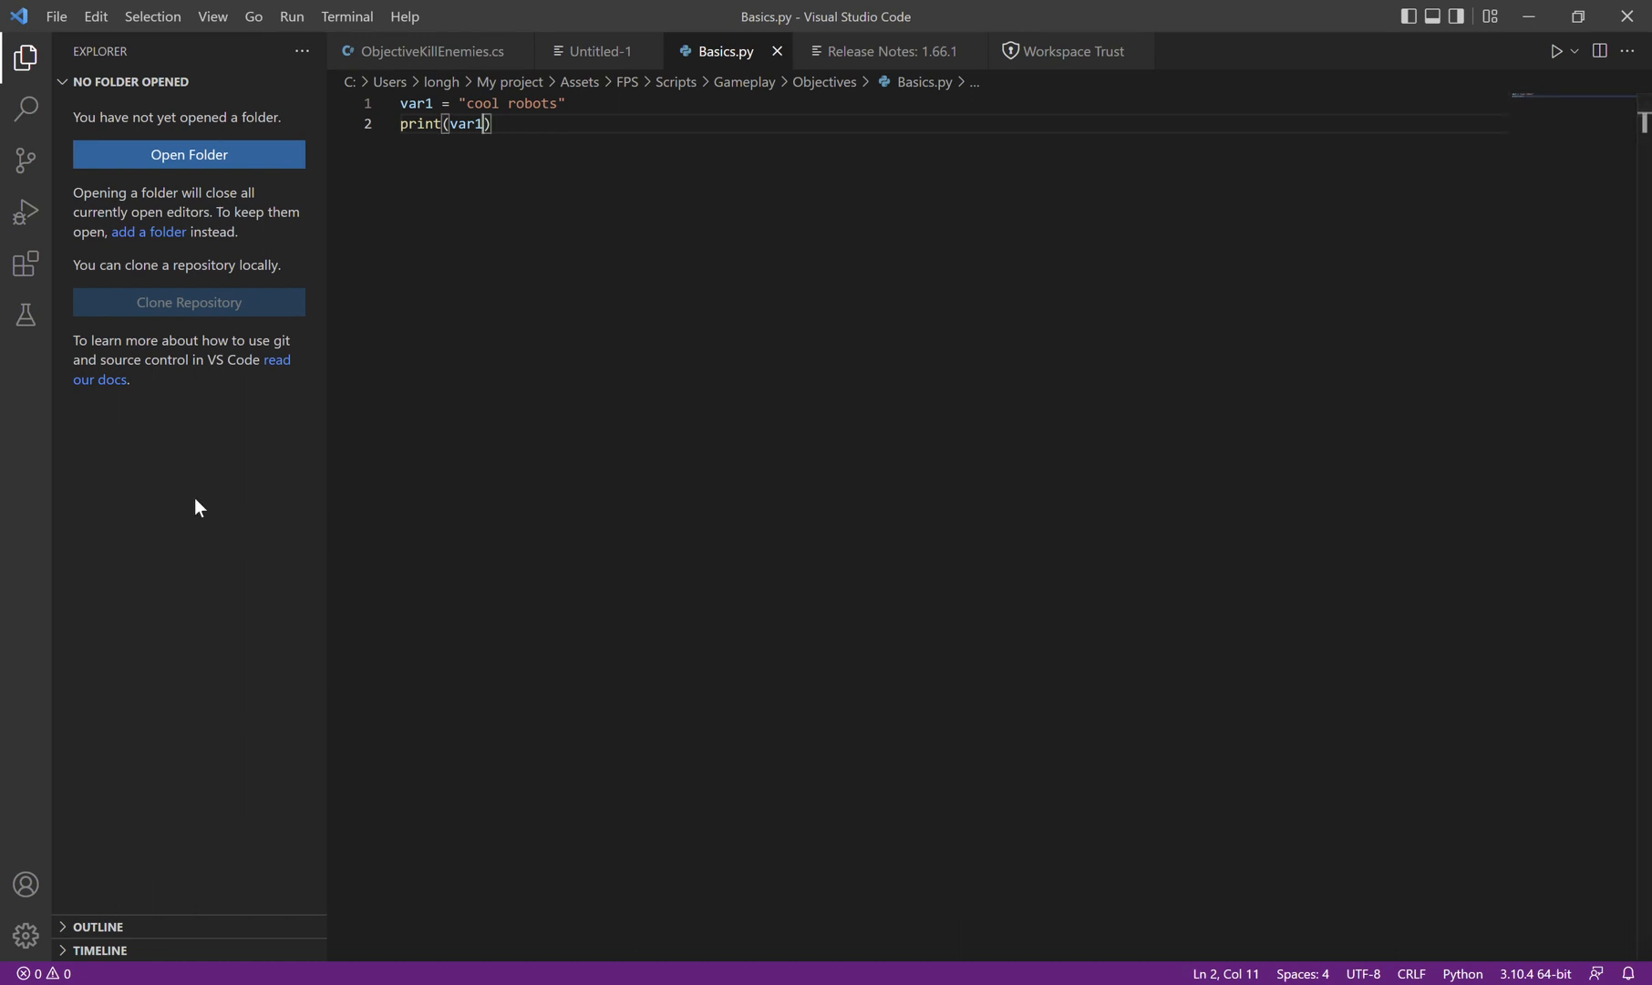
pyautogui.moveTo(688, 549)
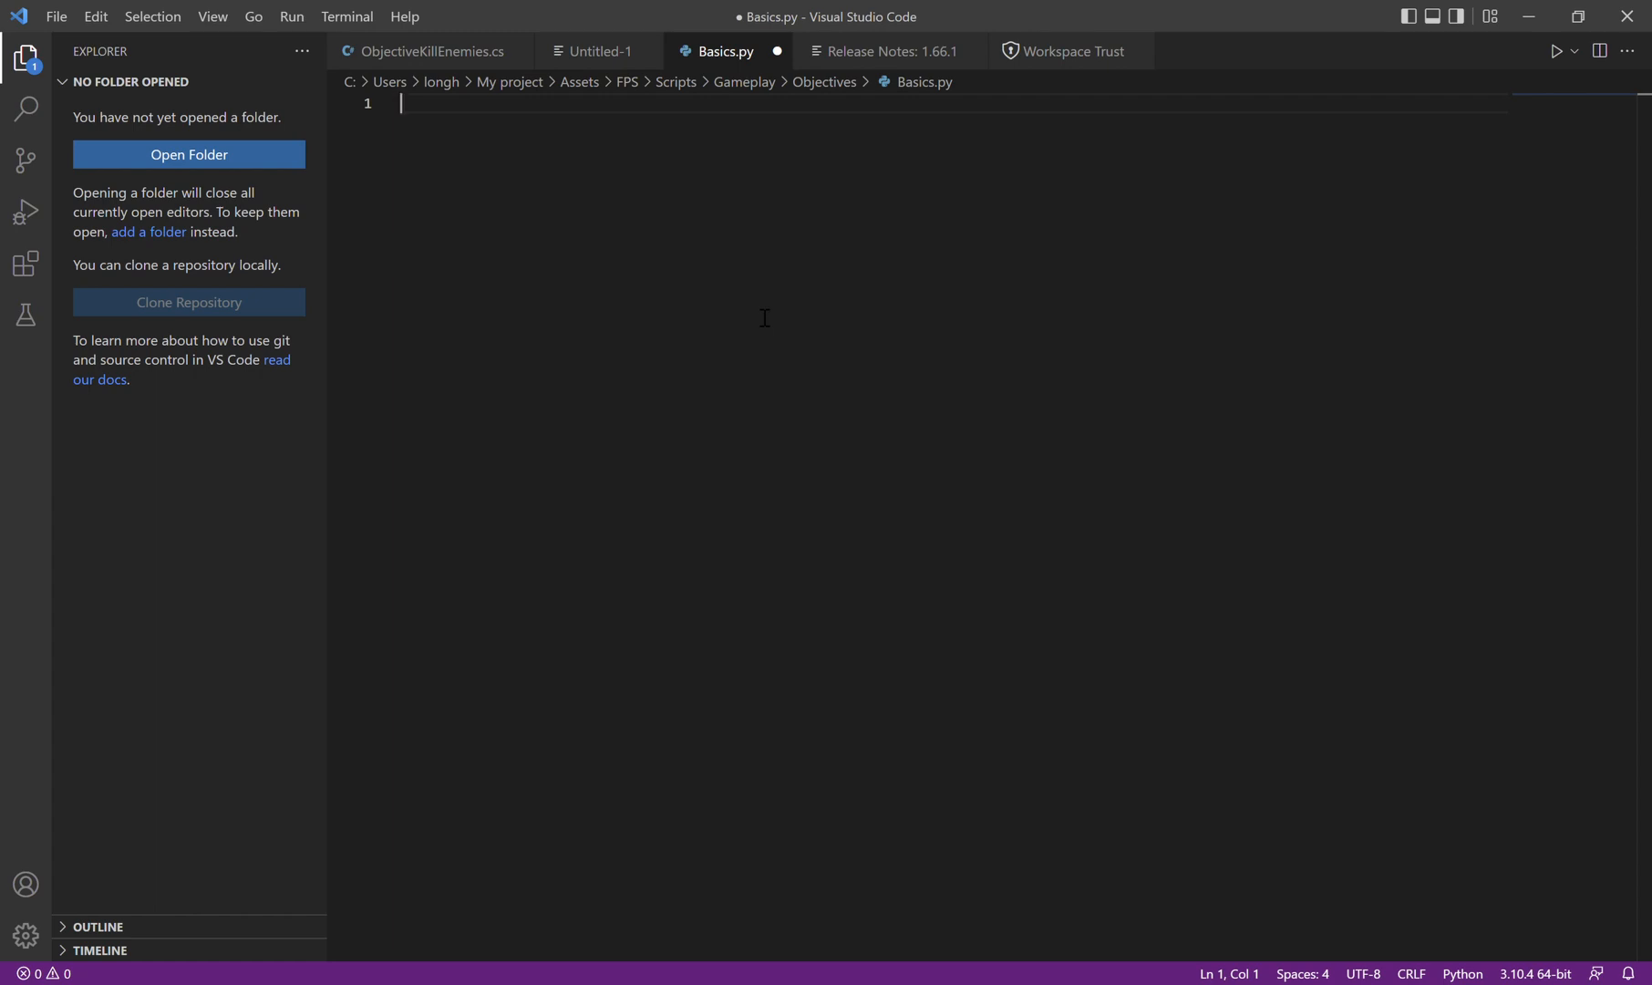
# - Write the function header def printsomething(): and start its body
pyautogui.write('def')
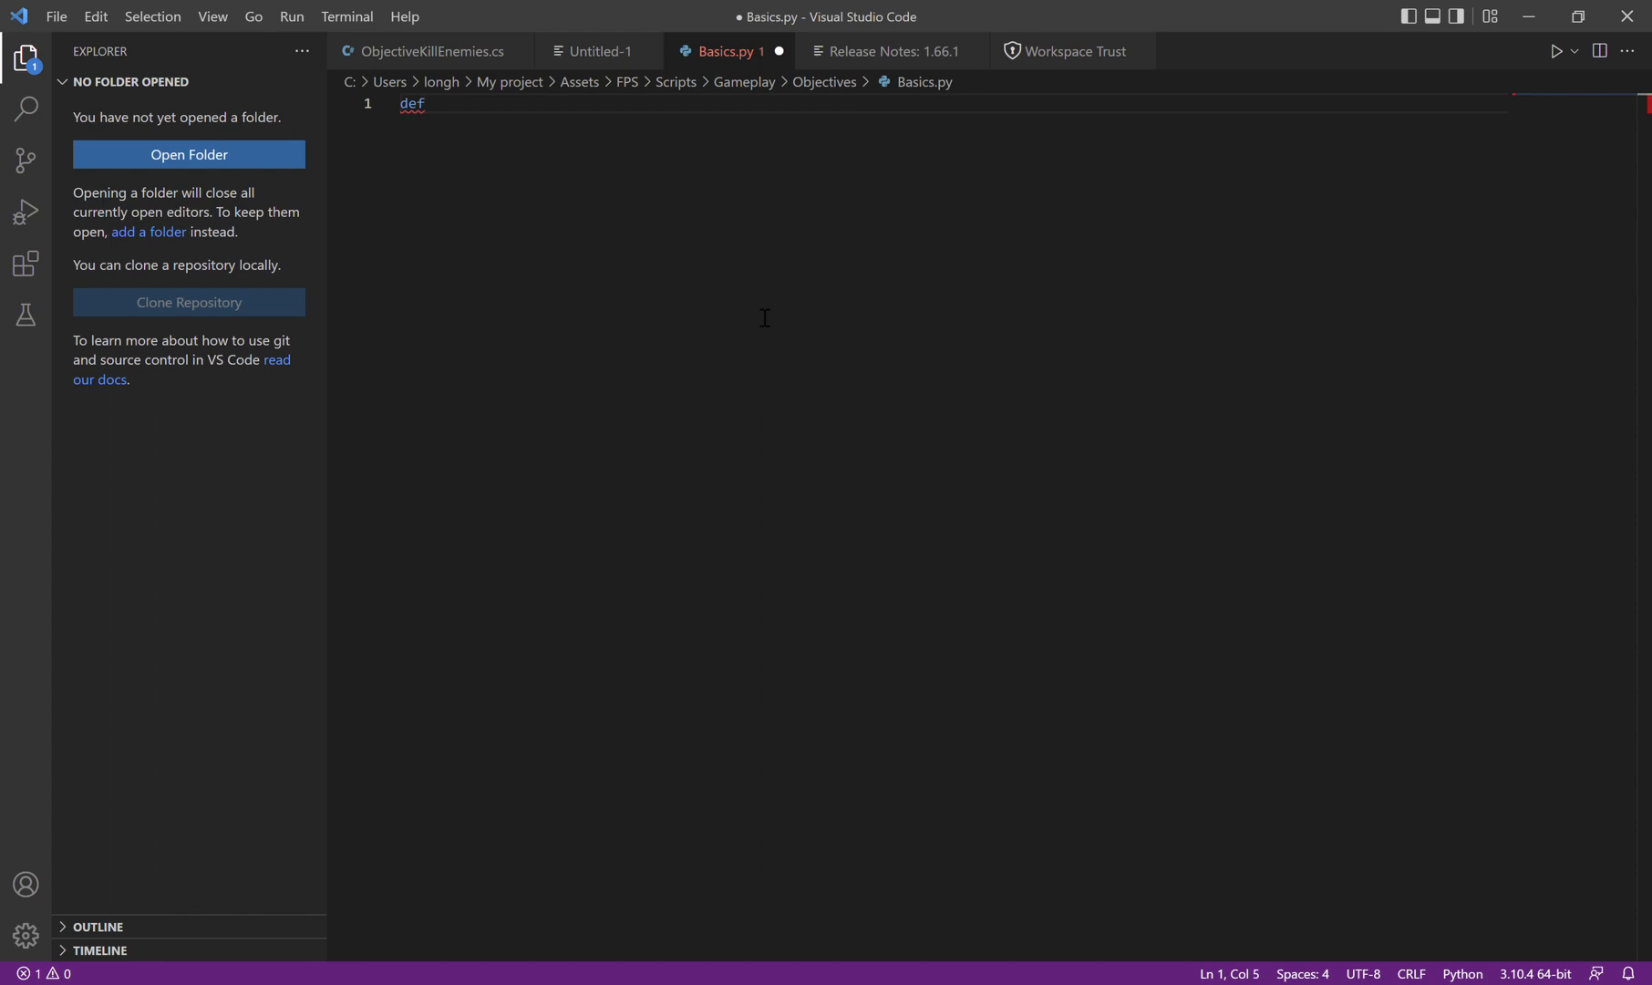
pyautogui.write('pr')
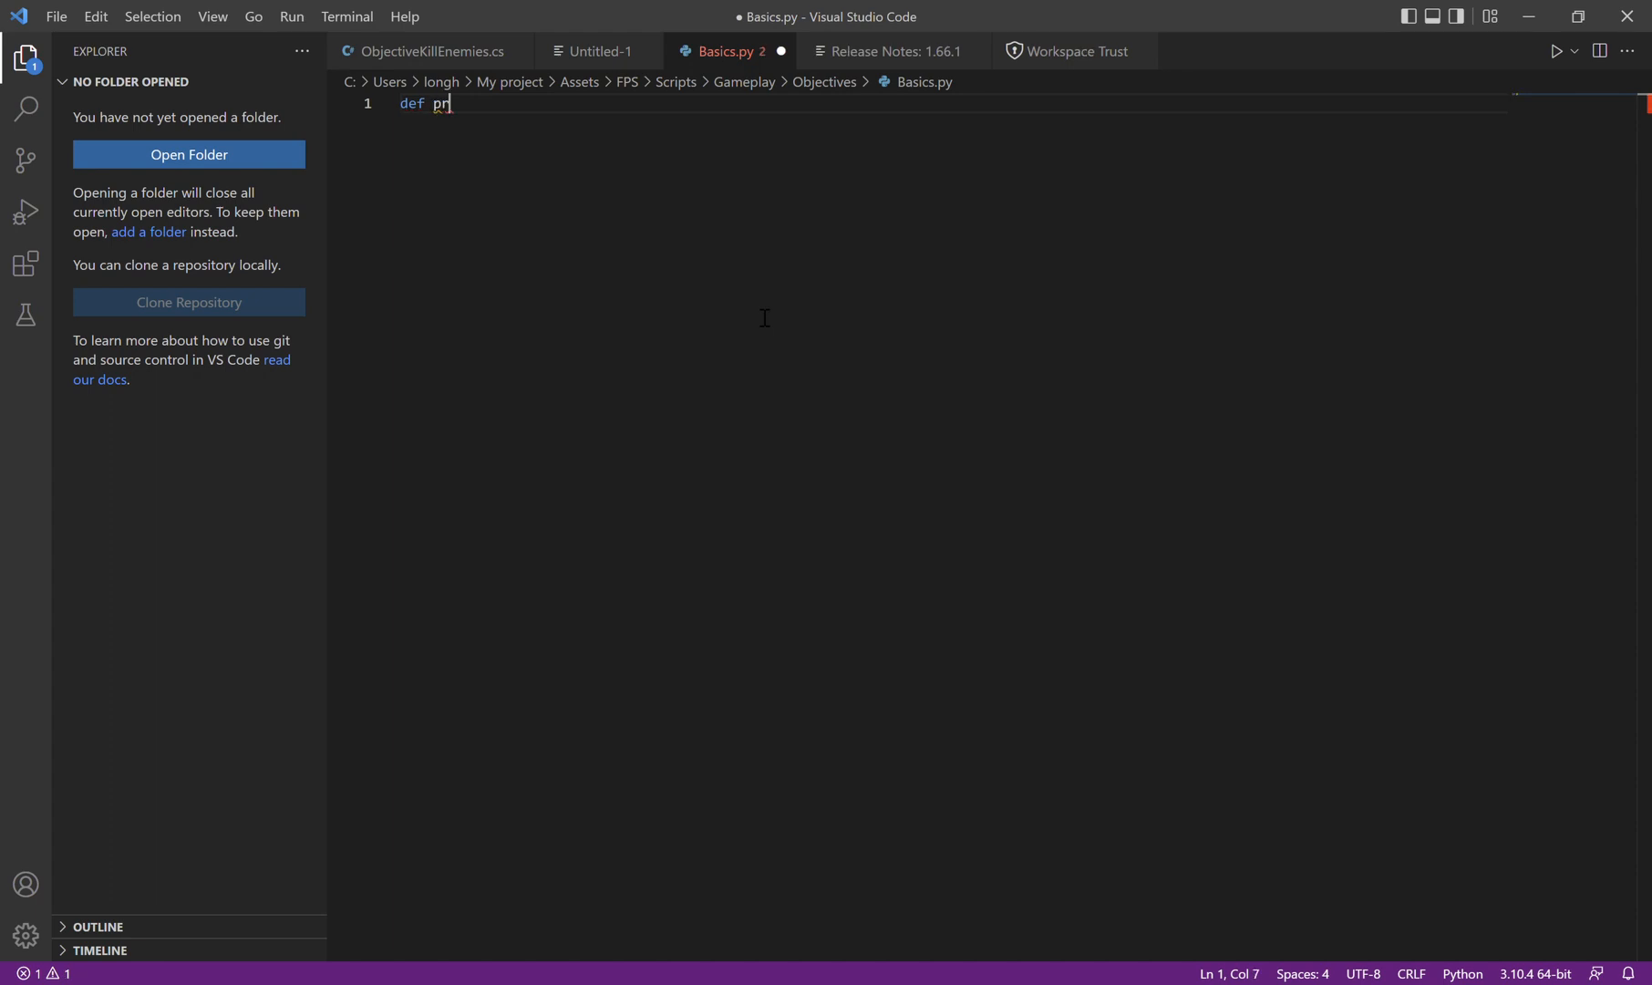
pyautogui.write('int')
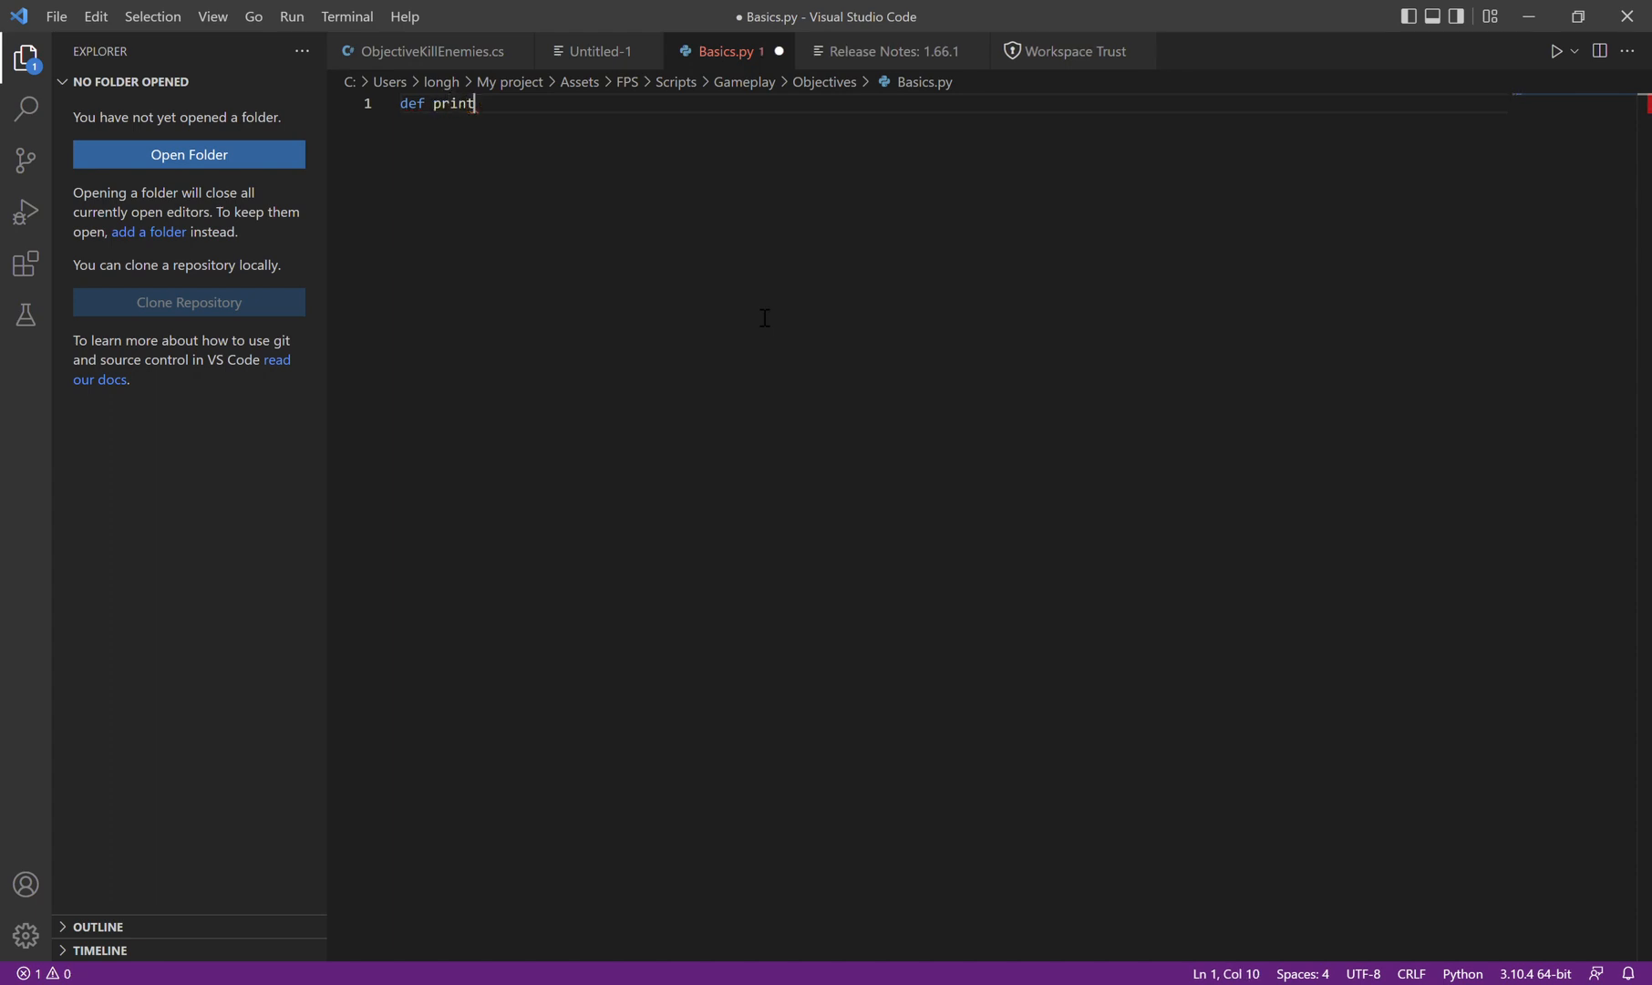
pyautogui.write('someth')
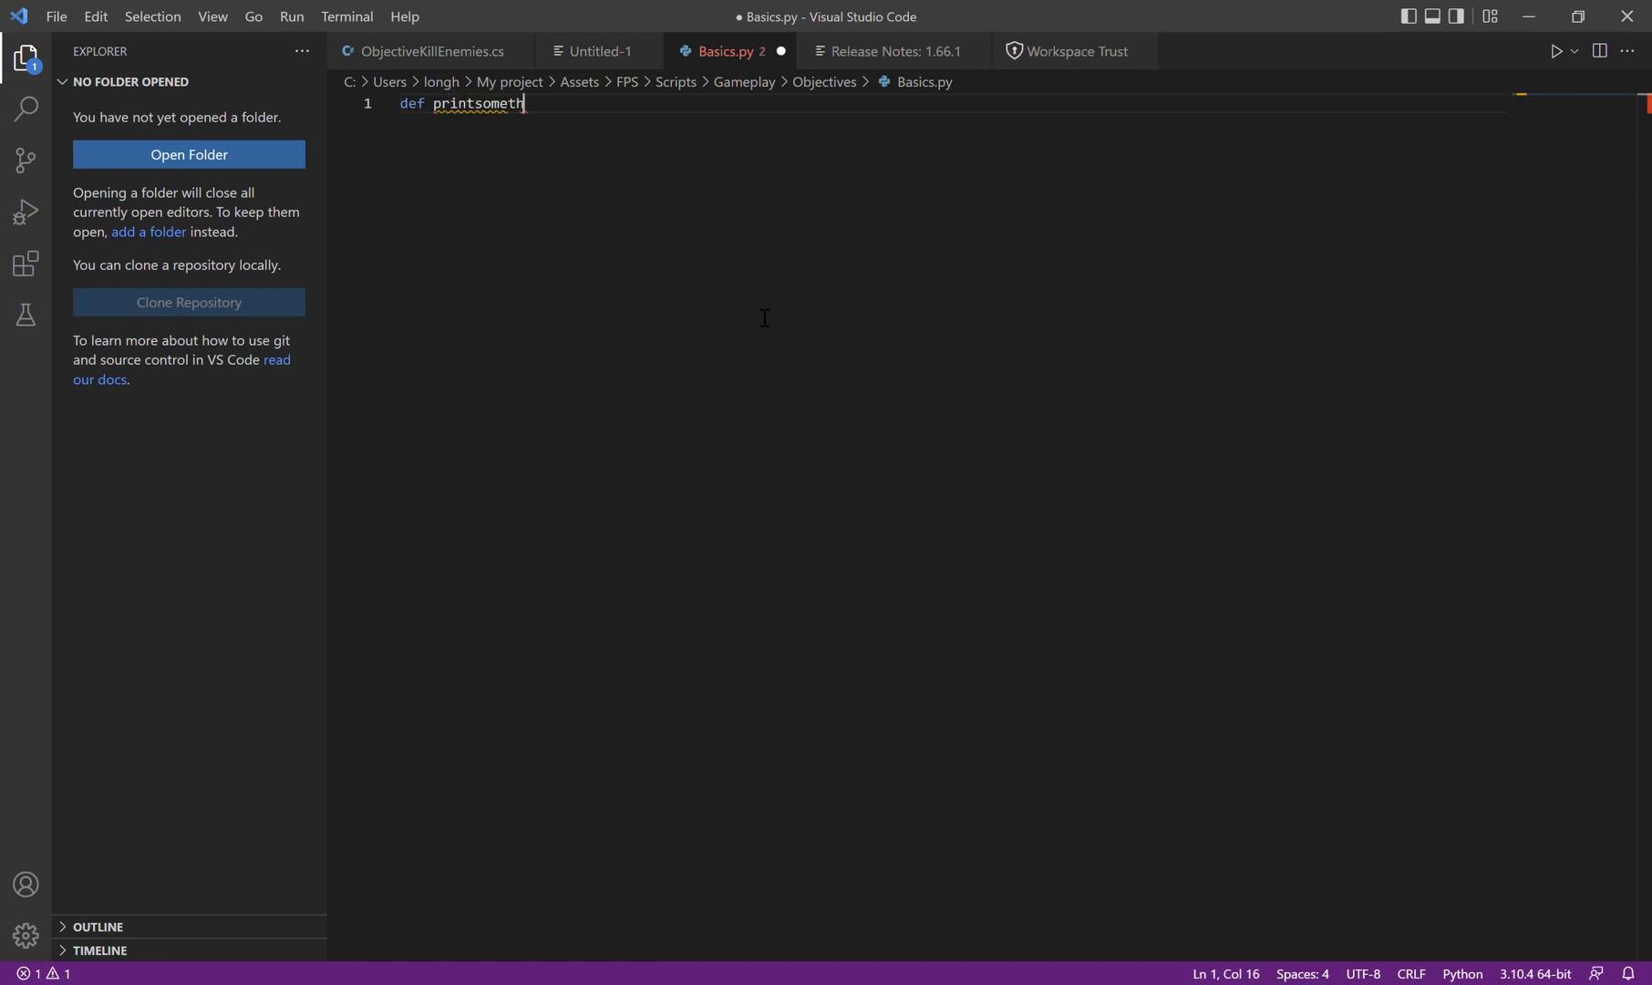
pyautogui.write('ing')
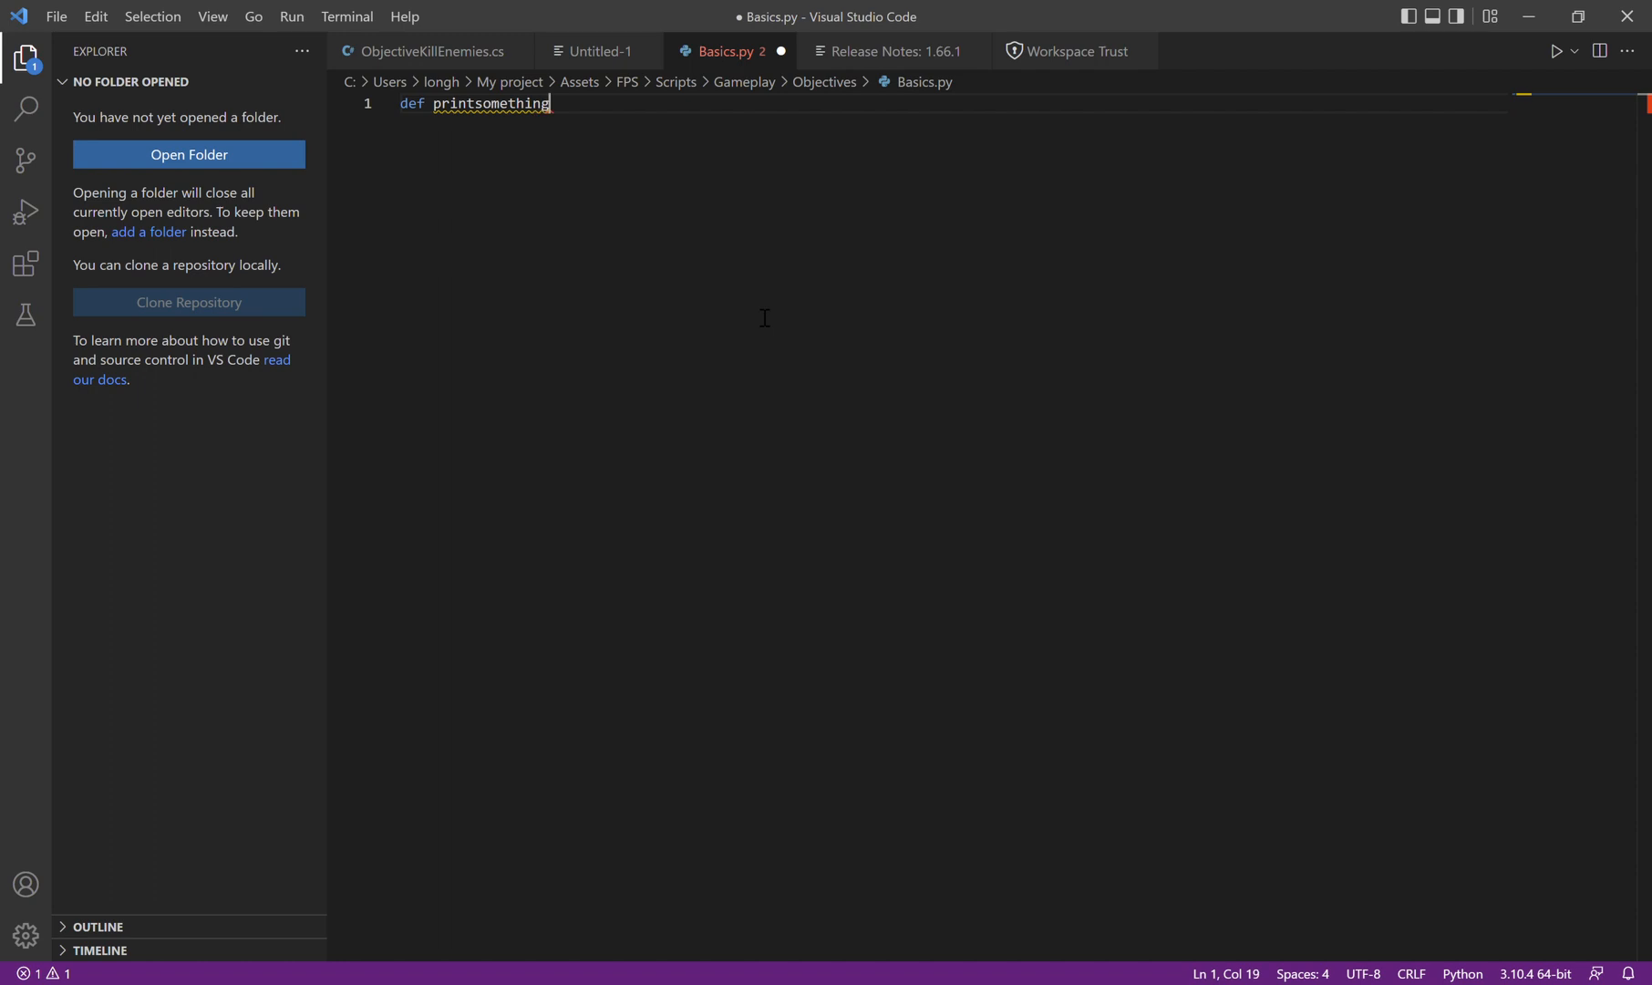
pyautogui.write('()')
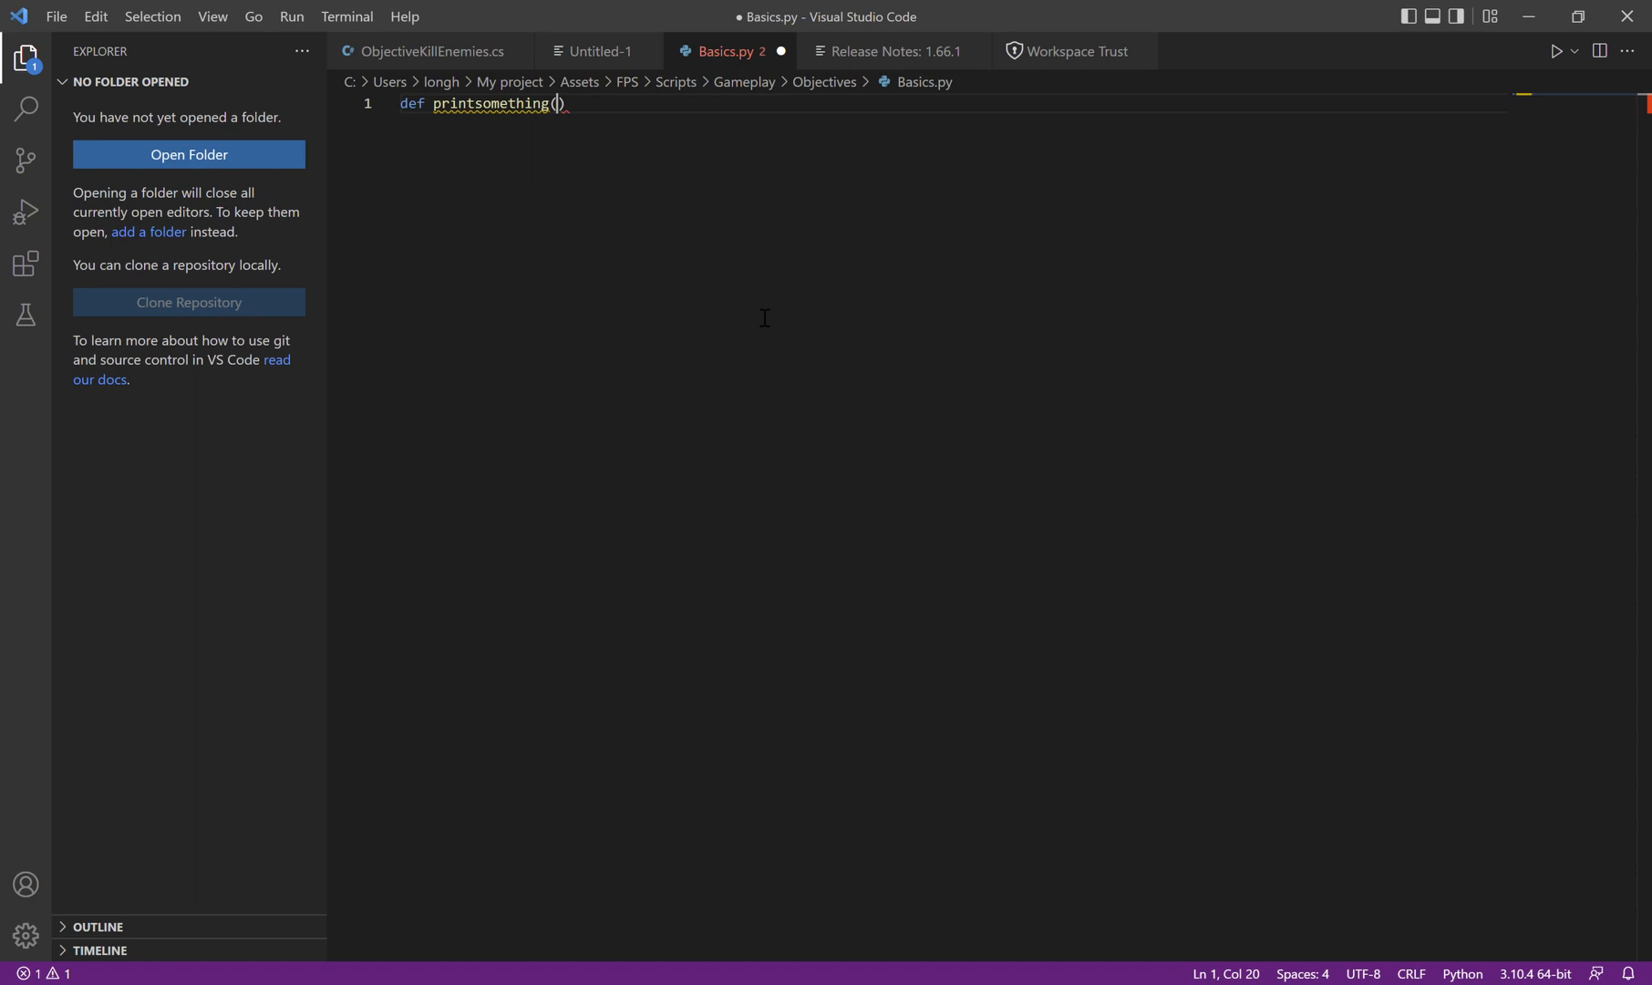
pyautogui.write(')')
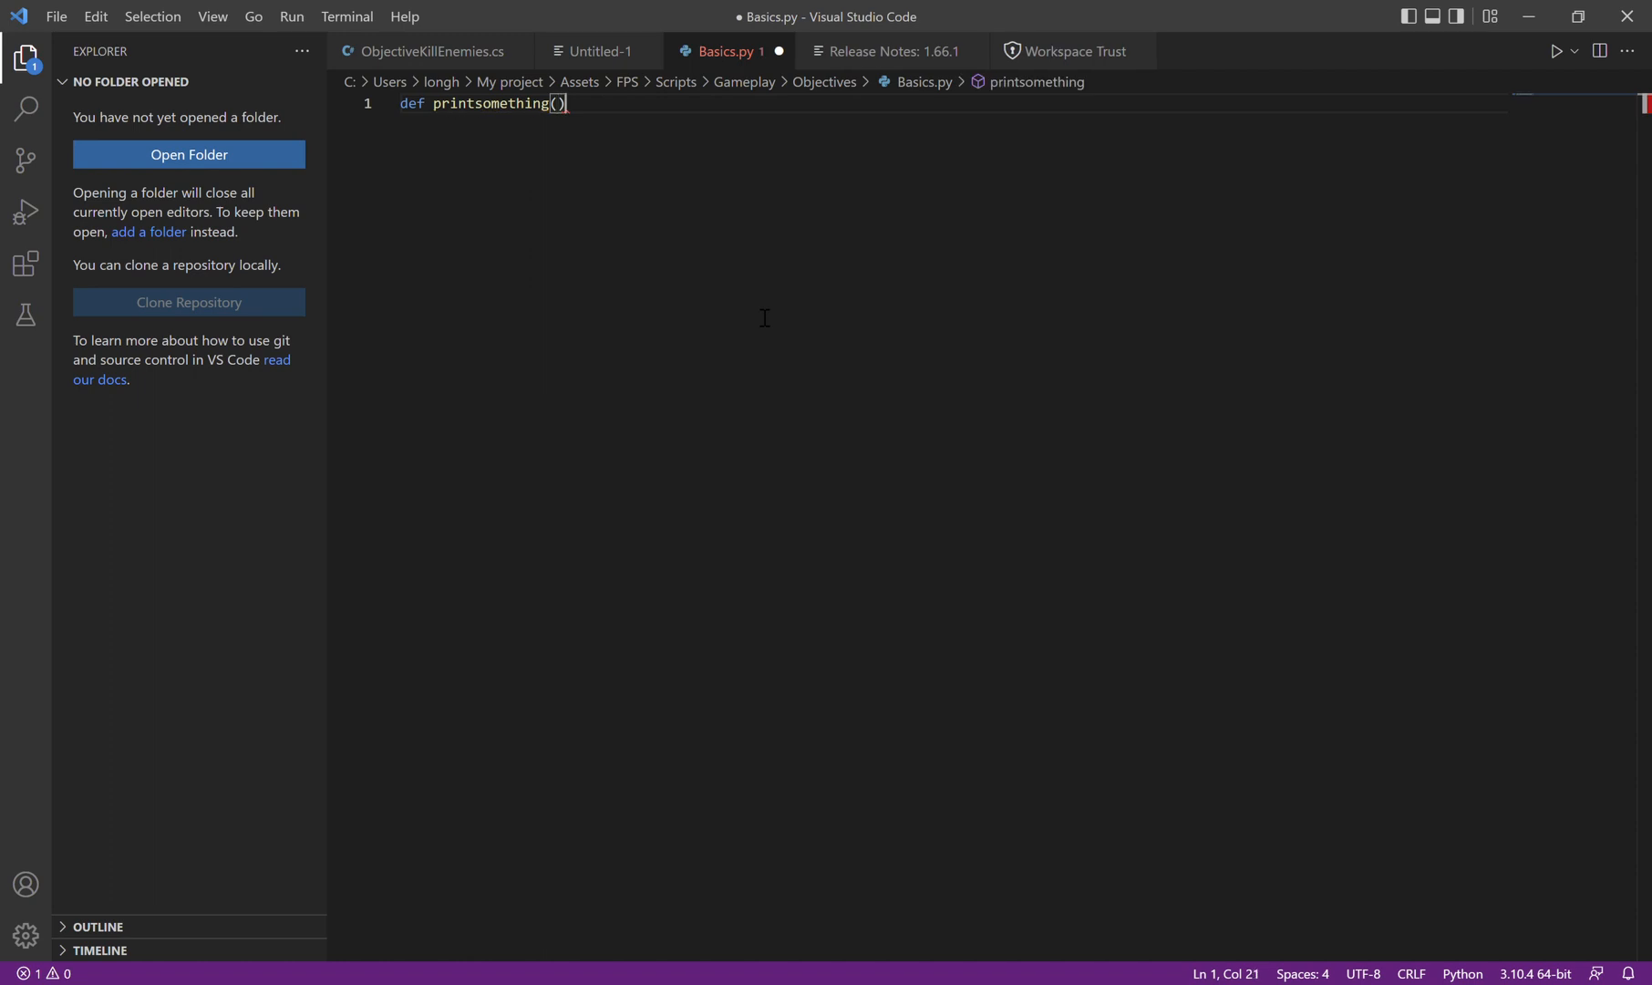
pyautogui.write(':')
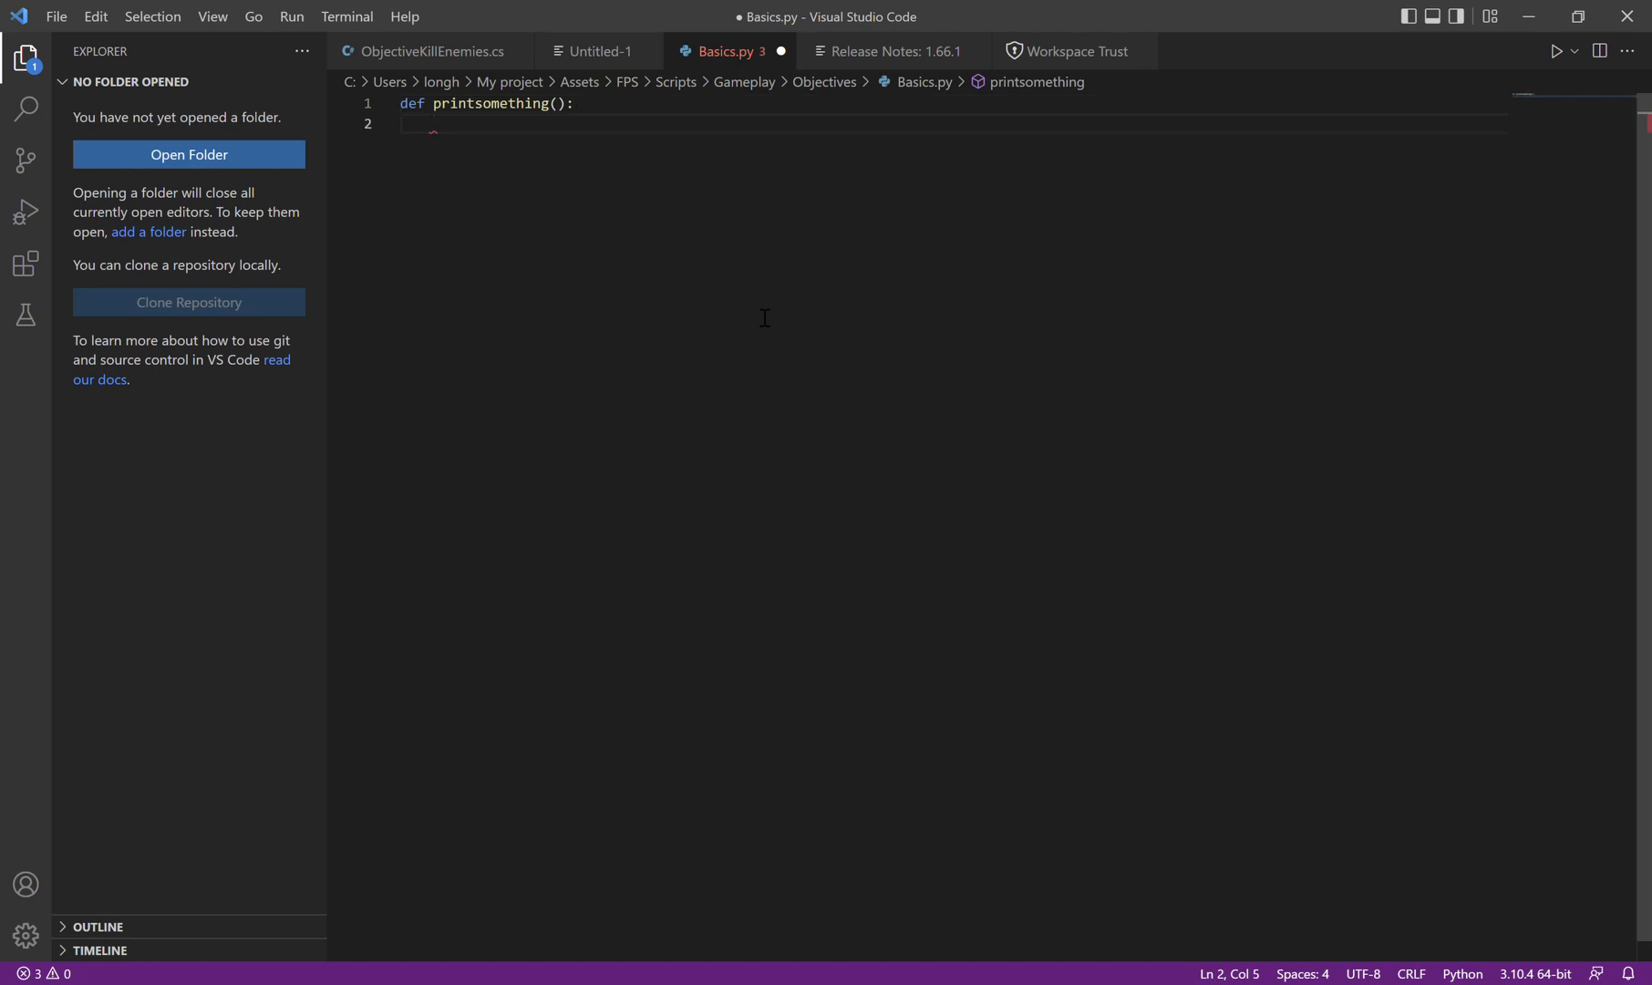
# - Add print("stuff") and print("is") to the function body
pyautogui.write('pri')
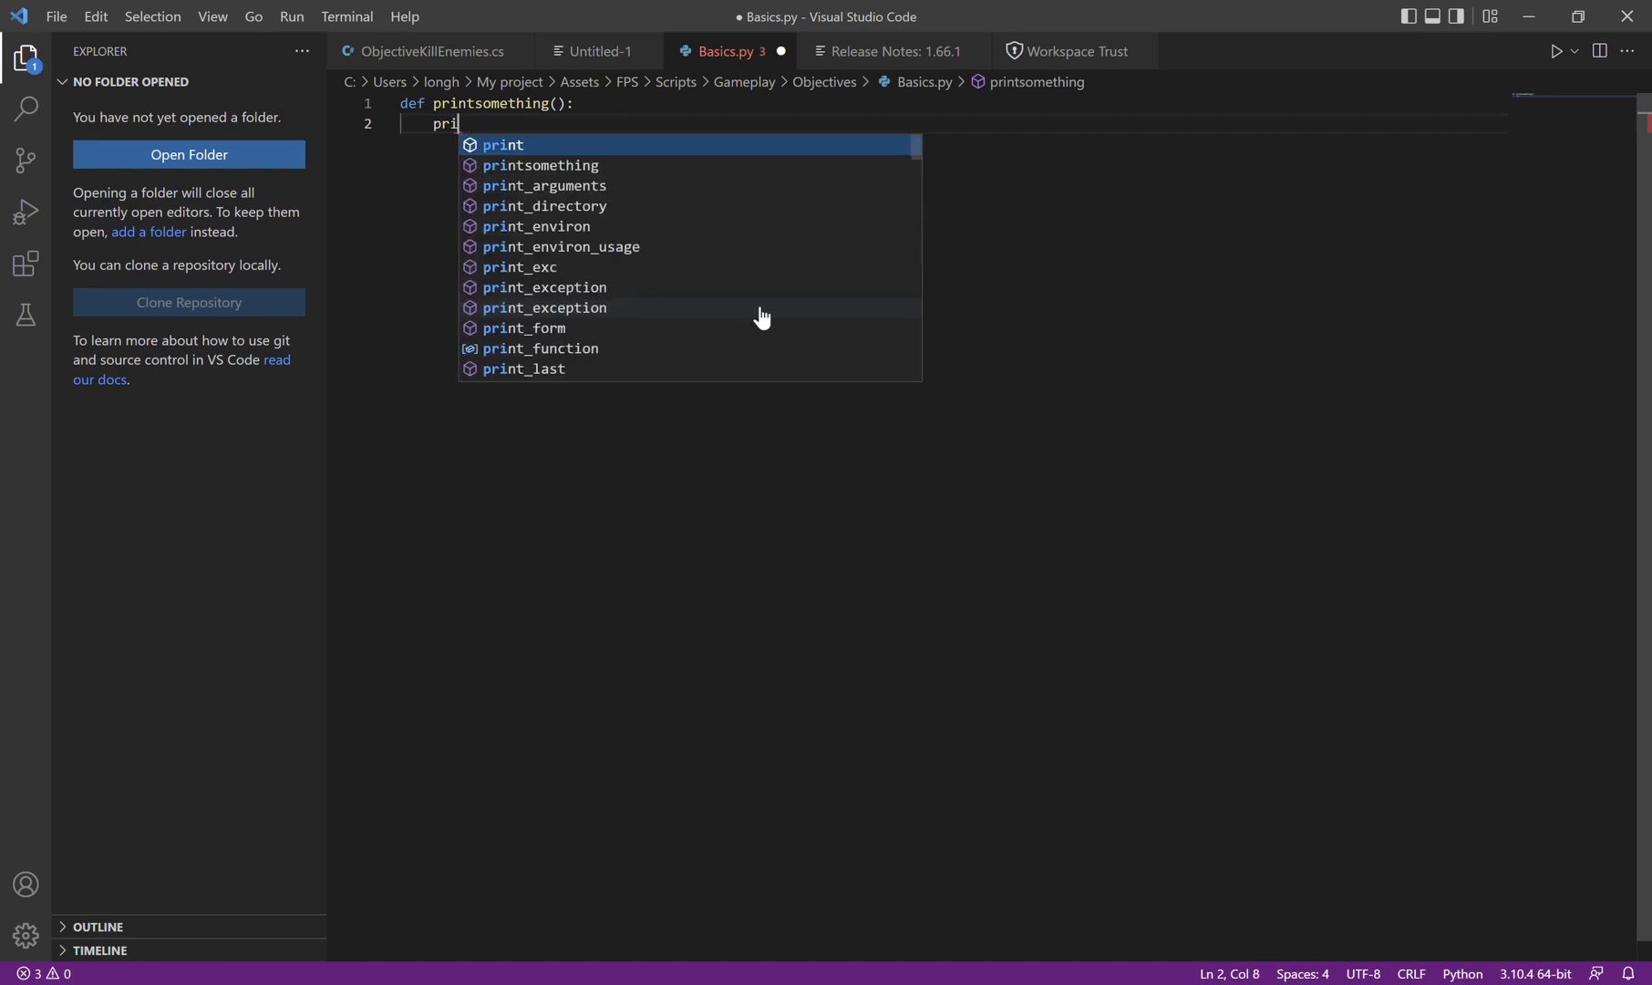
pyautogui.write('nt()')
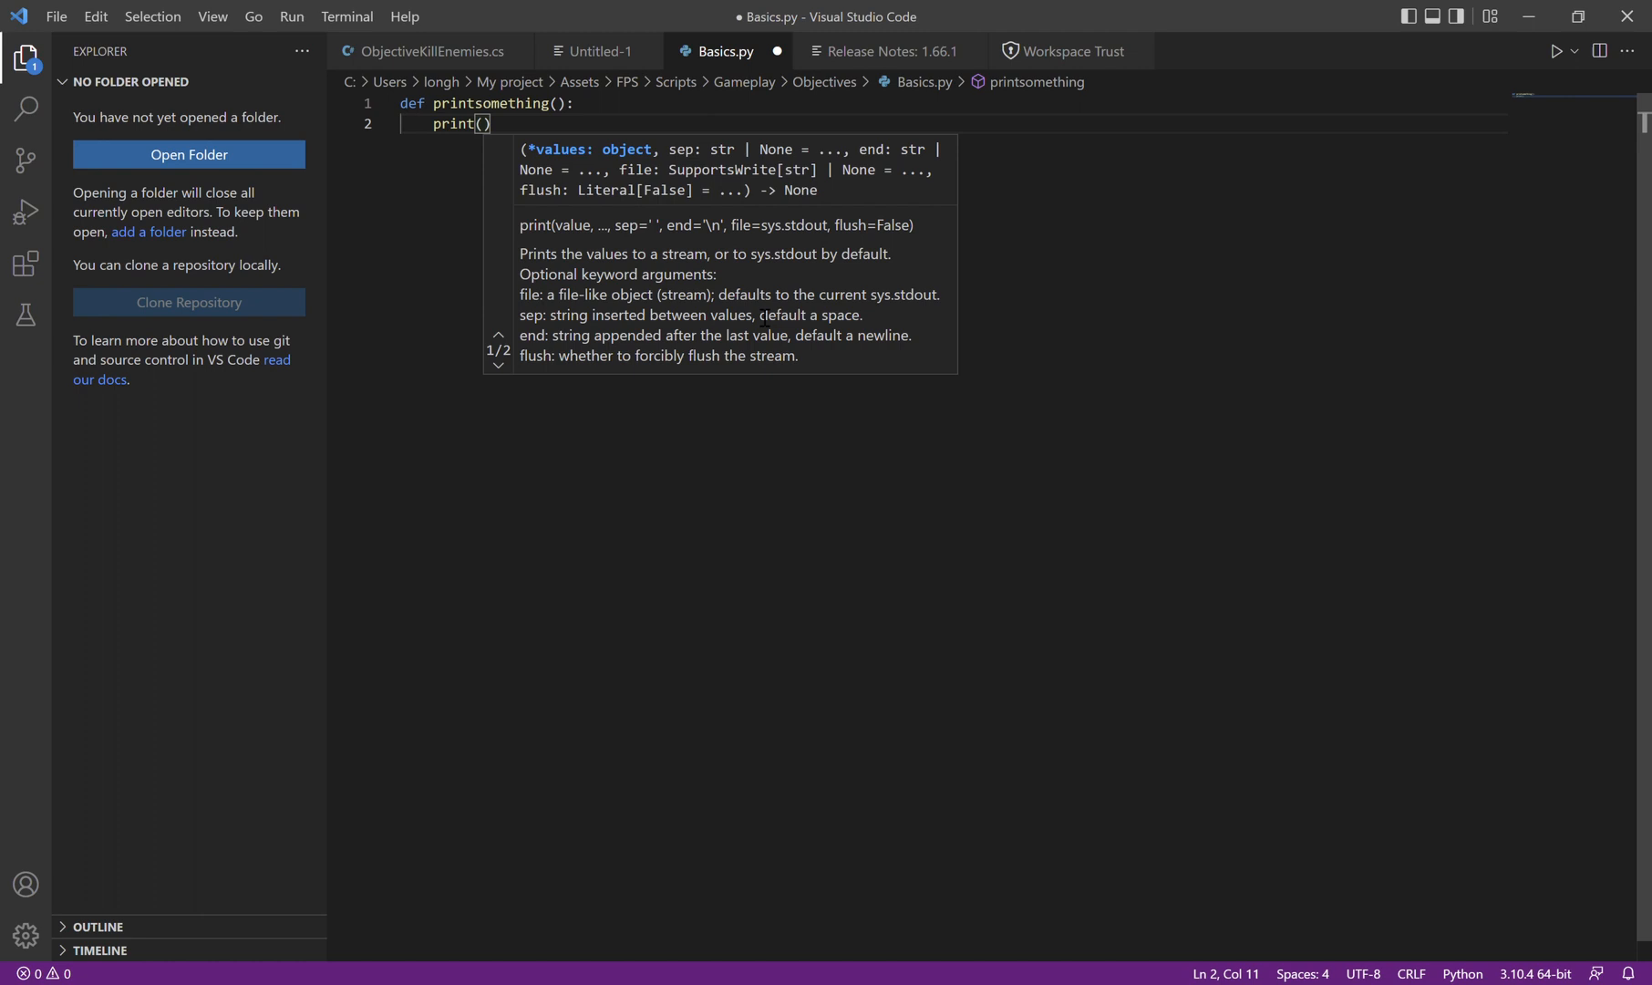
pyautogui.write('stuff"')
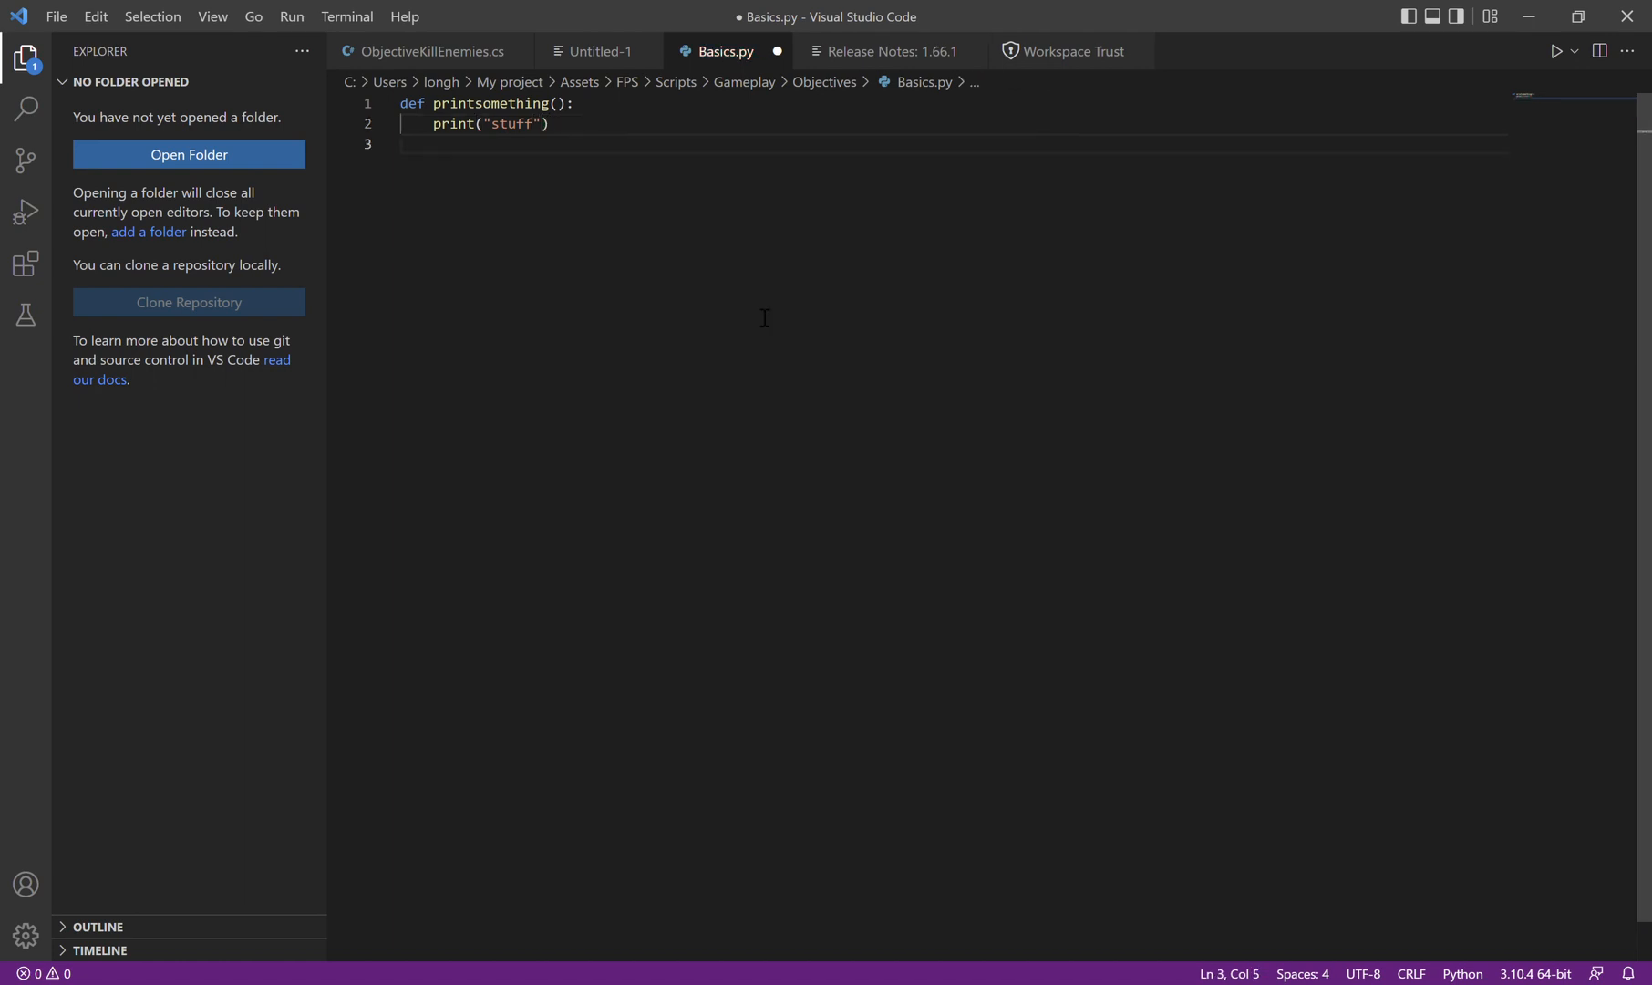
pyautogui.write('pri')
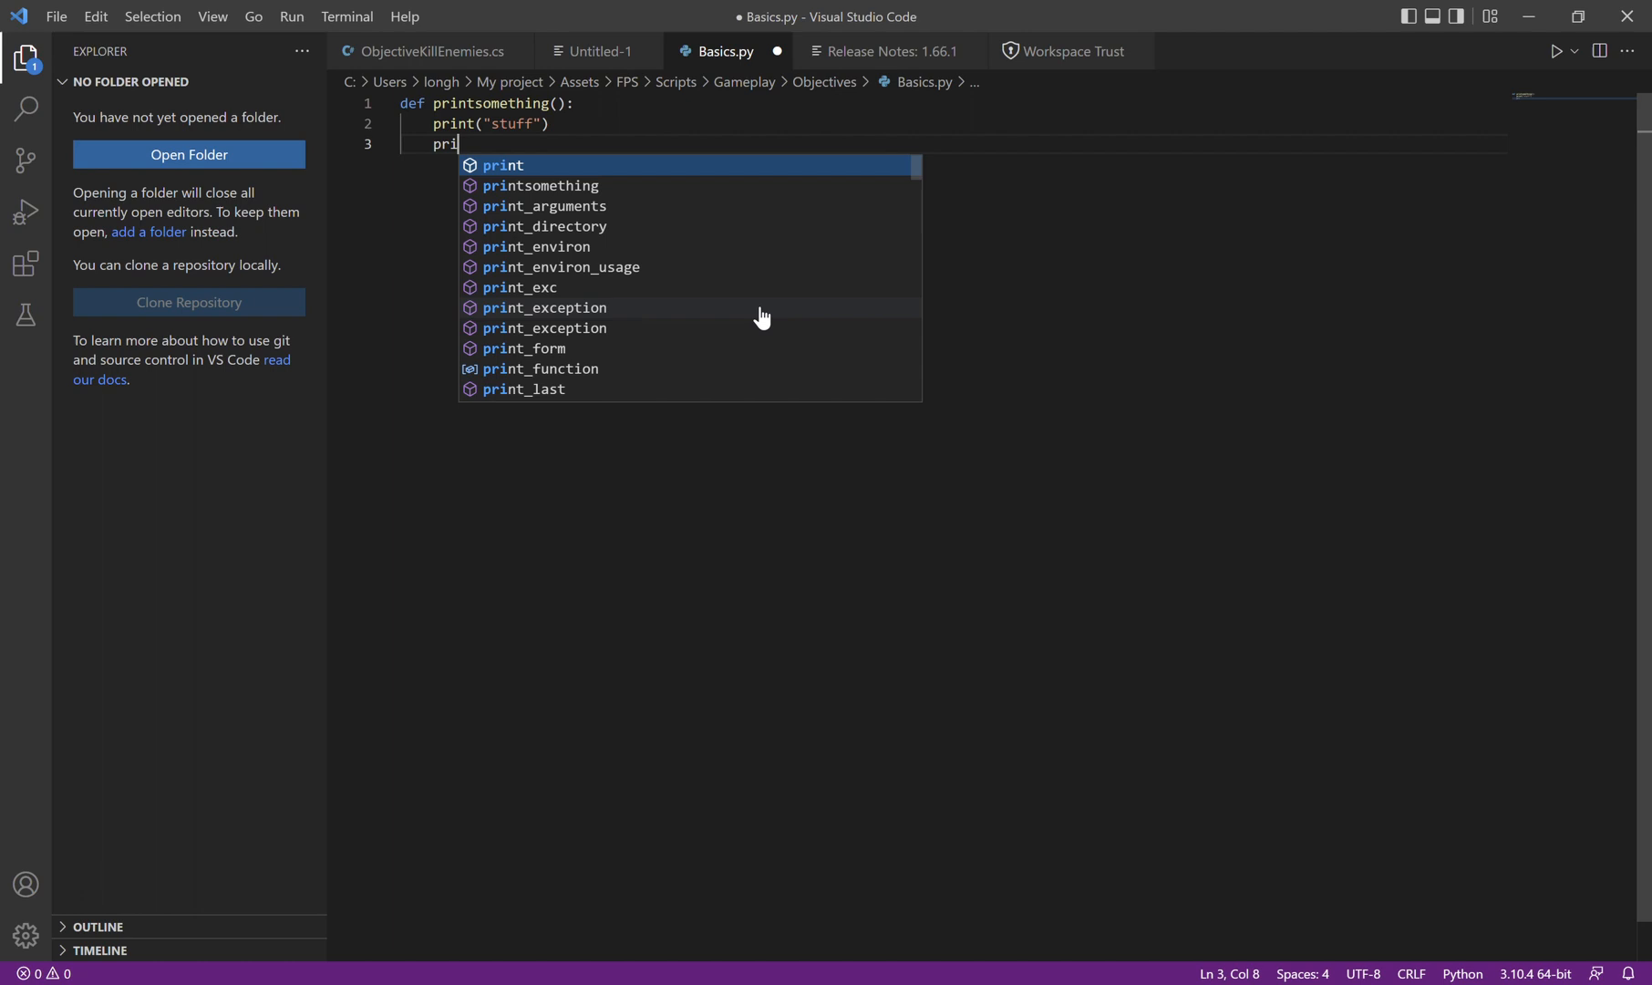
pyautogui.write('nt("")')
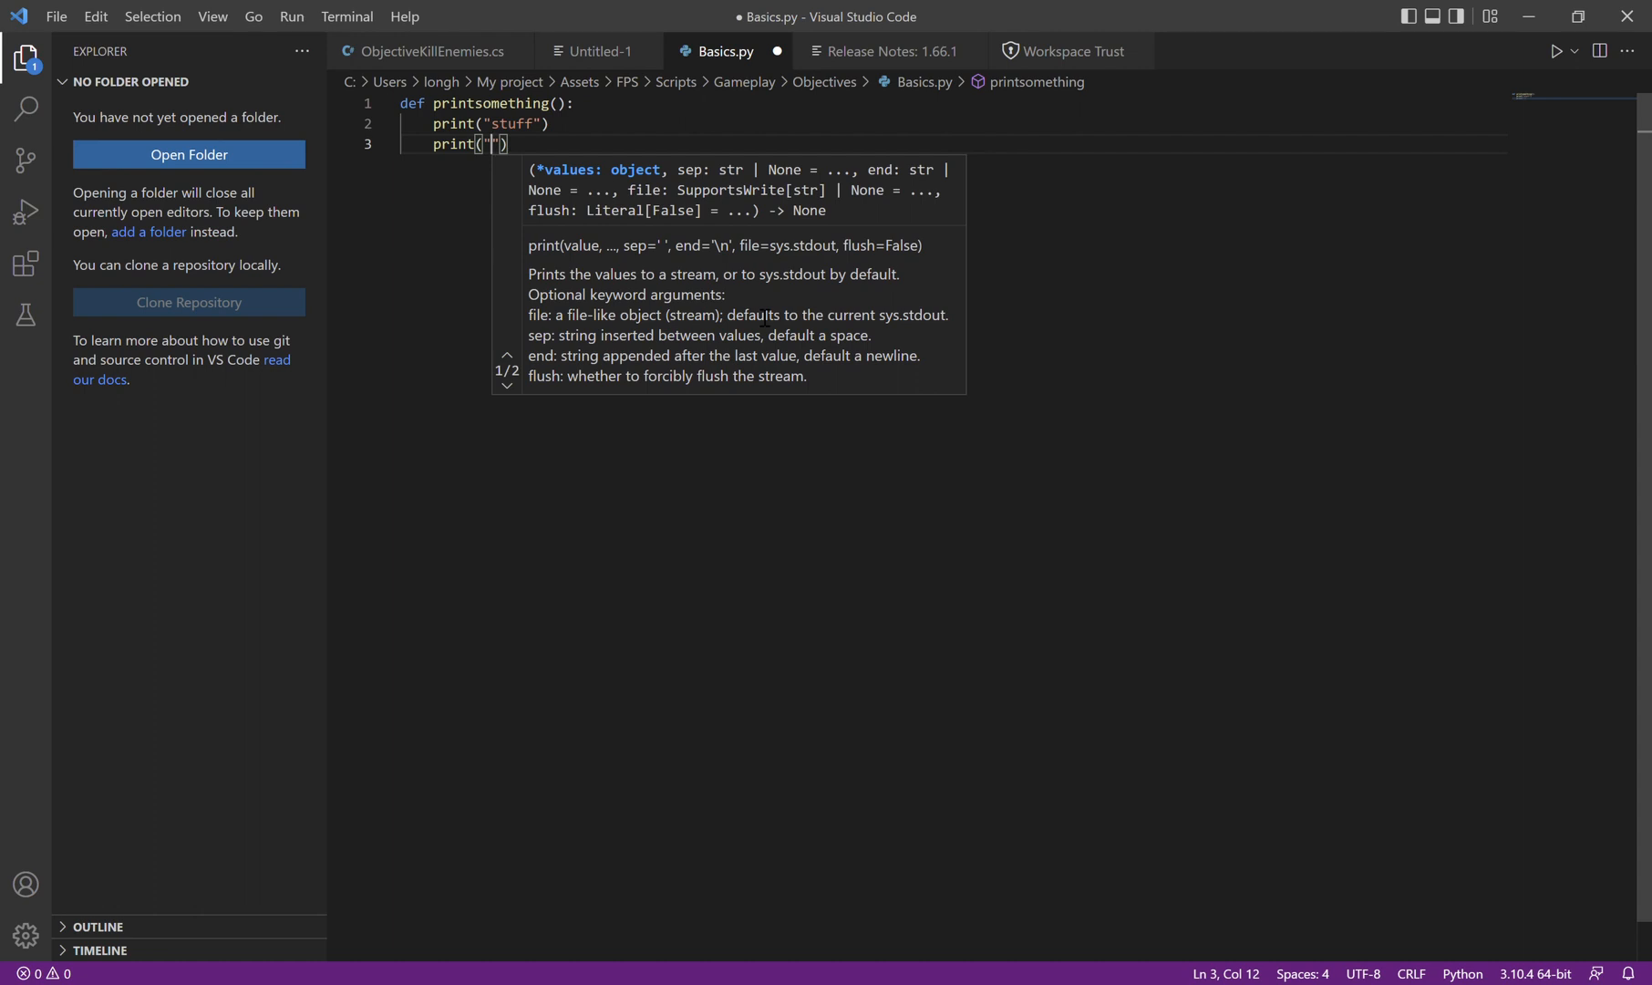
pyautogui.write('is')
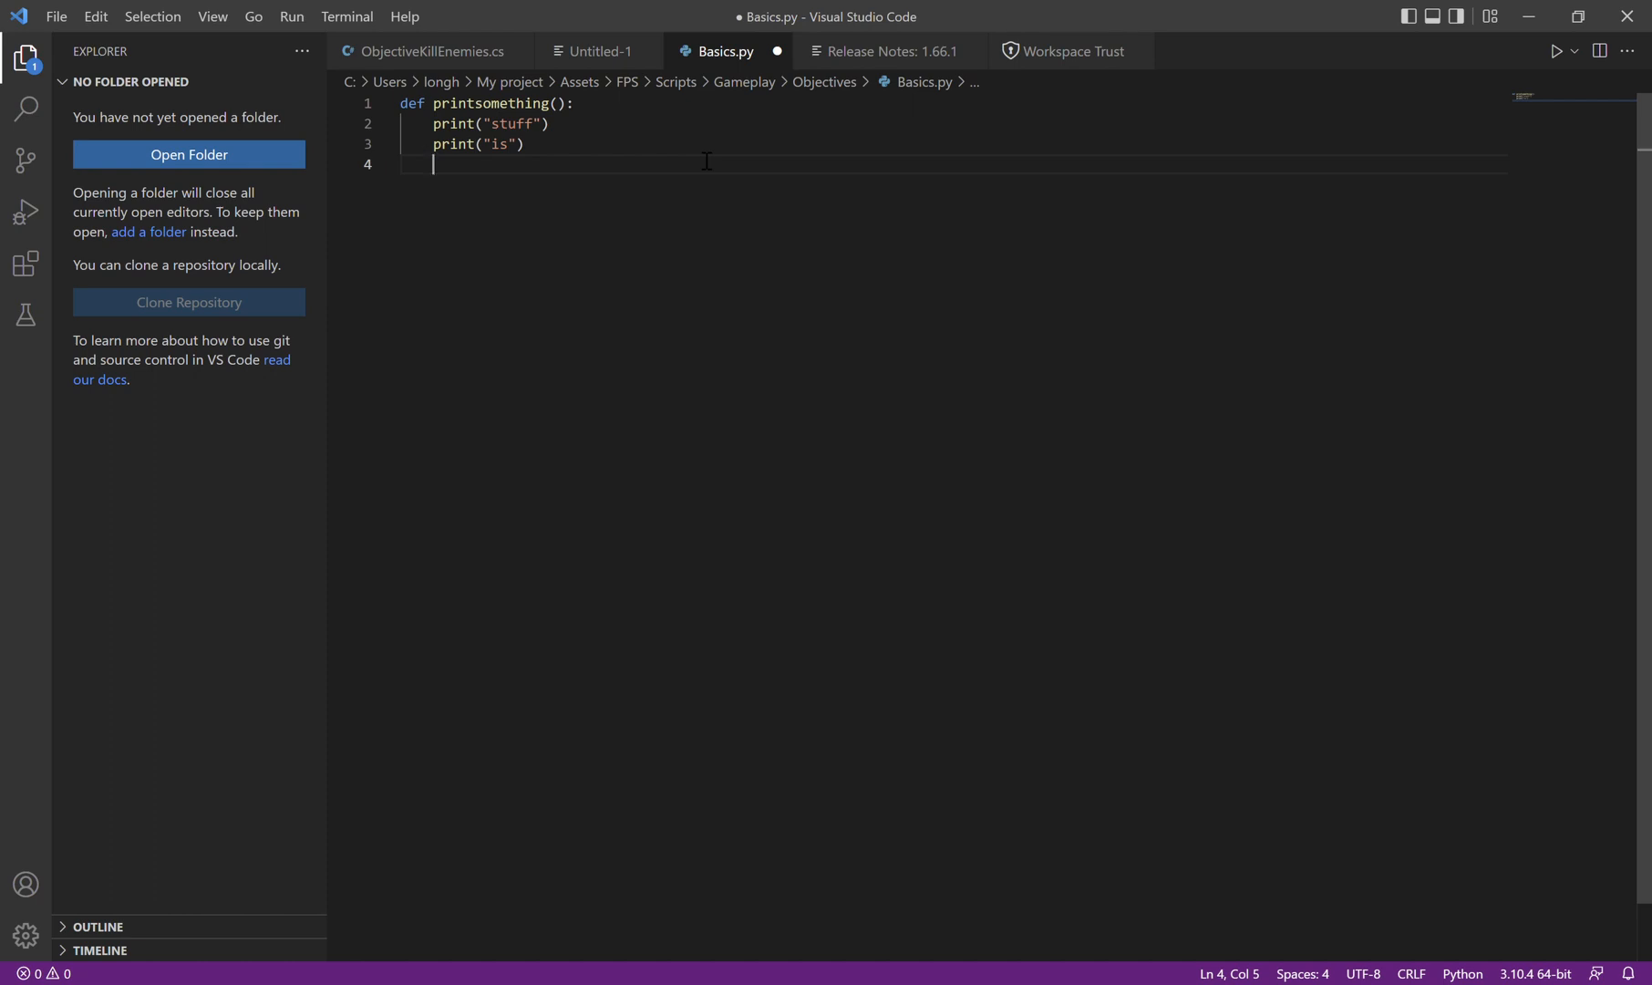
# - Add print("cool"), correcting the coll typo
pyautogui.write('print()')
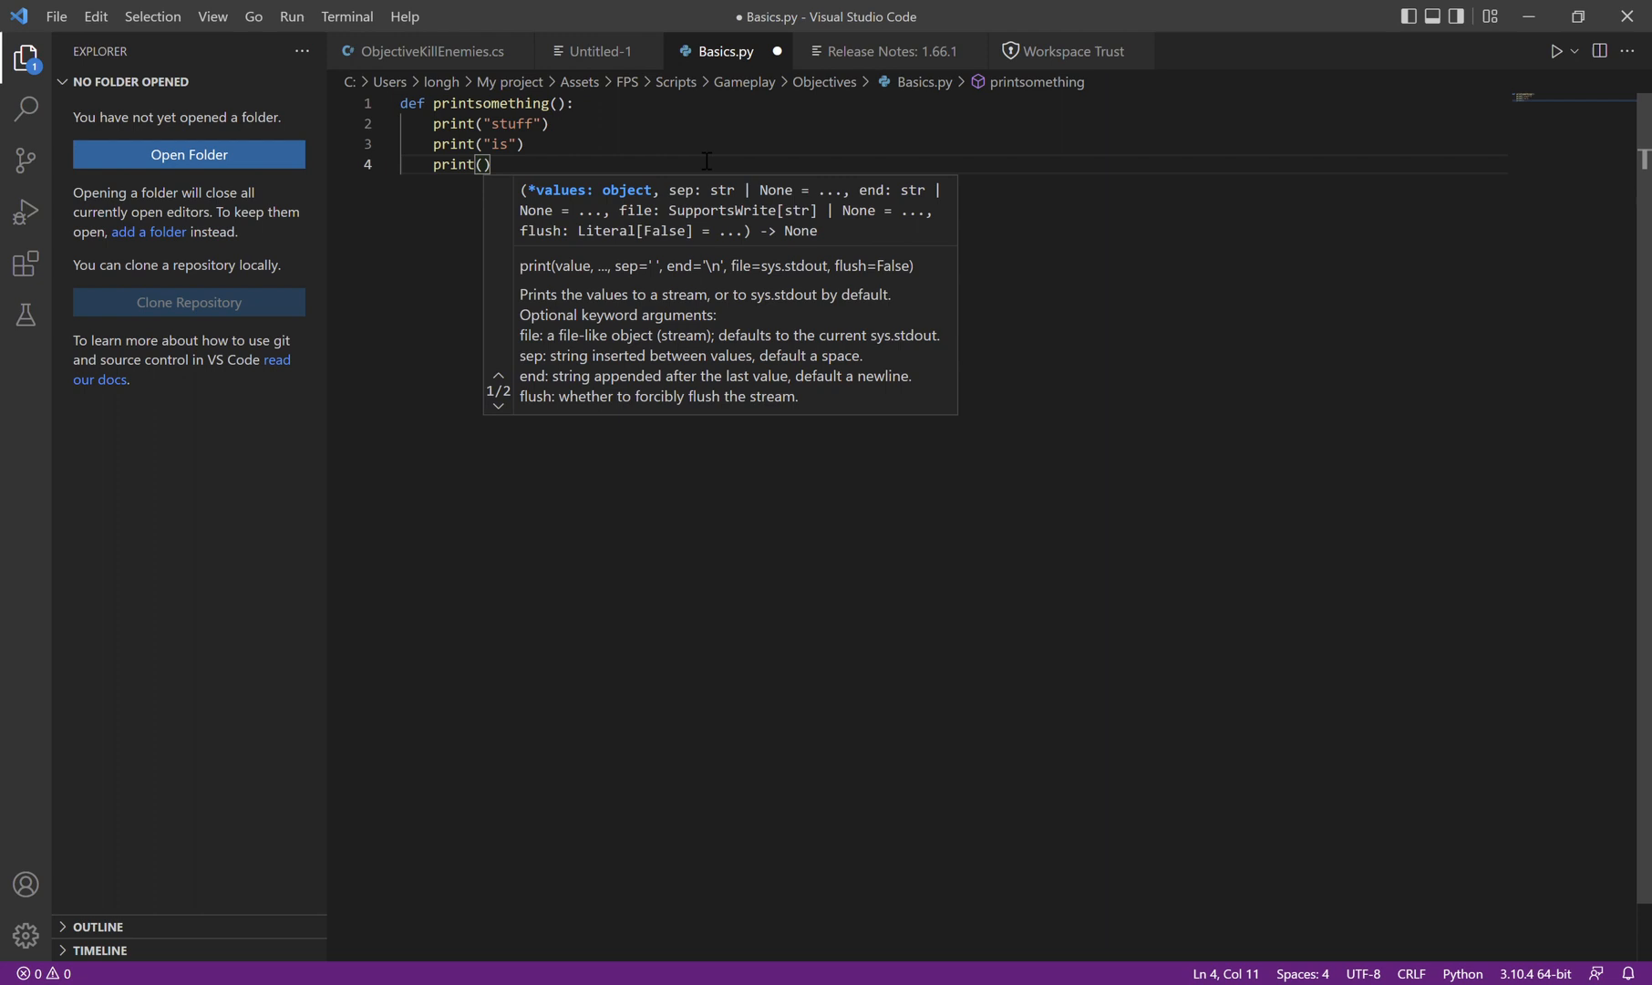
pyautogui.write('"')
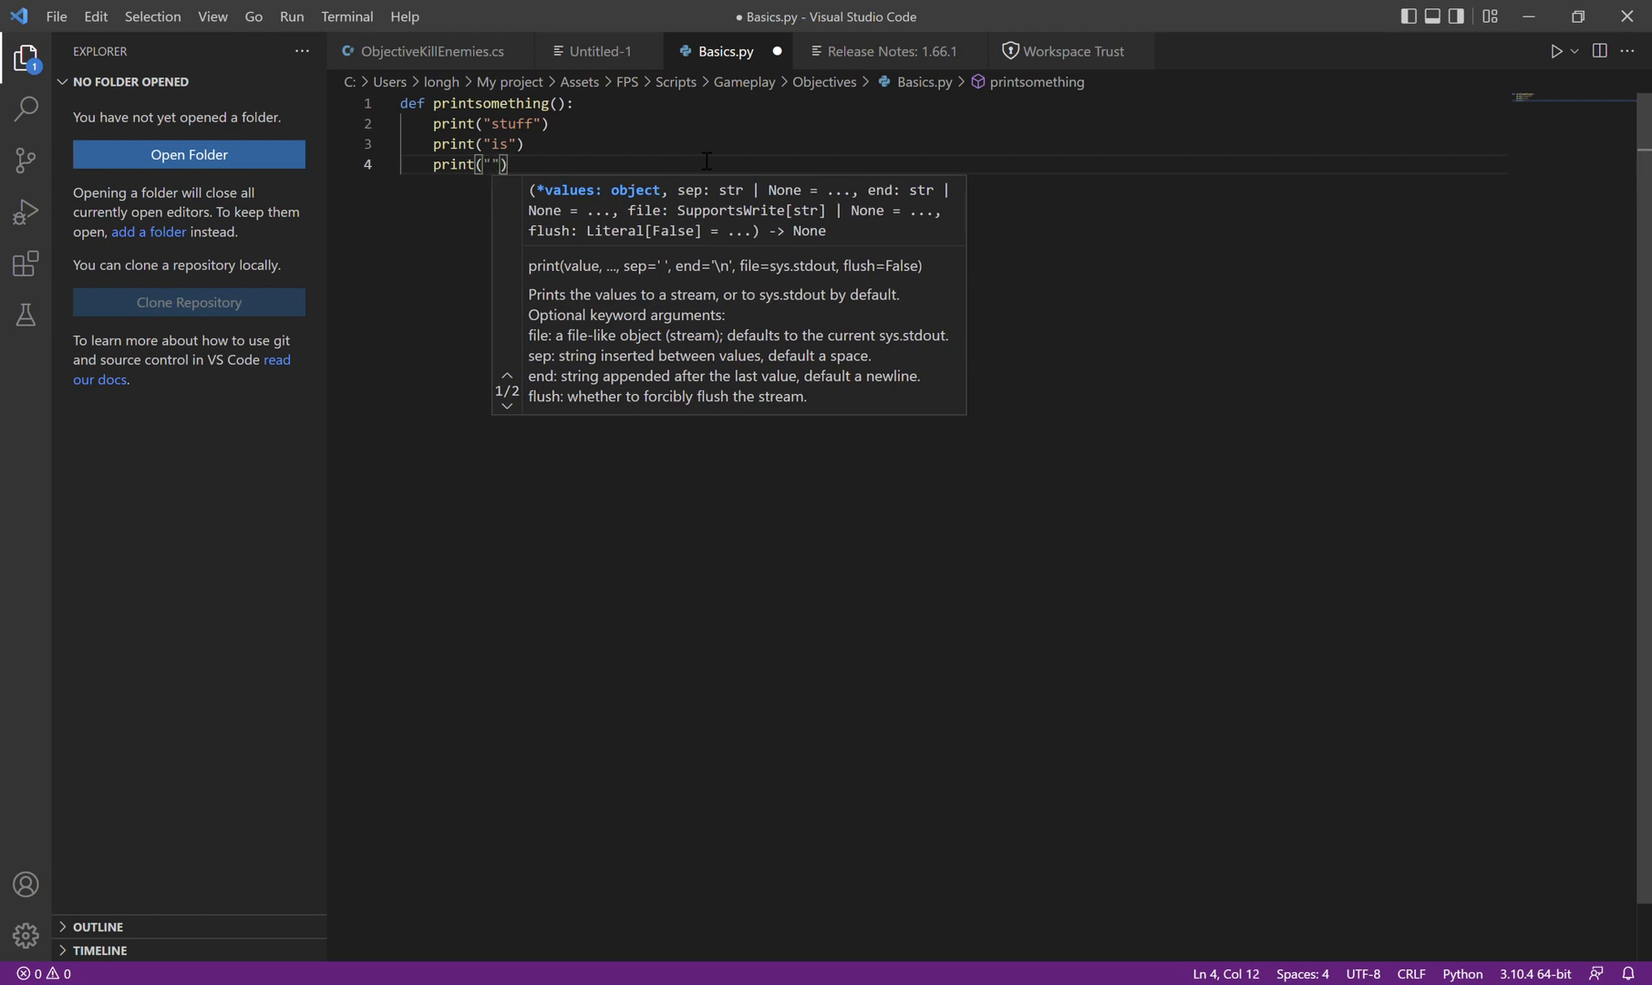
pyautogui.write('coll')
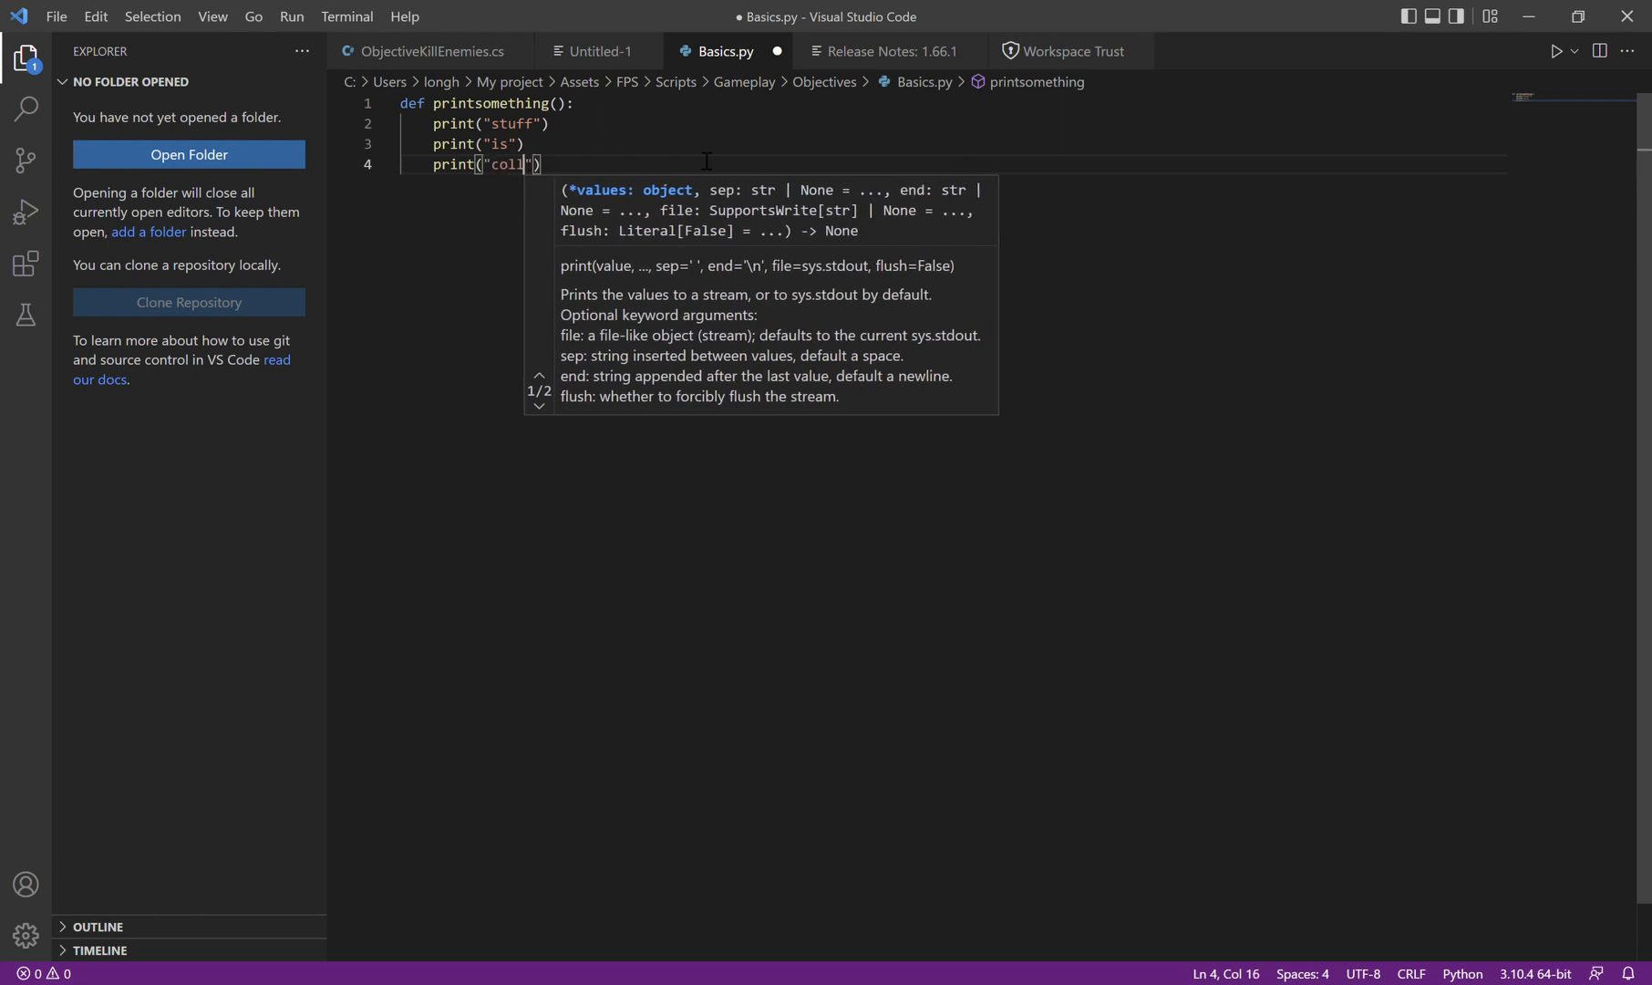
pyautogui.press('Backspace')
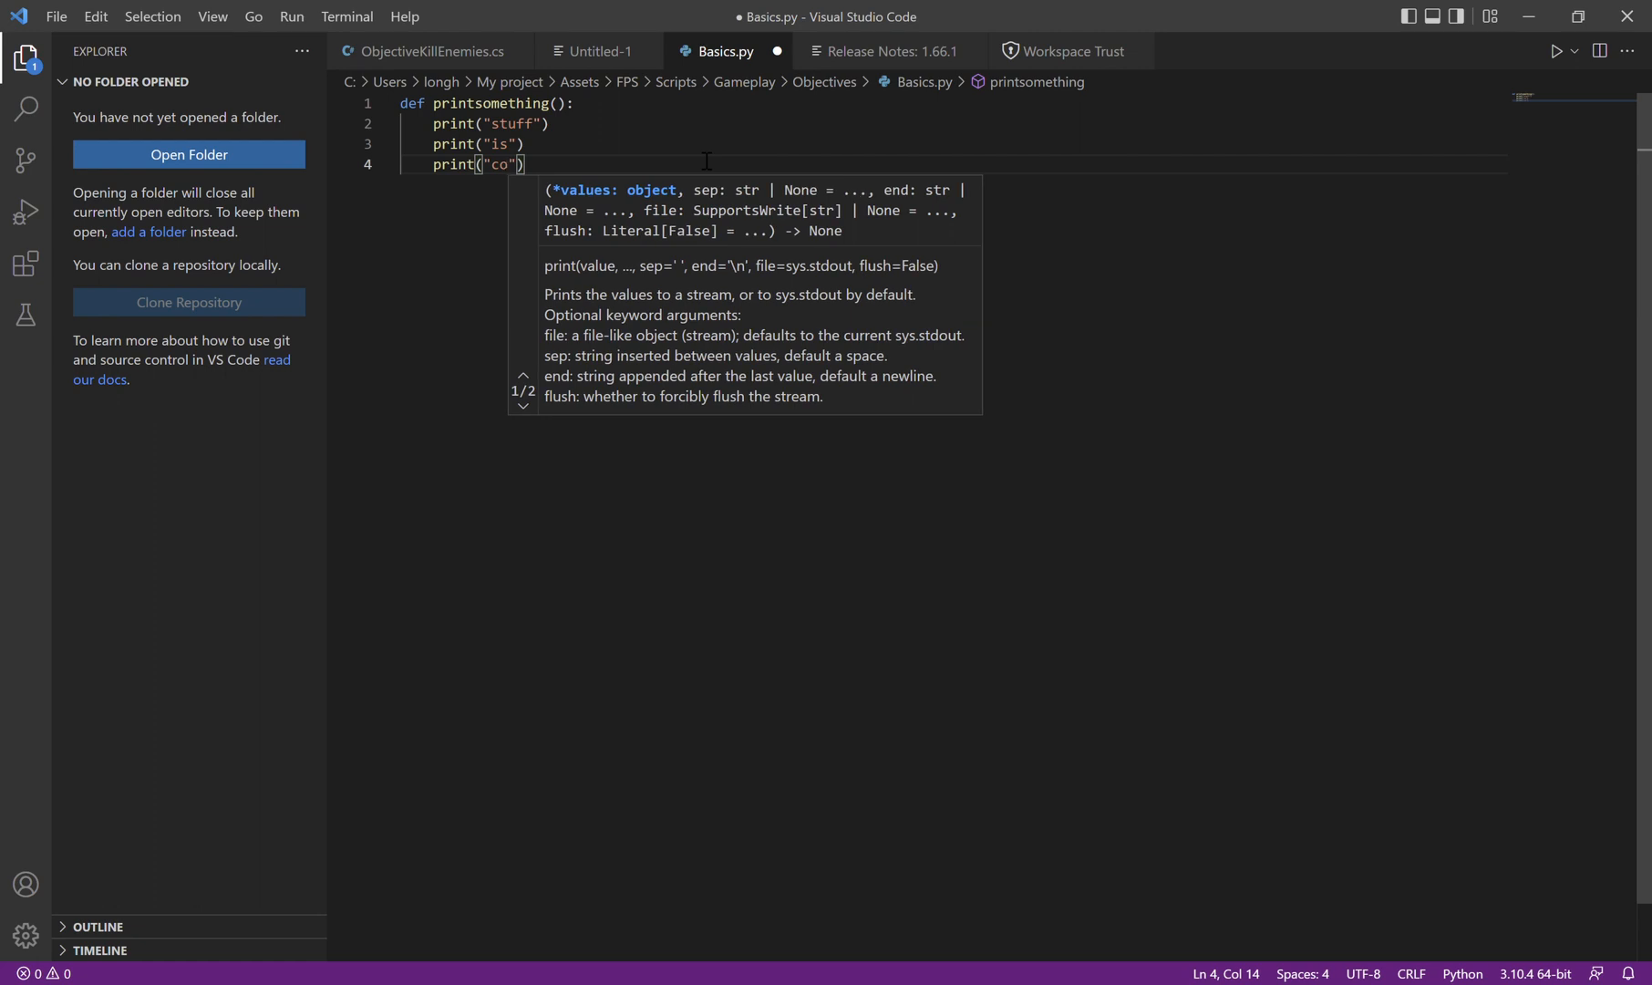
pyautogui.write('ol')
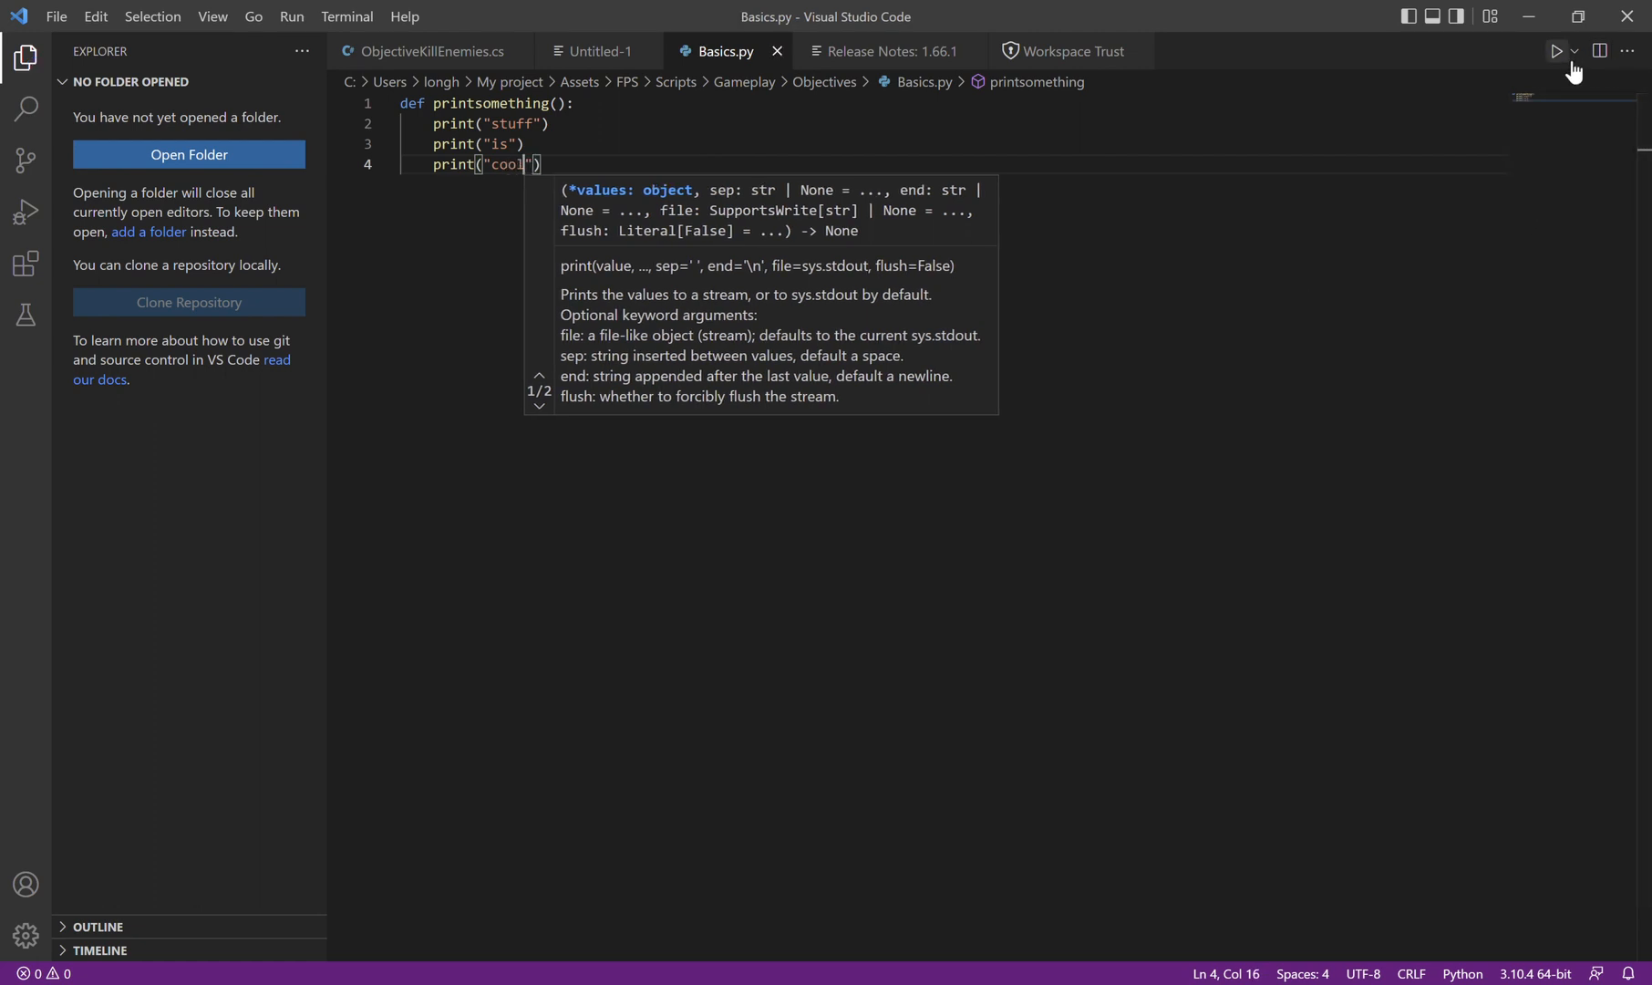
# - Run Basics.py in the integrated terminal
pyautogui.click(1557, 51)
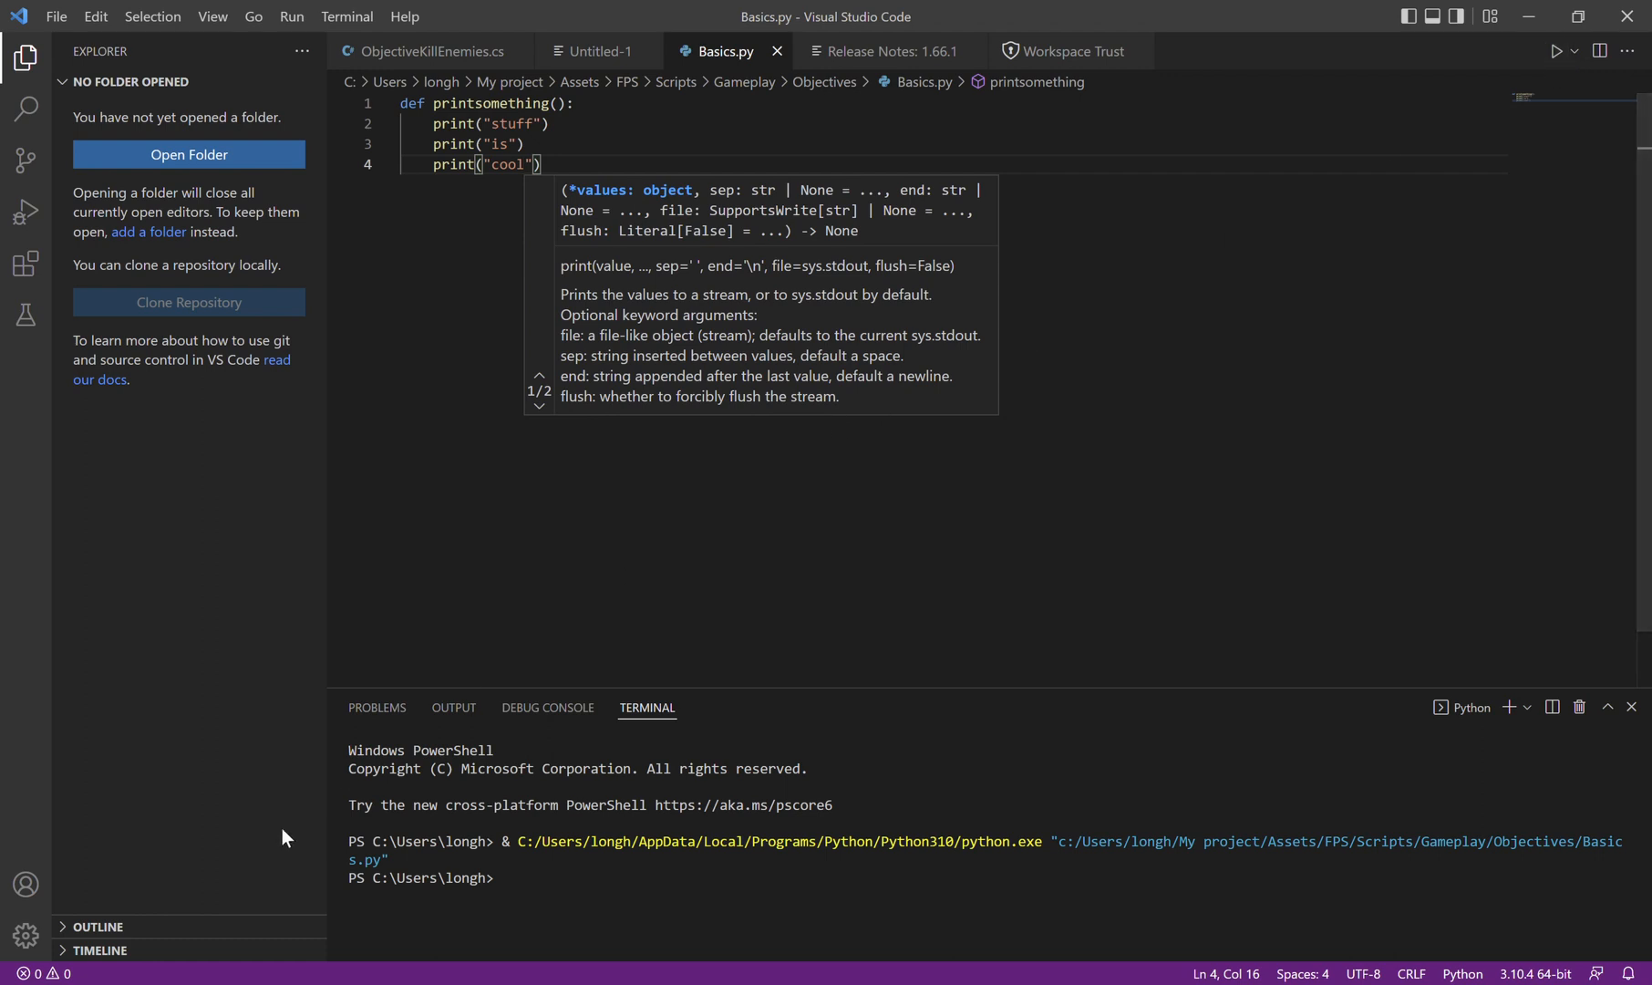
pyautogui.moveTo(780, 853)
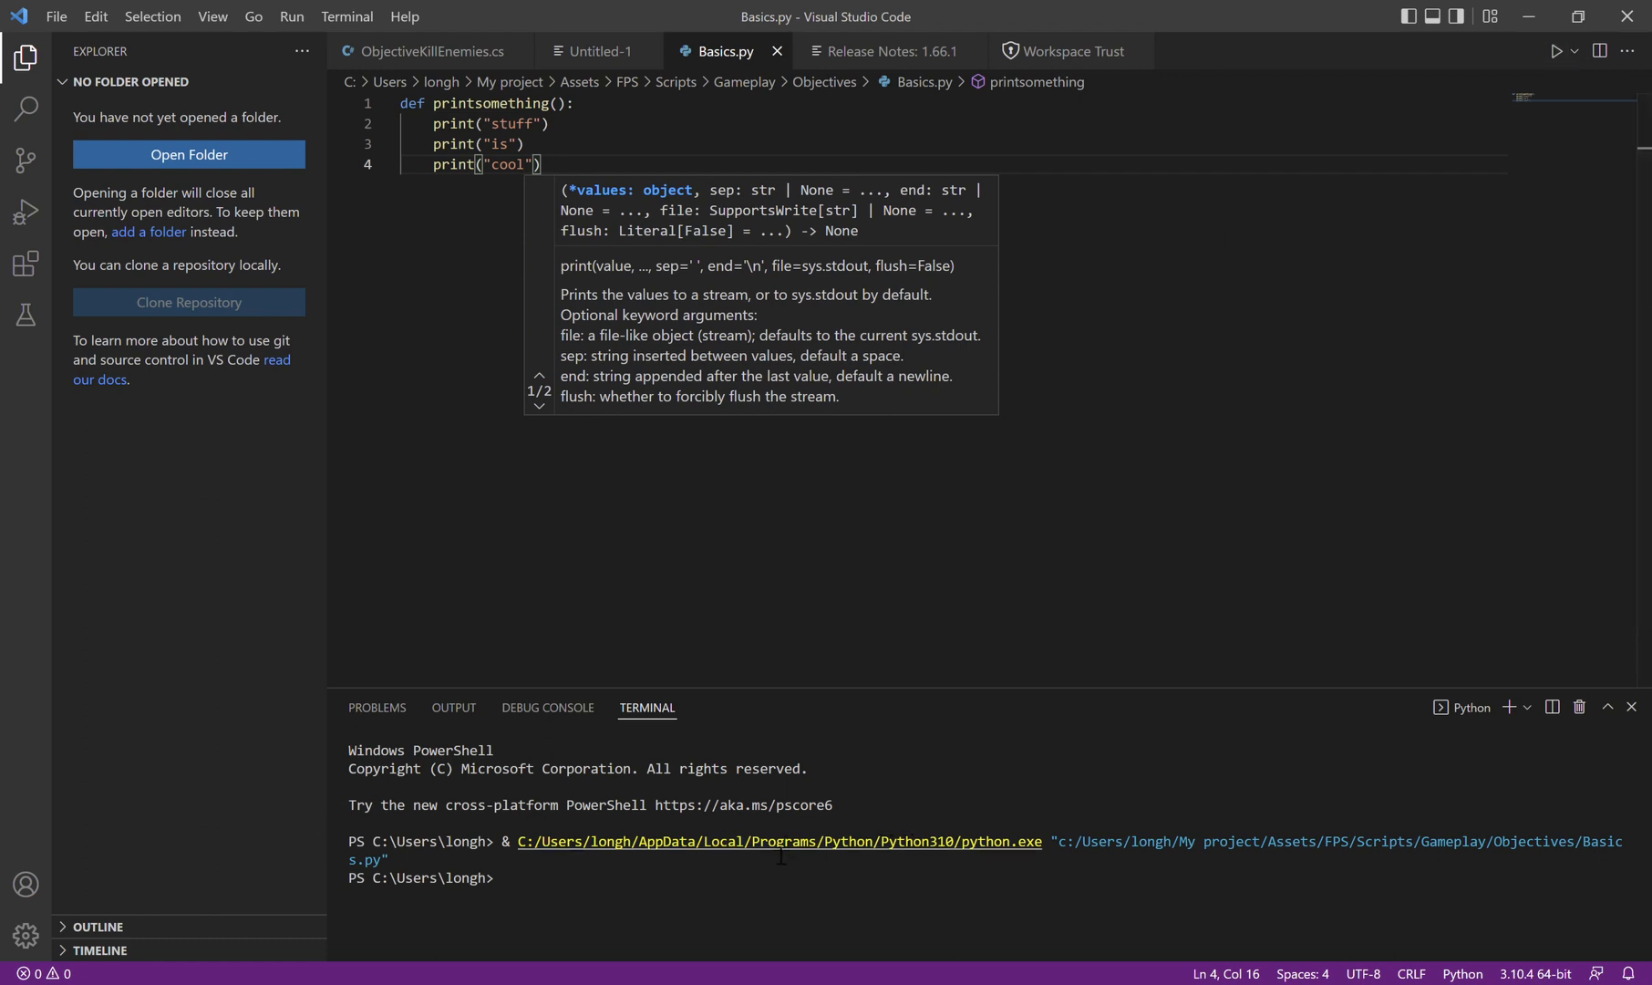
pyautogui.moveTo(853, 757)
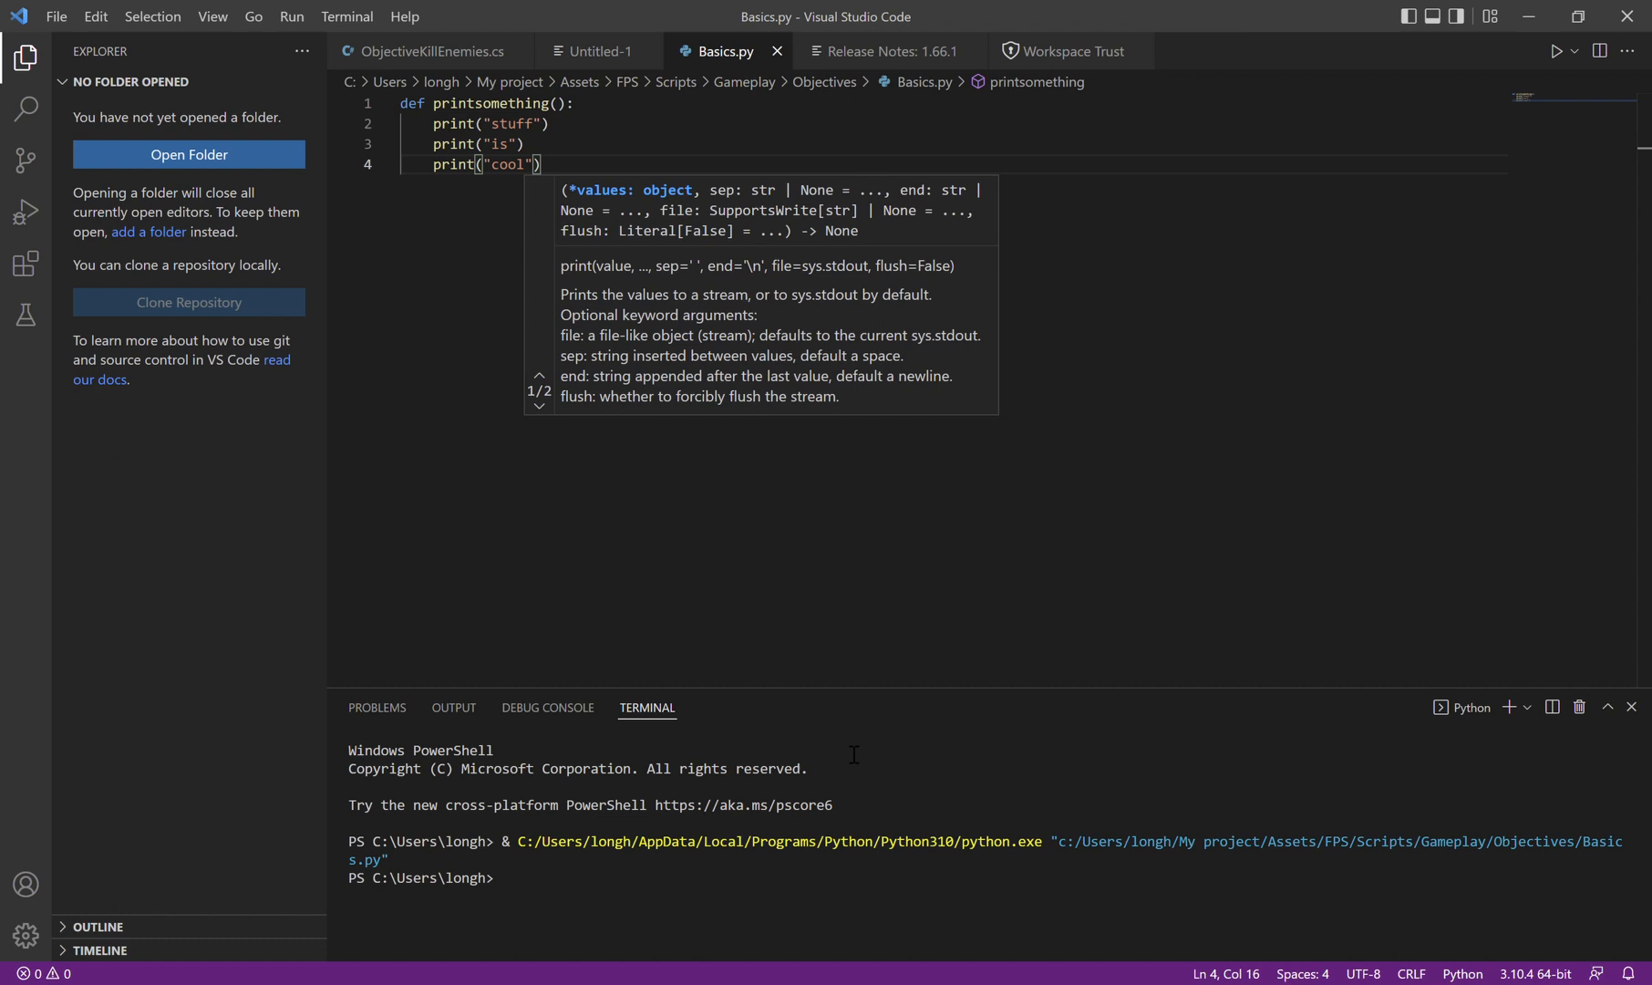
pyautogui.moveTo(1587, 113)
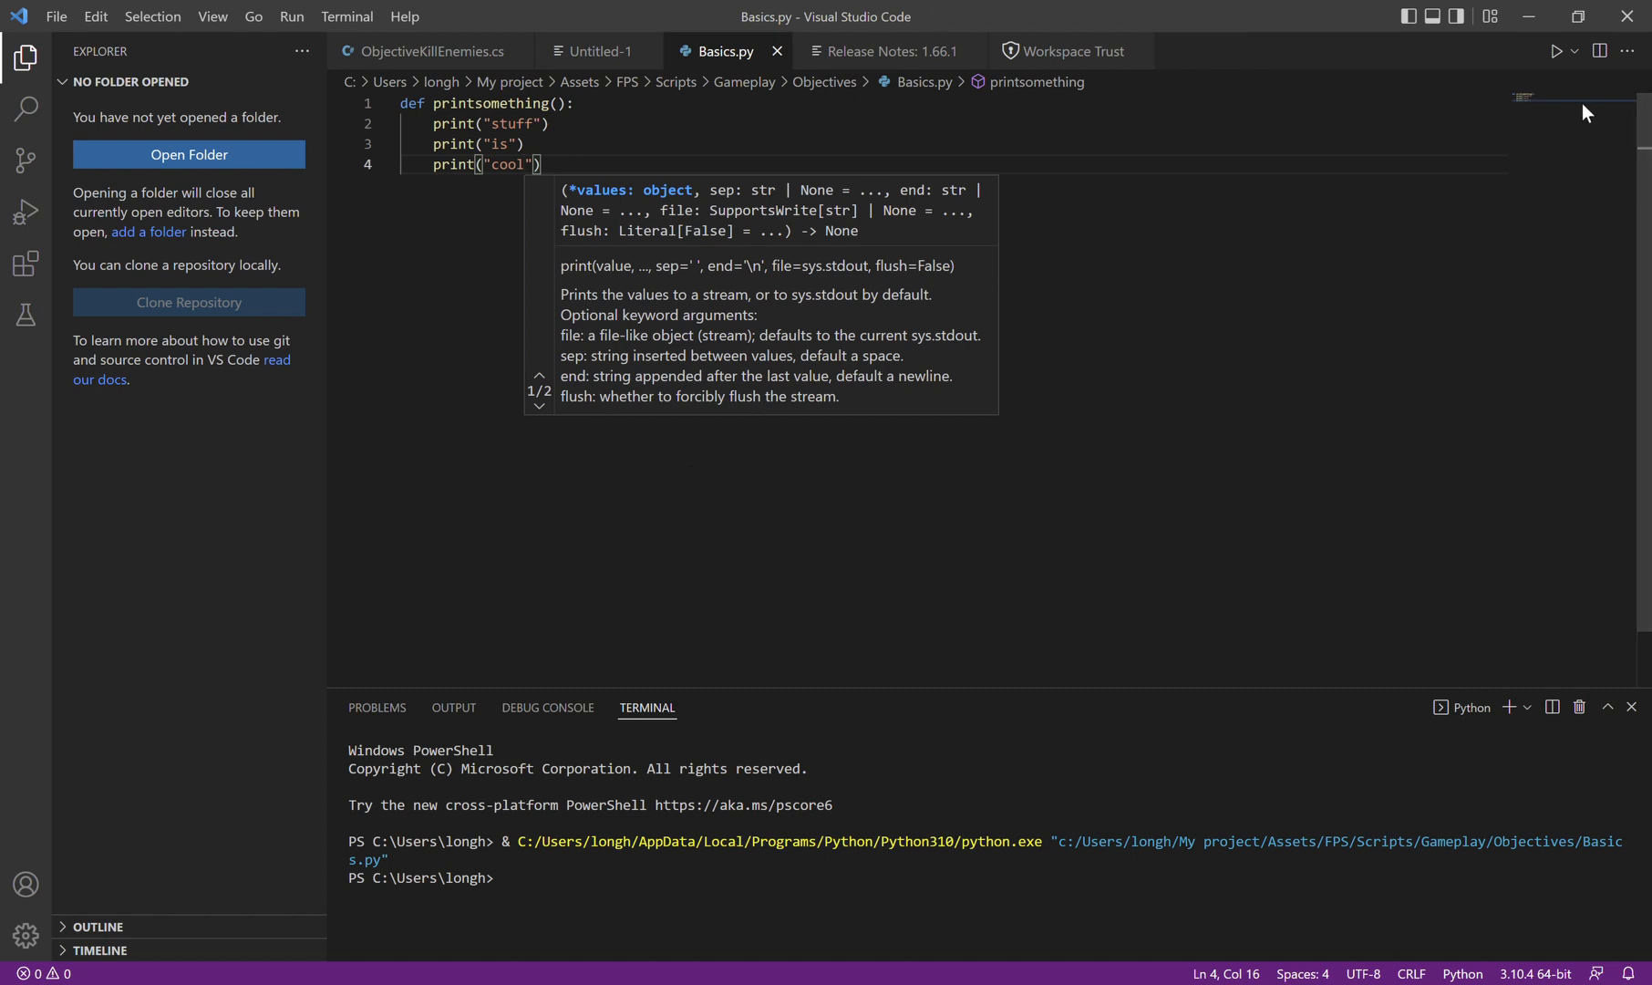
pyautogui.moveTo(1592, 774)
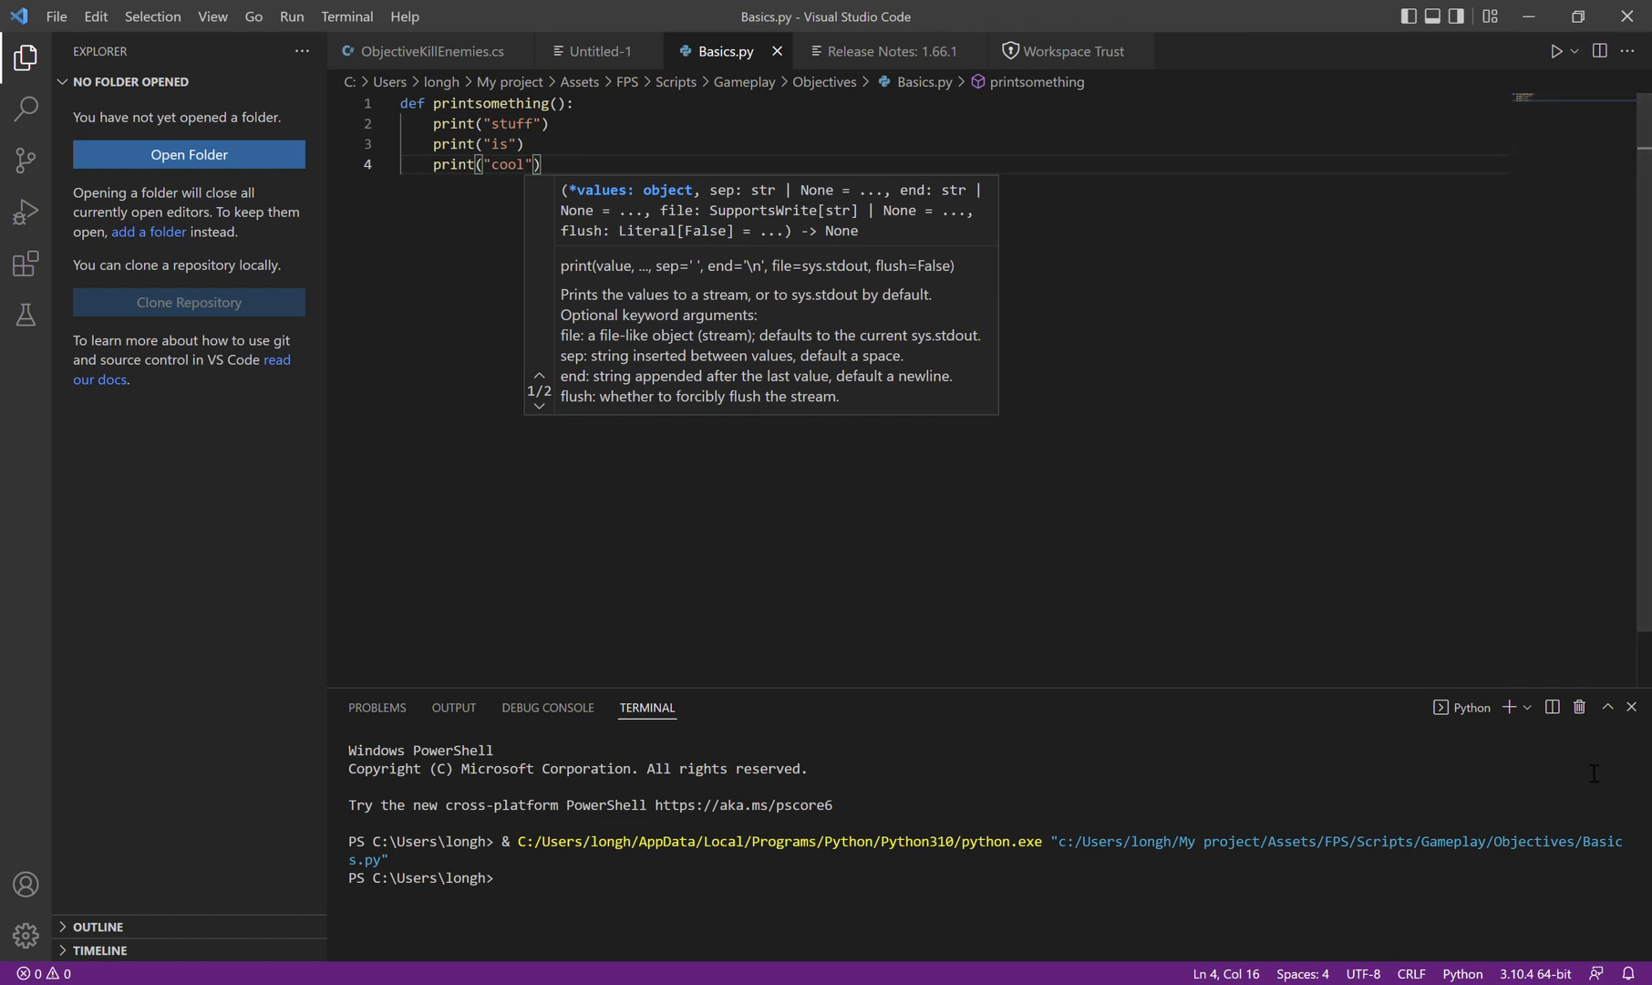